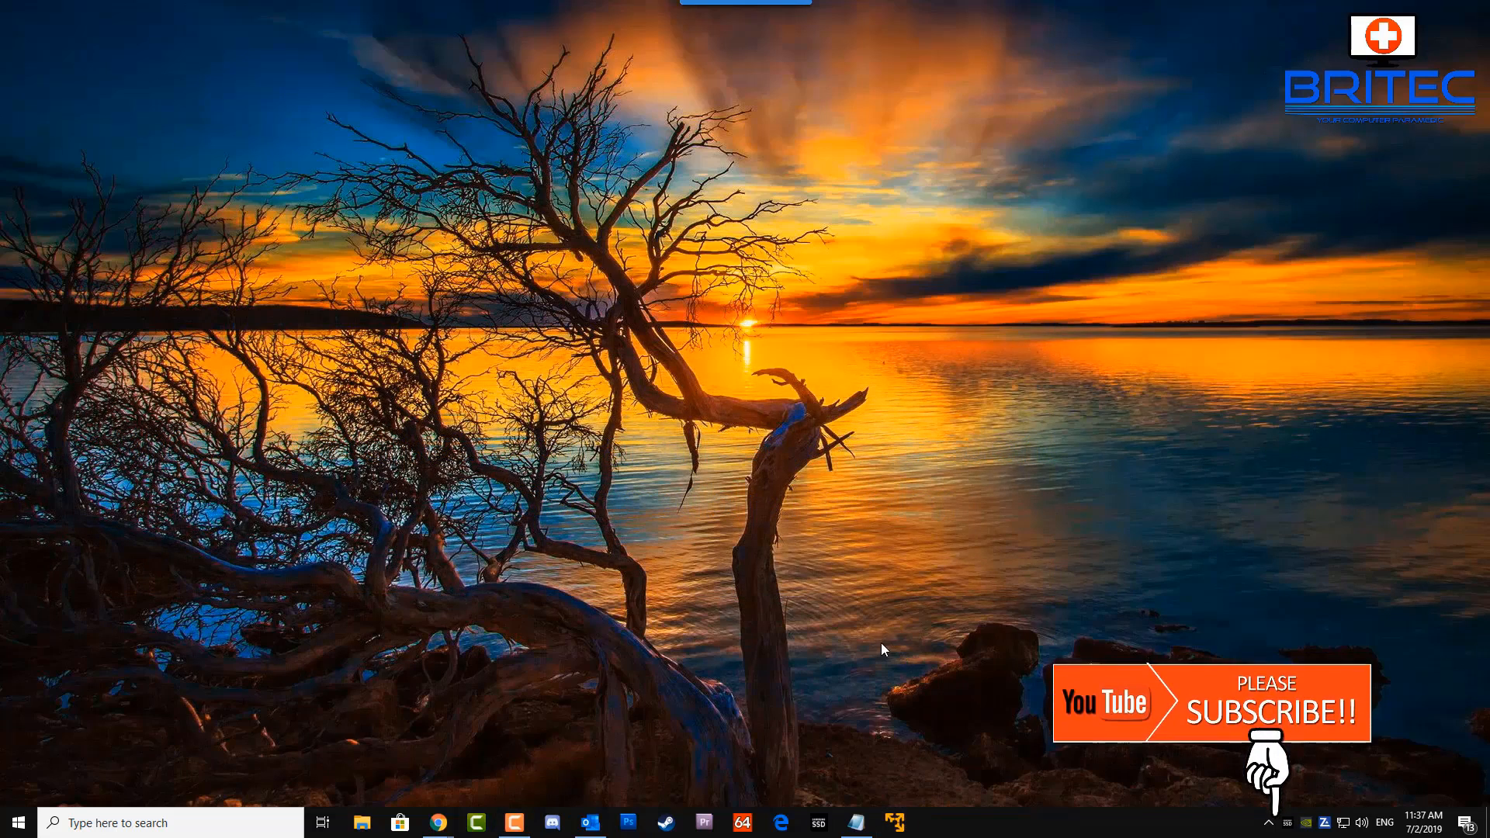
Launch VMware Player, try booting the Windows 10 x64 VM, and dismiss the Device/Credential Guard error.
click(901, 823)
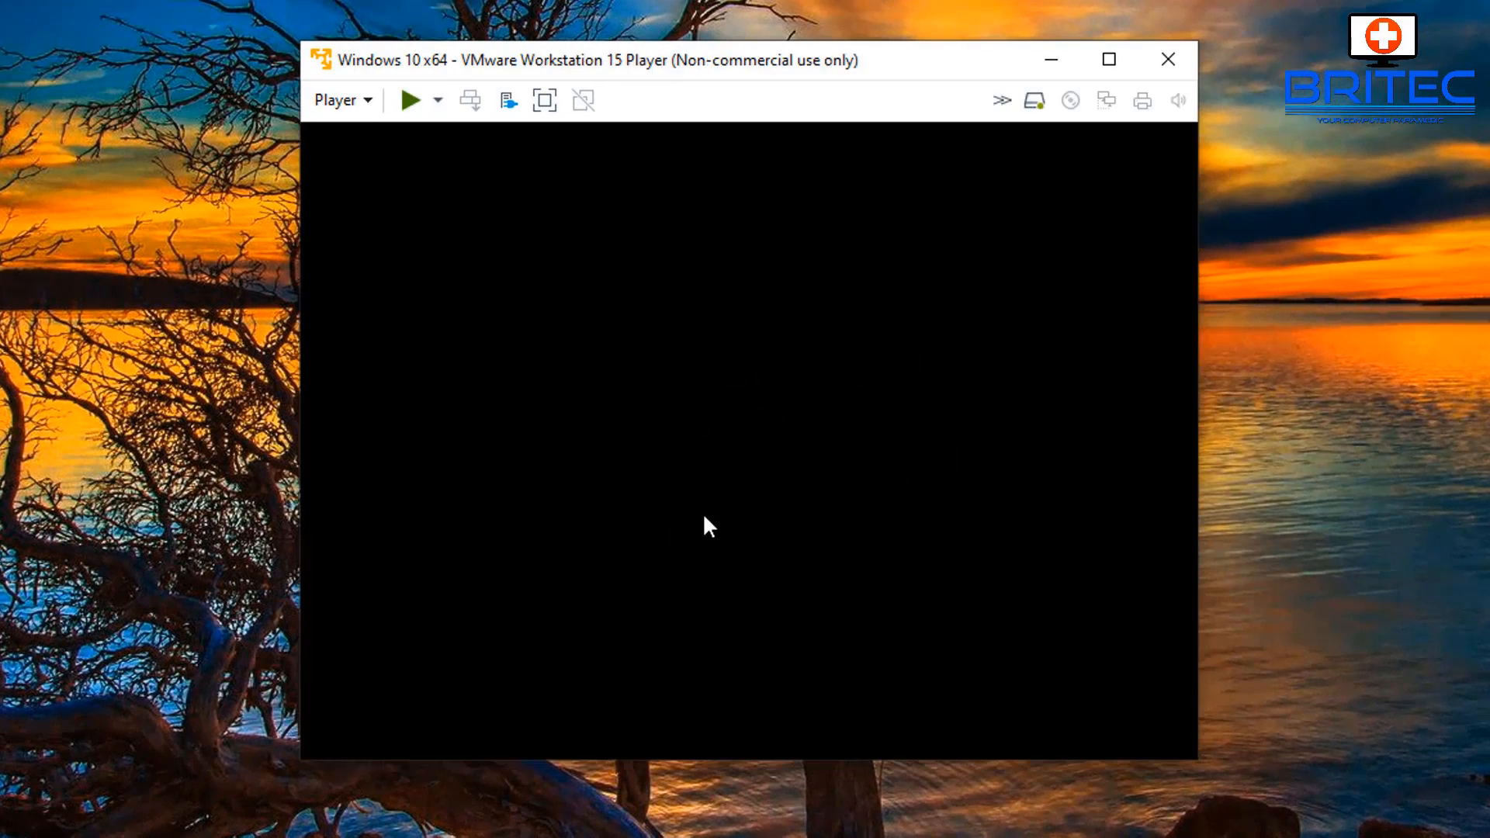
click(411, 99)
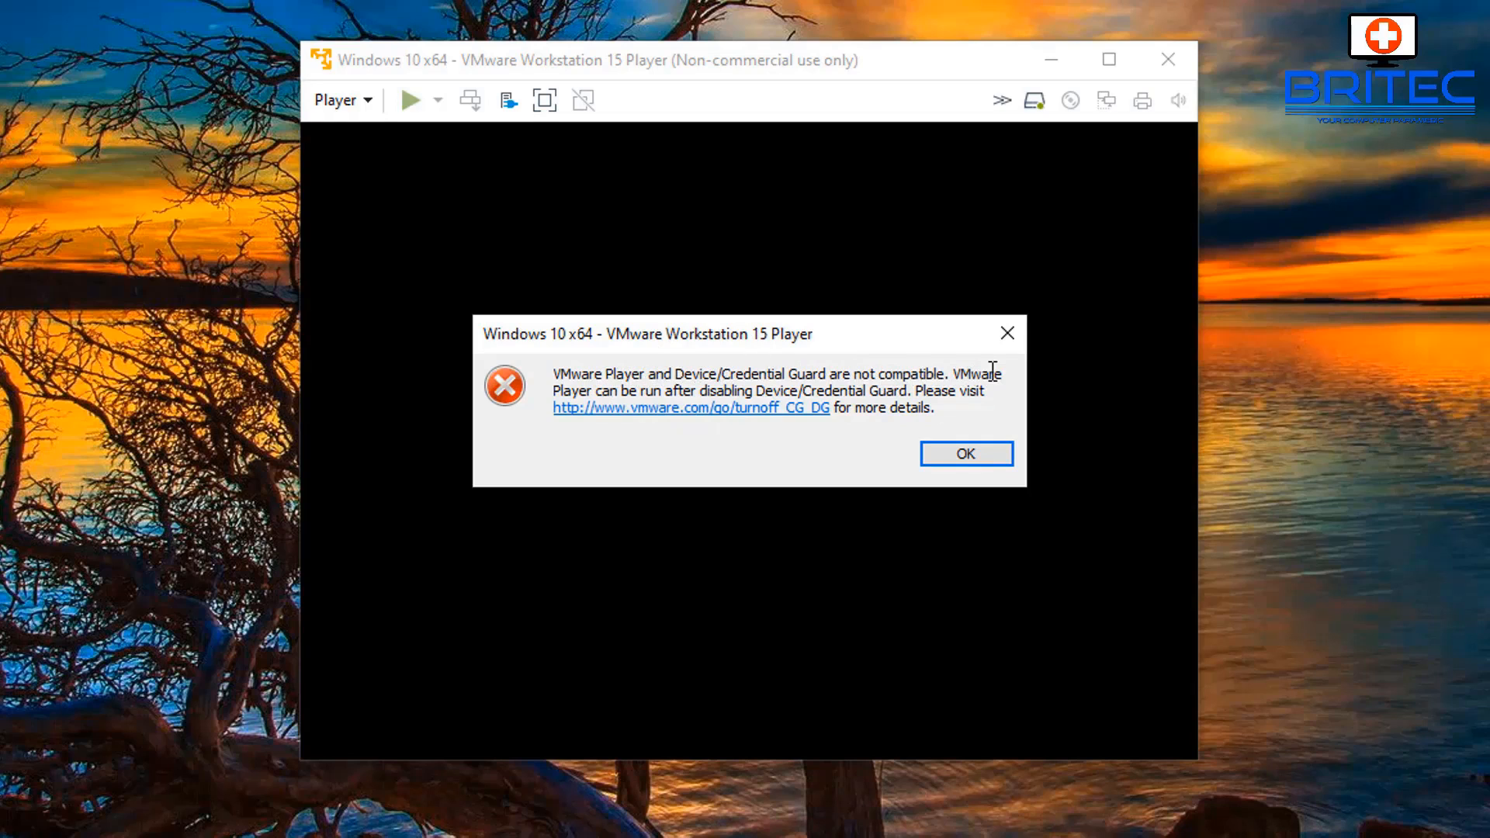
mouse_move(1008, 393)
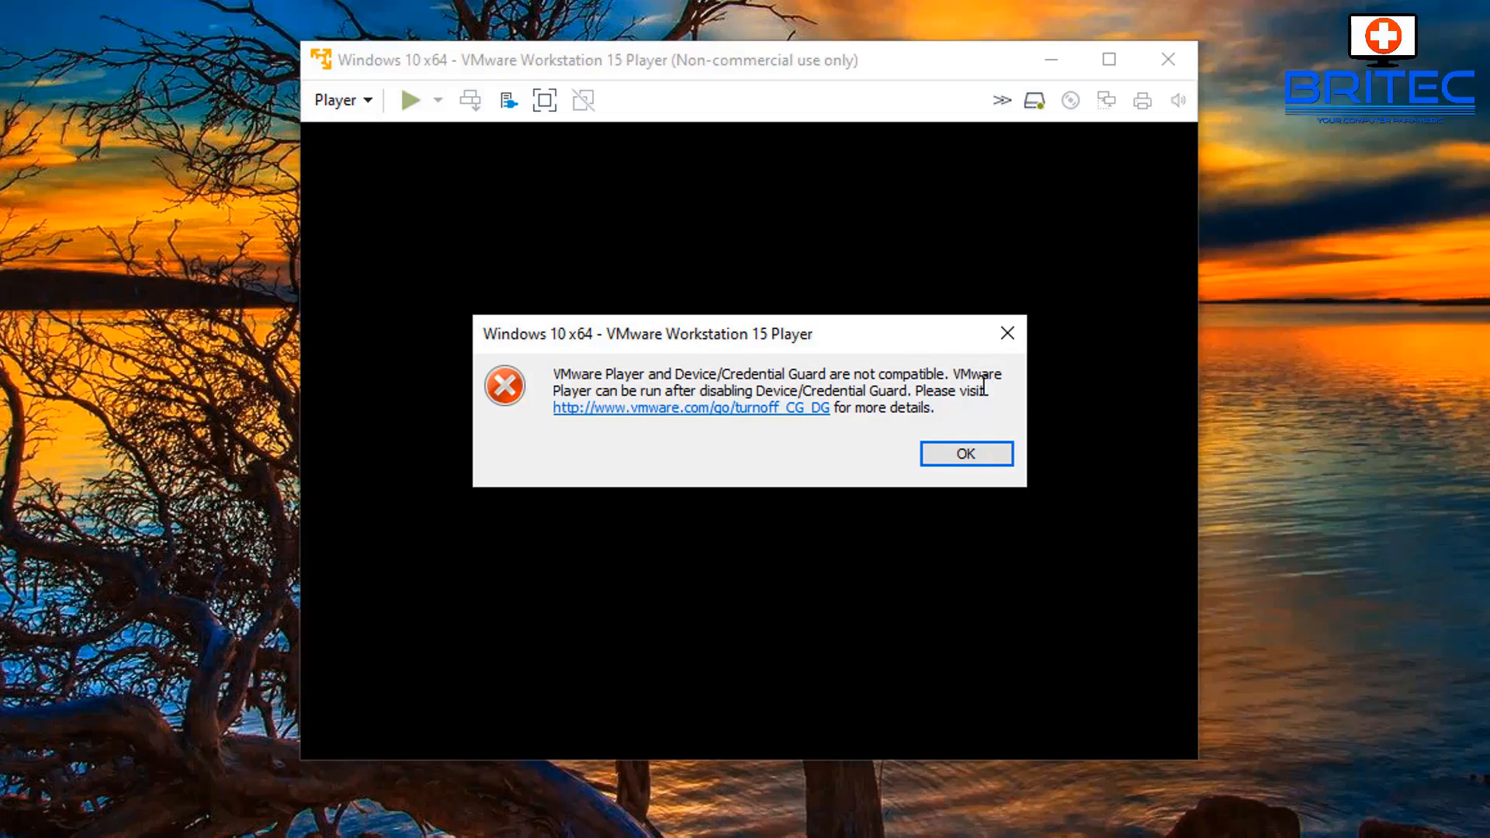
click(966, 454)
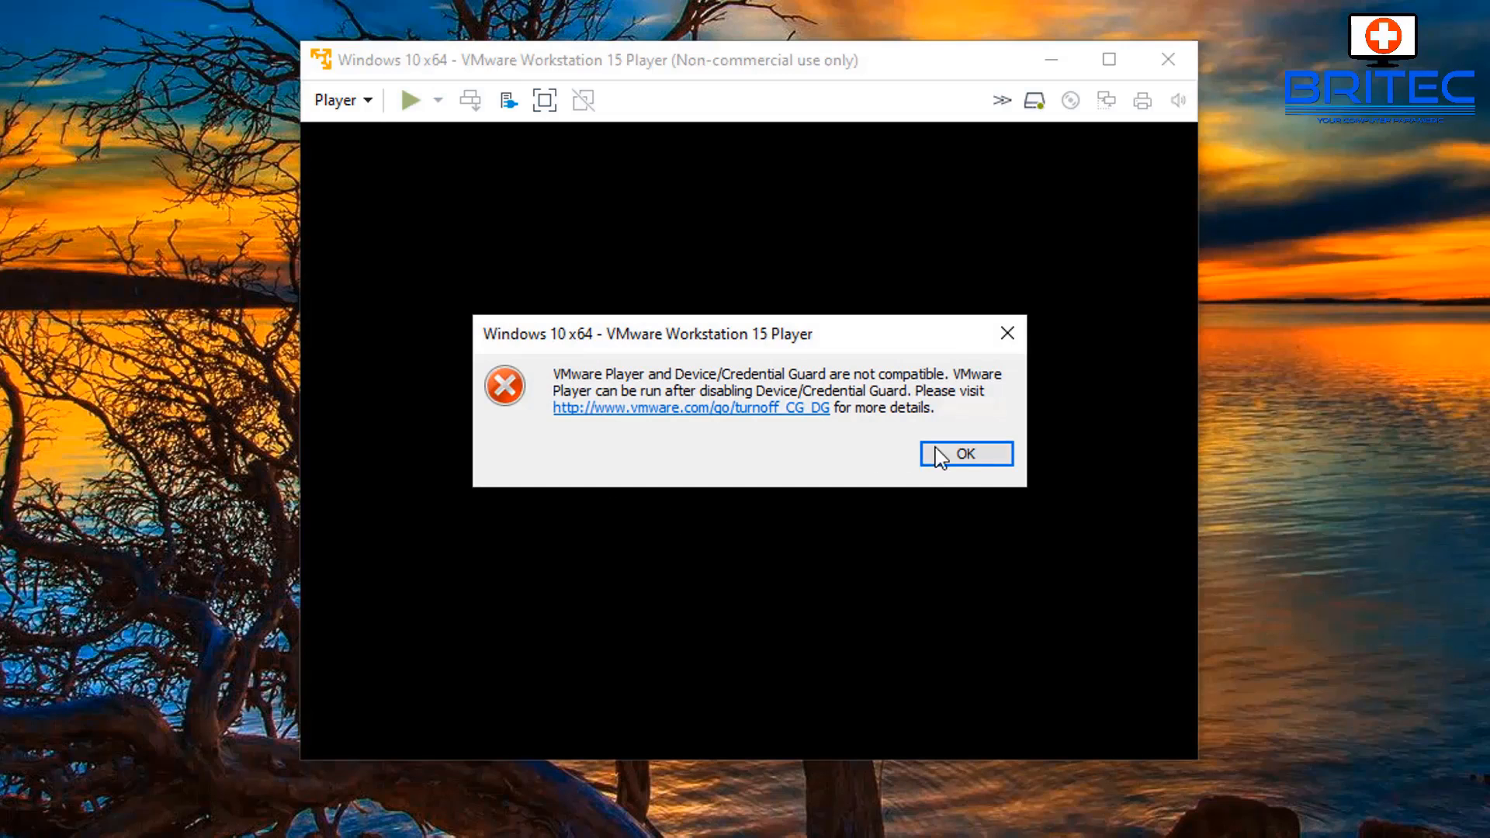
click(965, 454)
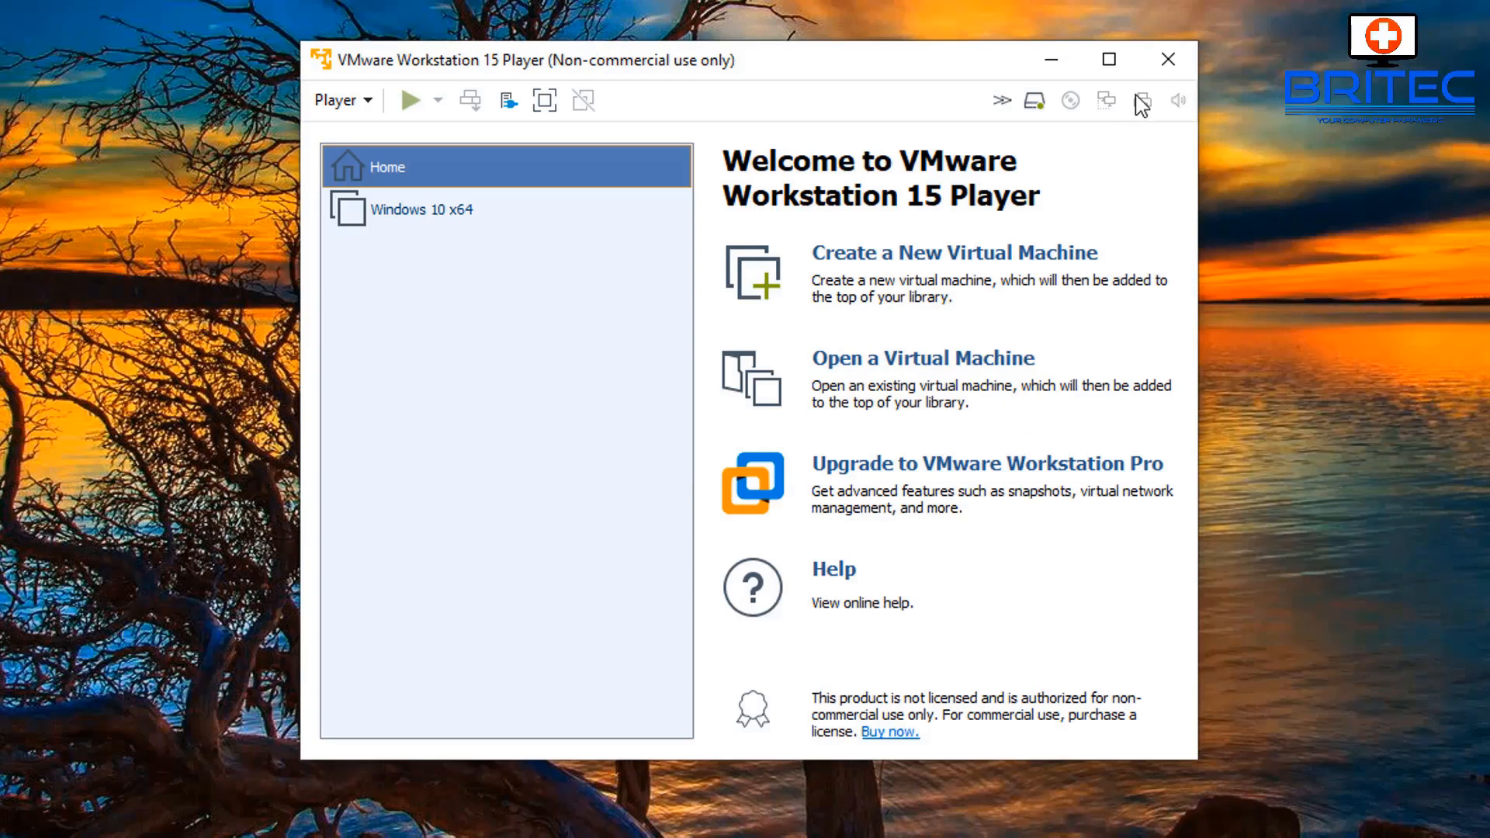
Close VMware Player and open Edit group policy from a 'gpedit' search.
click(1168, 59)
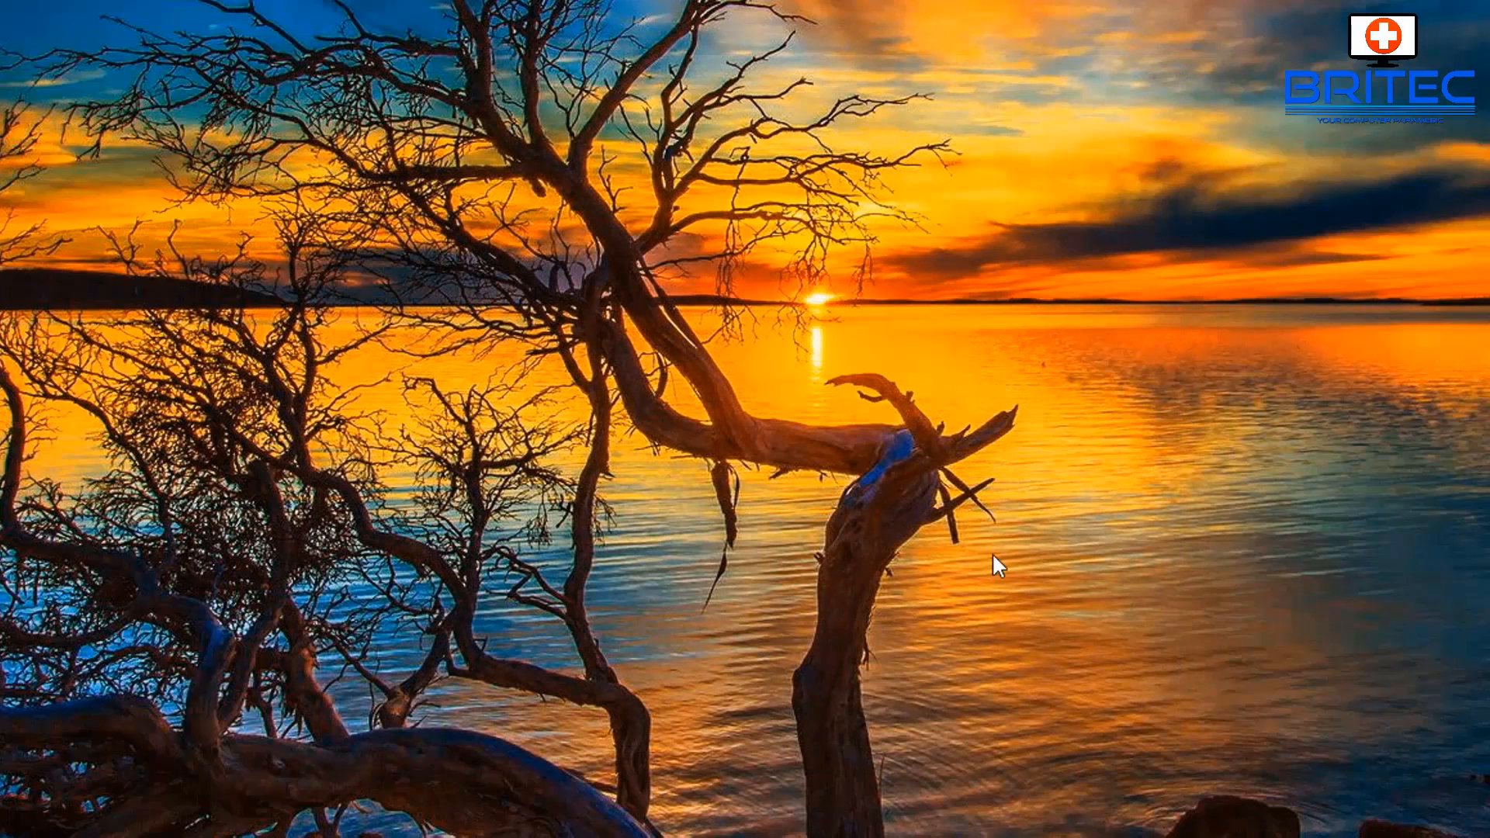
mouse_move(1042, 581)
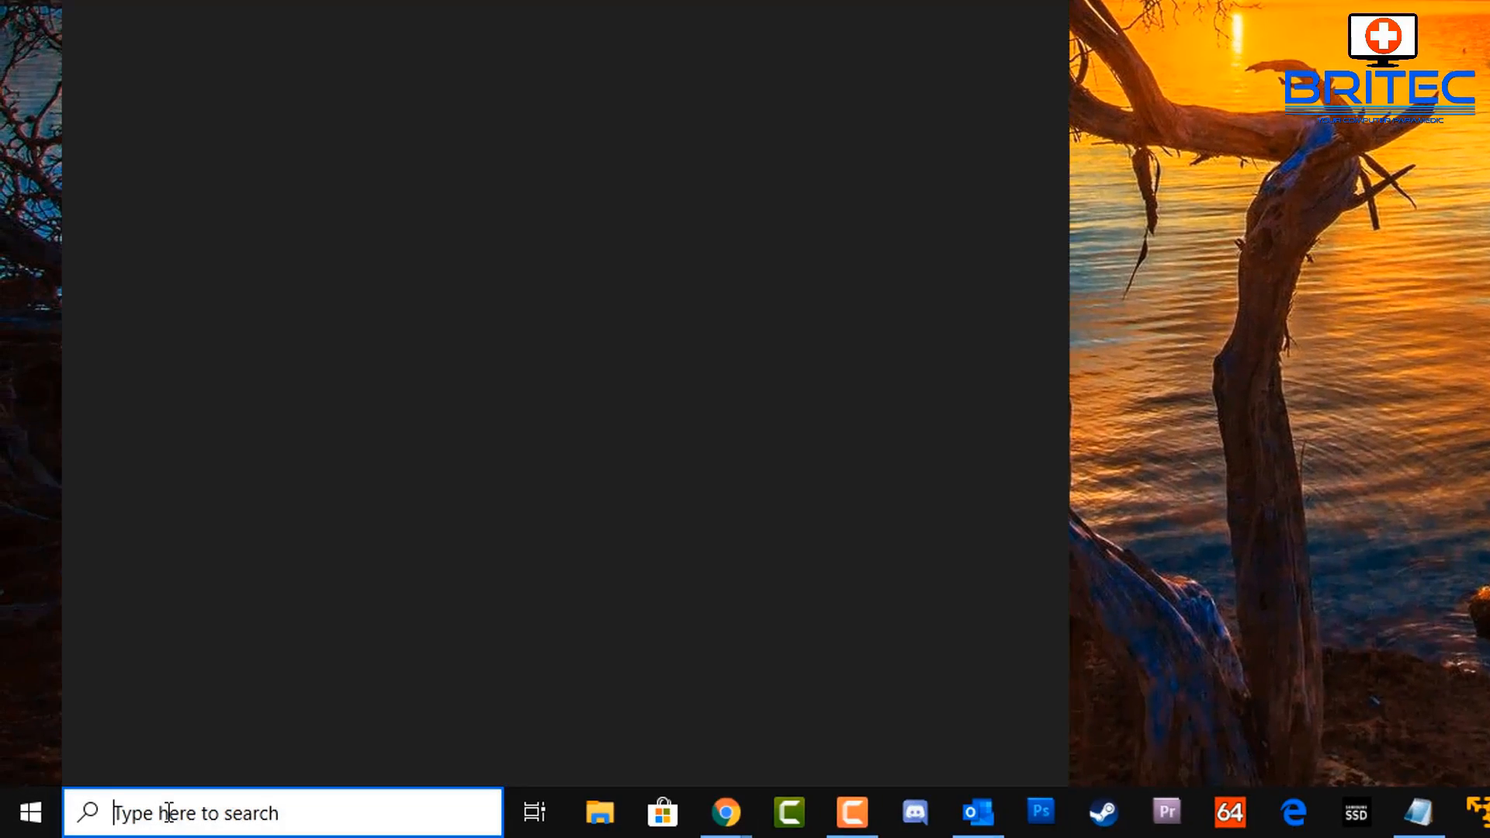
text(gpu.tscproj)
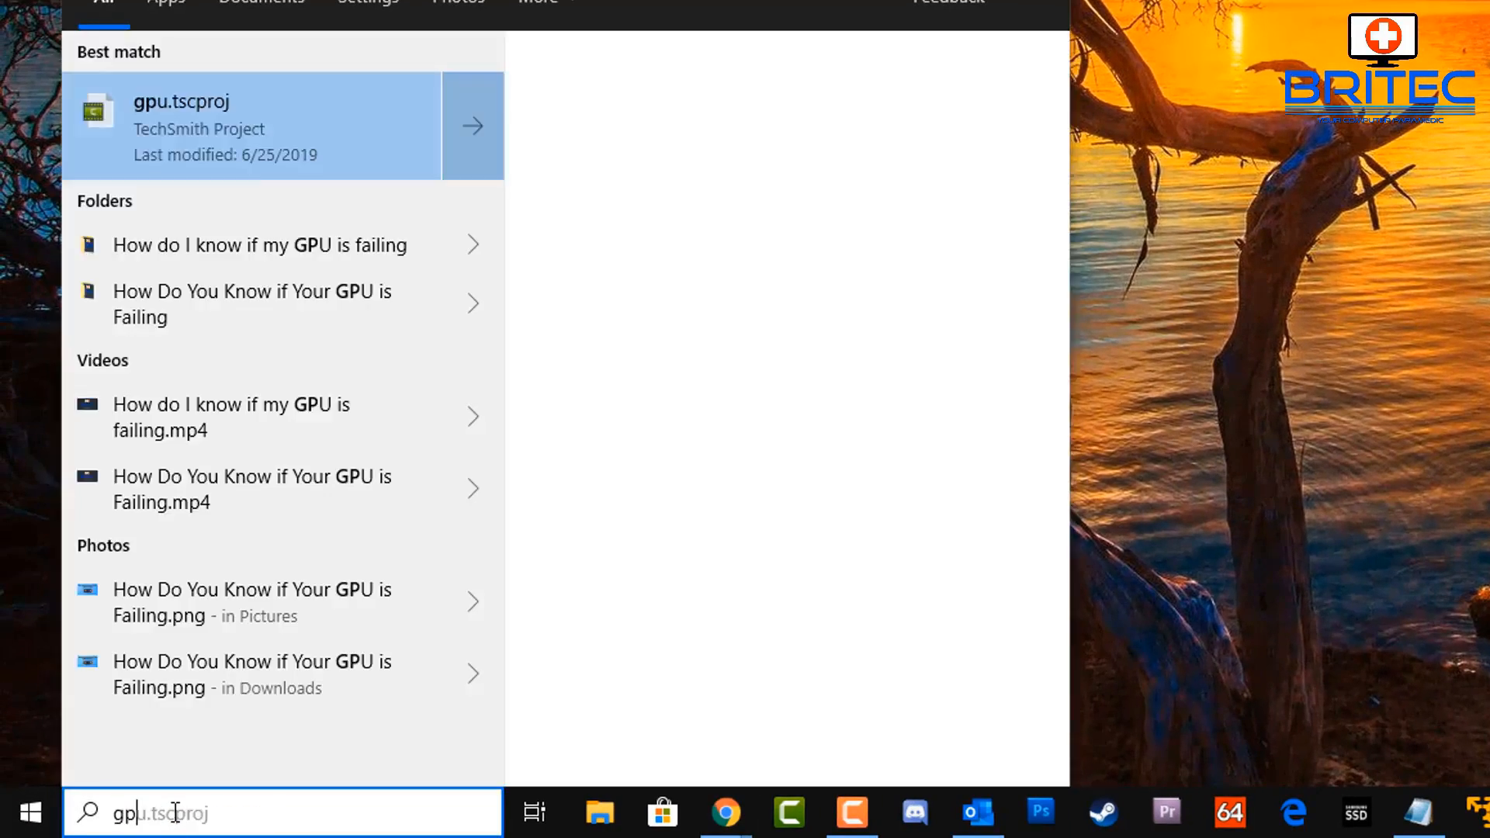
text(gpedit)
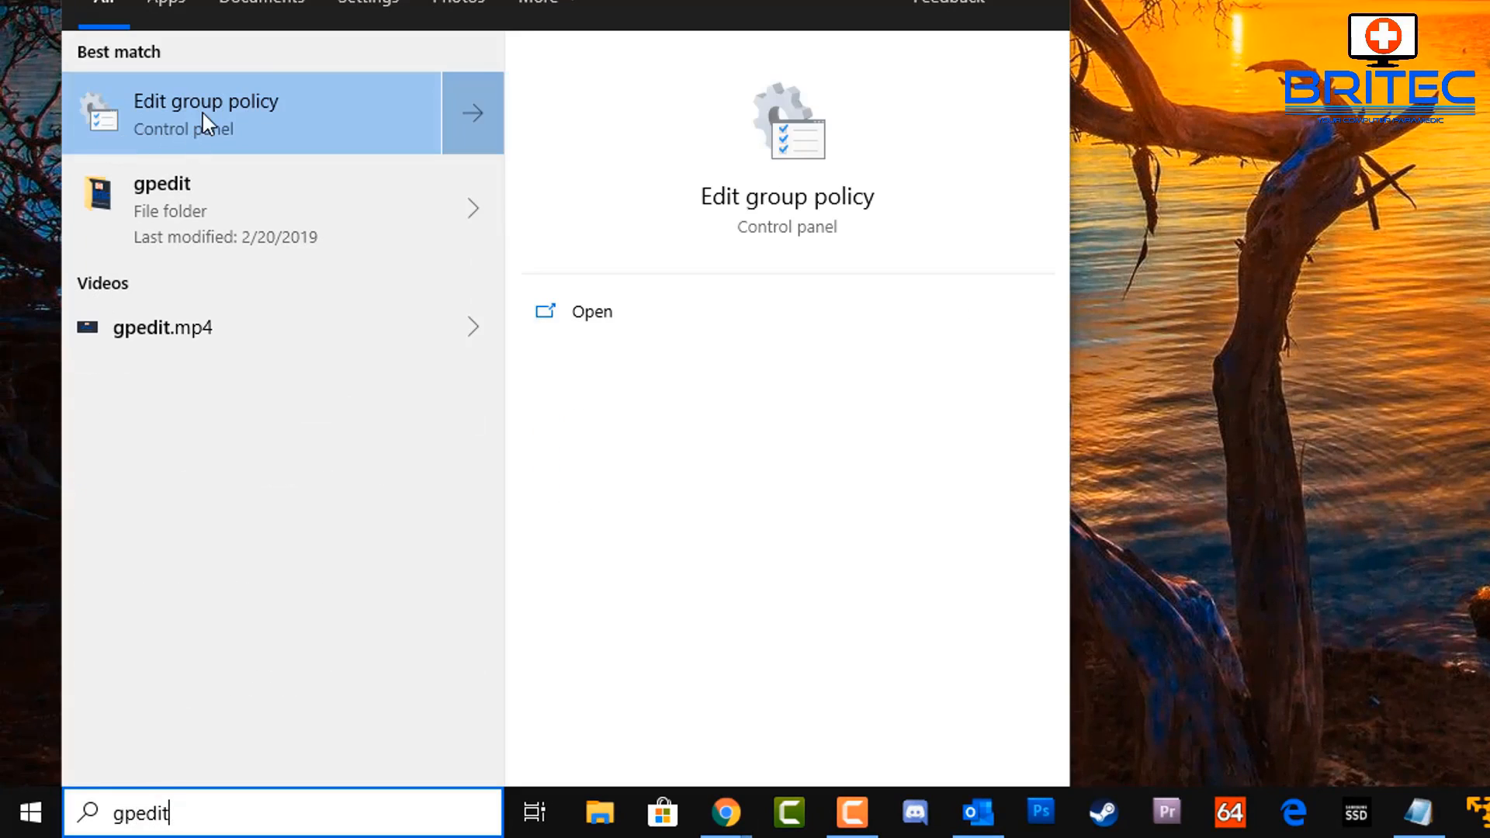
click(206, 112)
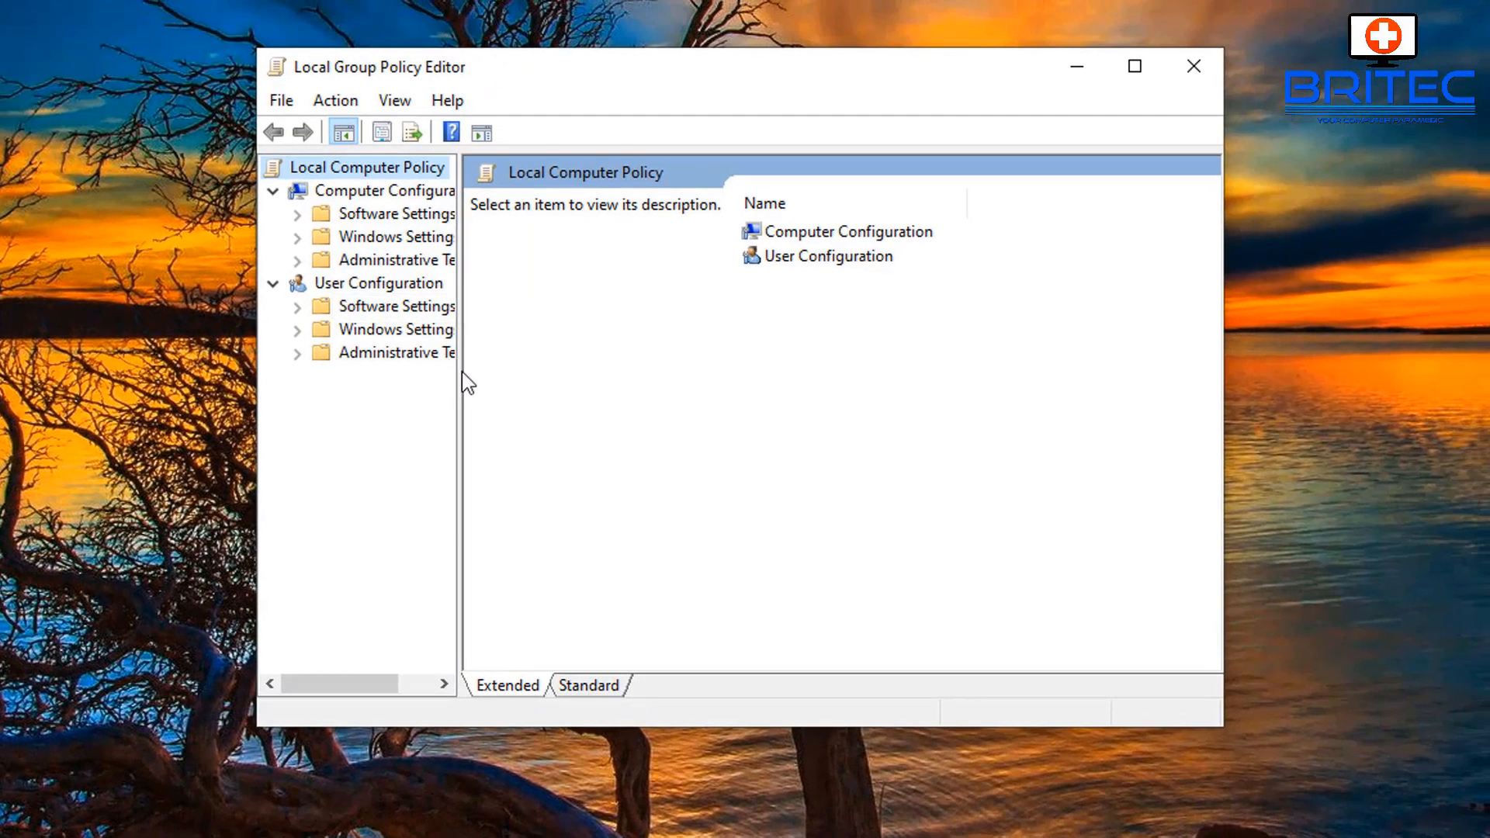
Widen the tree and browse Computer Configuration > Administrative Templates > System to highlight Device Guard.
drag(460, 380, 550, 380)
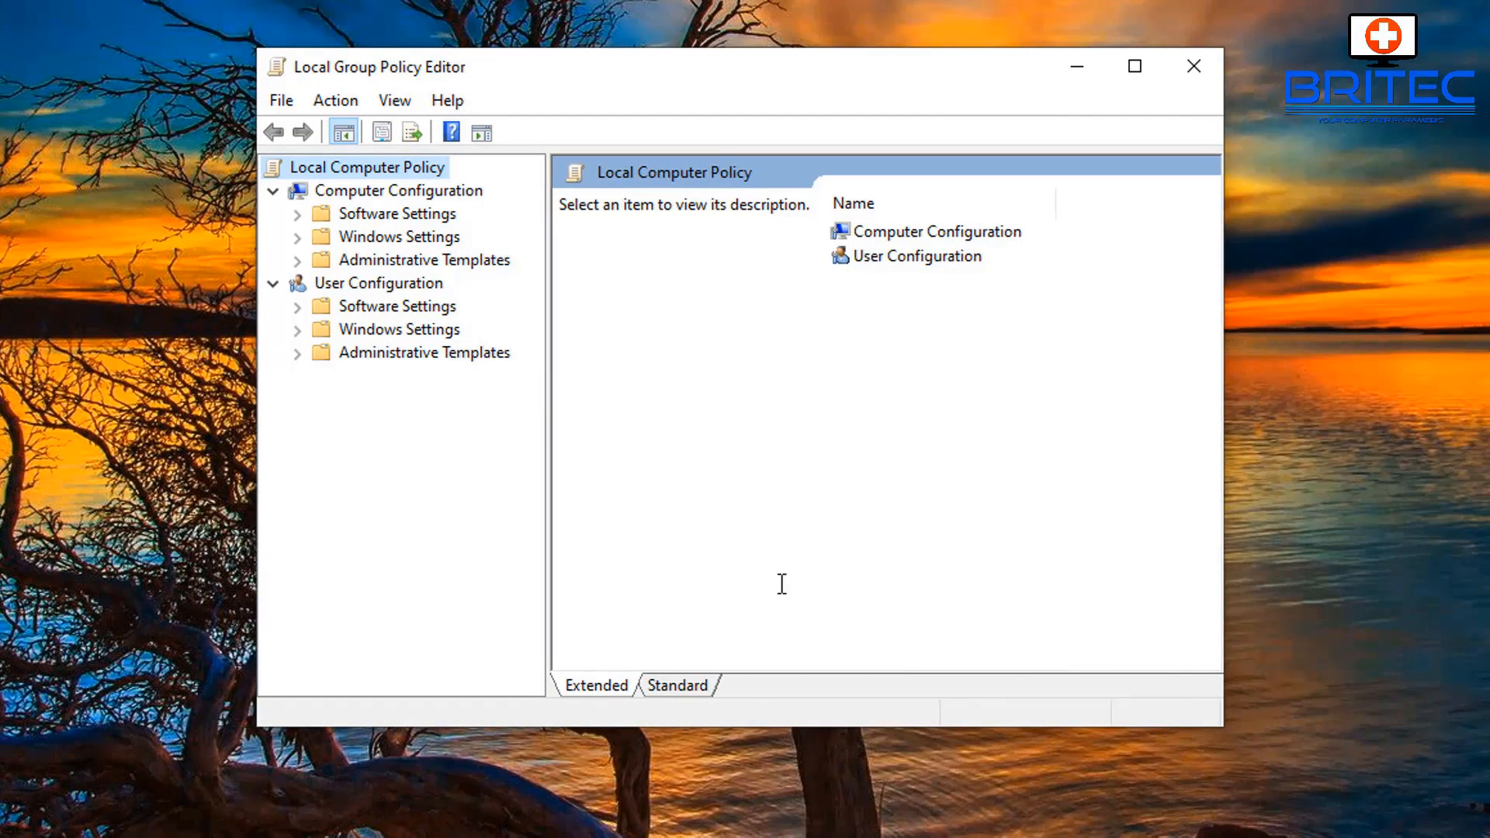
mouse_move(723, 583)
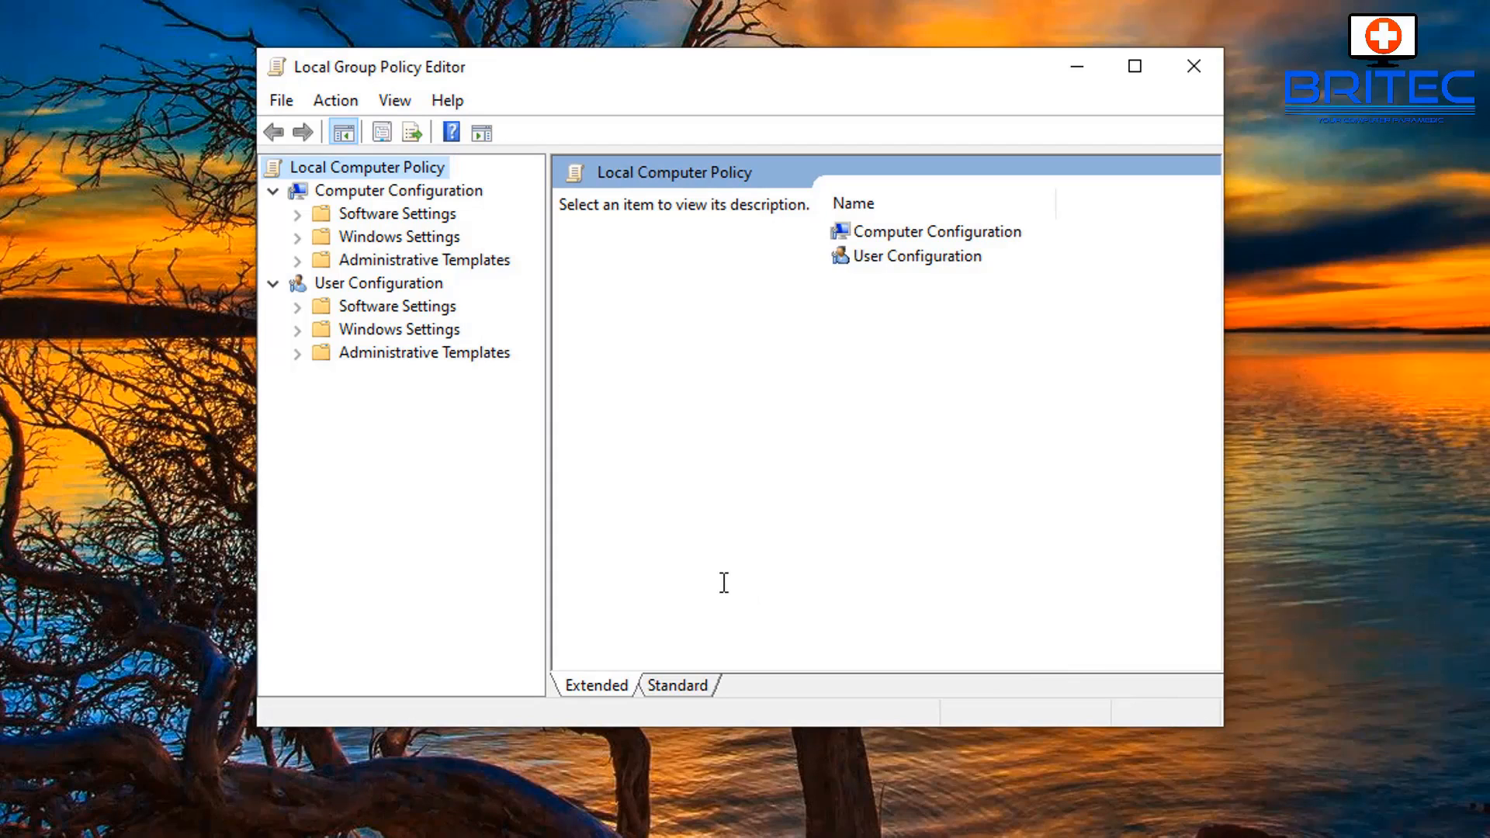
click(398, 190)
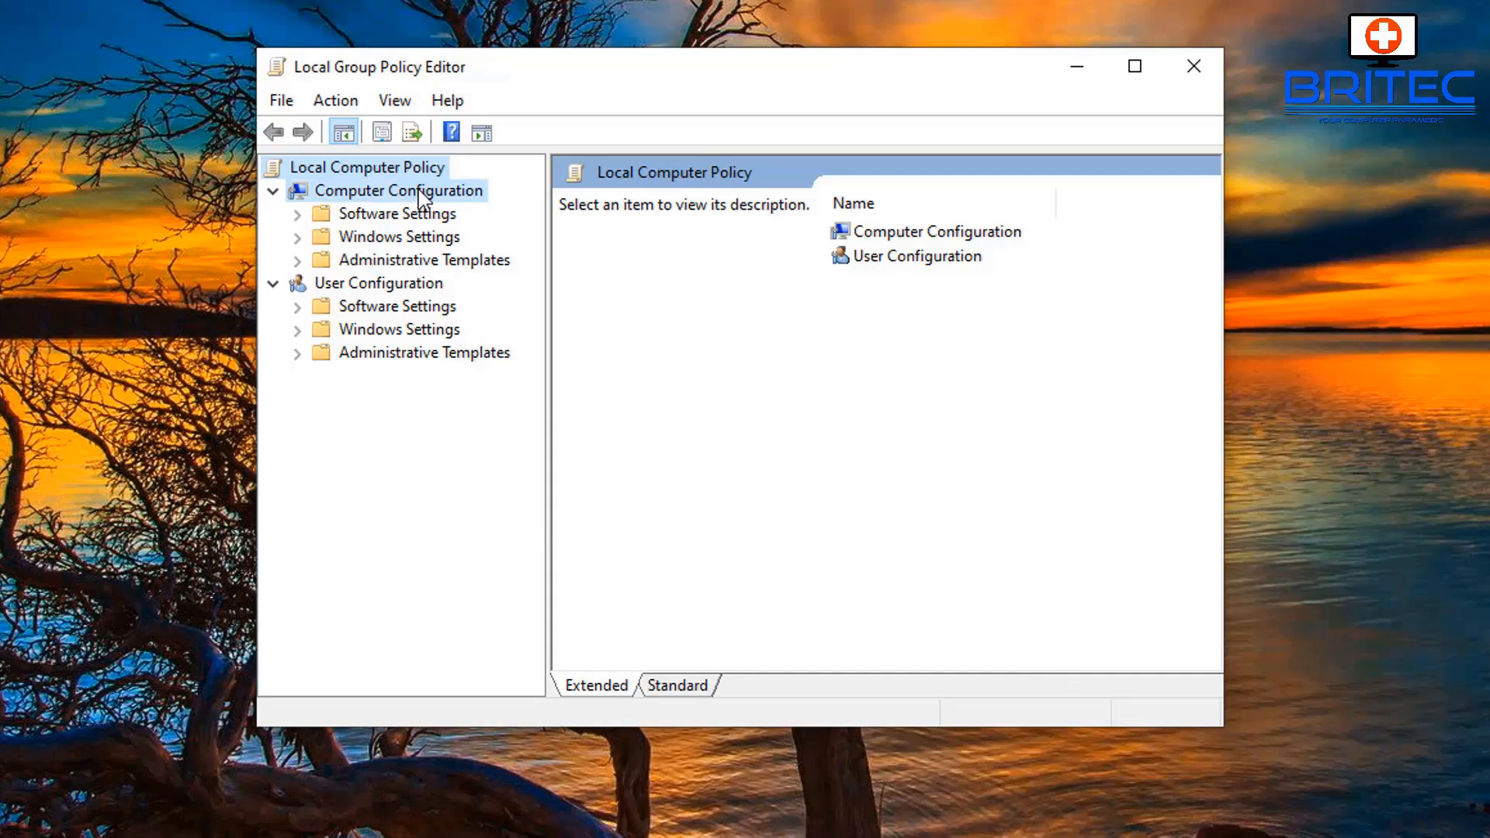
click(394, 191)
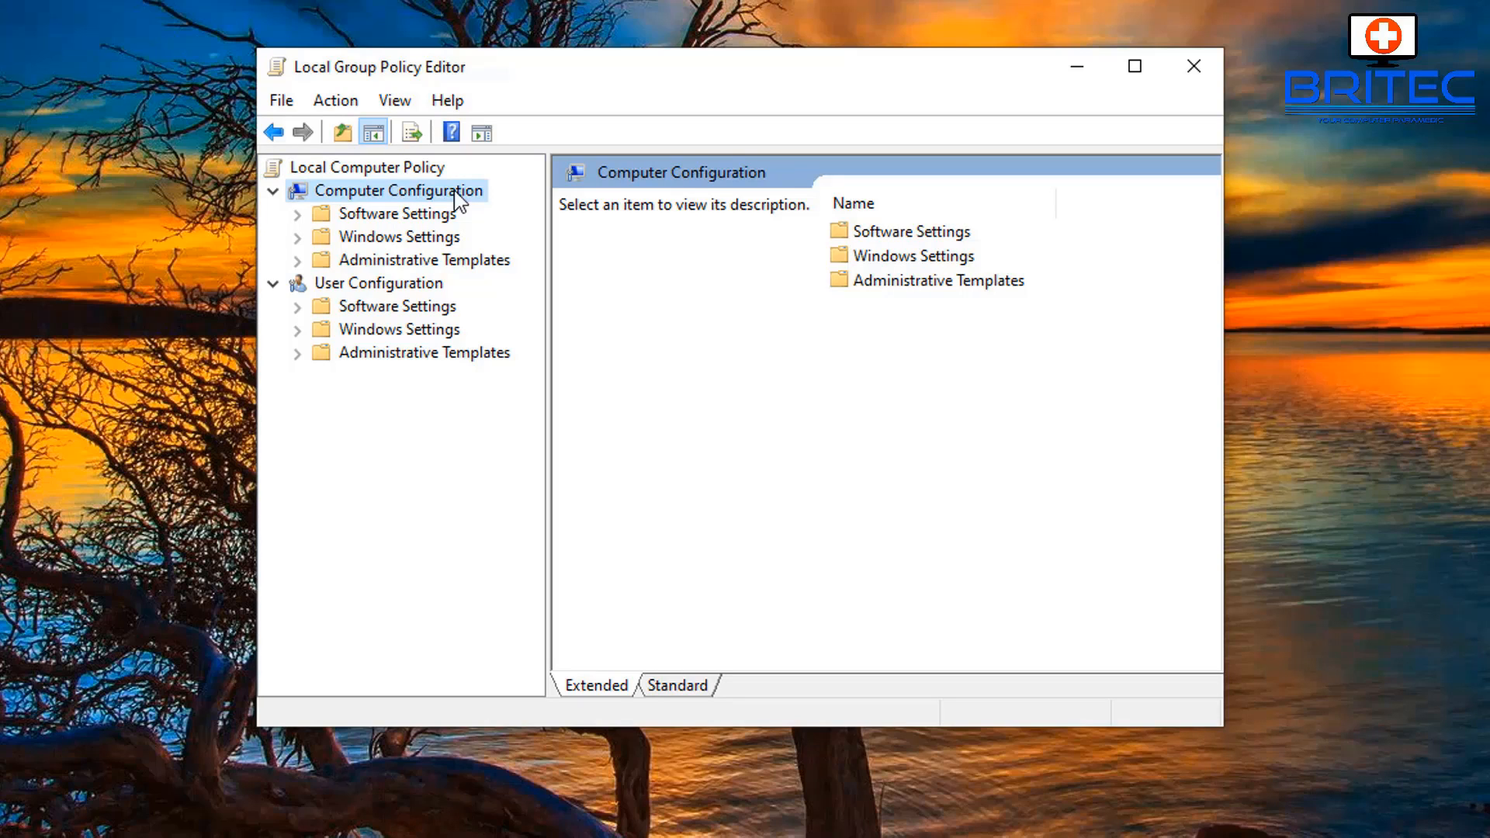
click(424, 260)
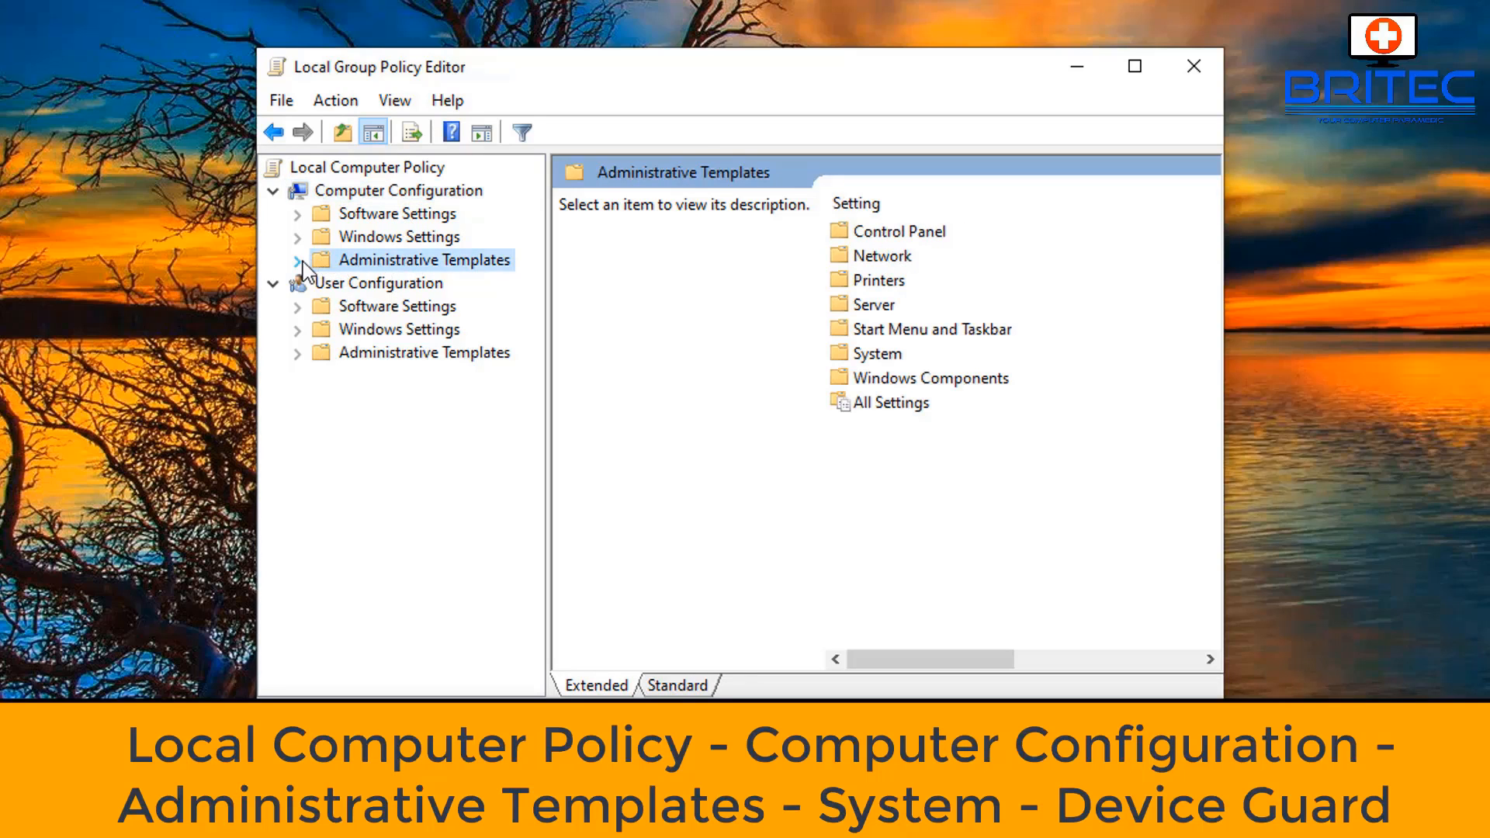
click(298, 260)
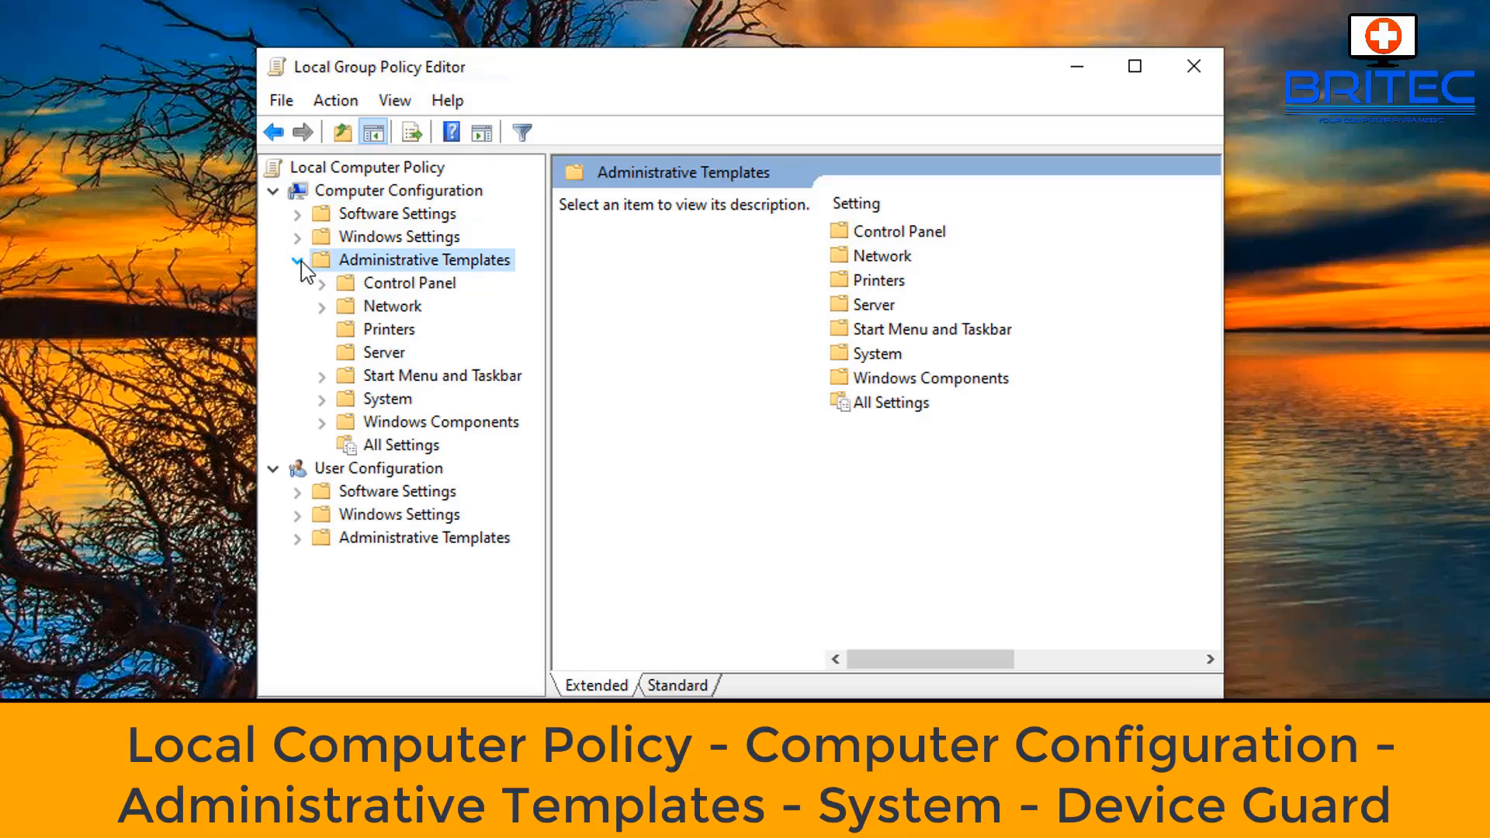
mouse_move(380, 400)
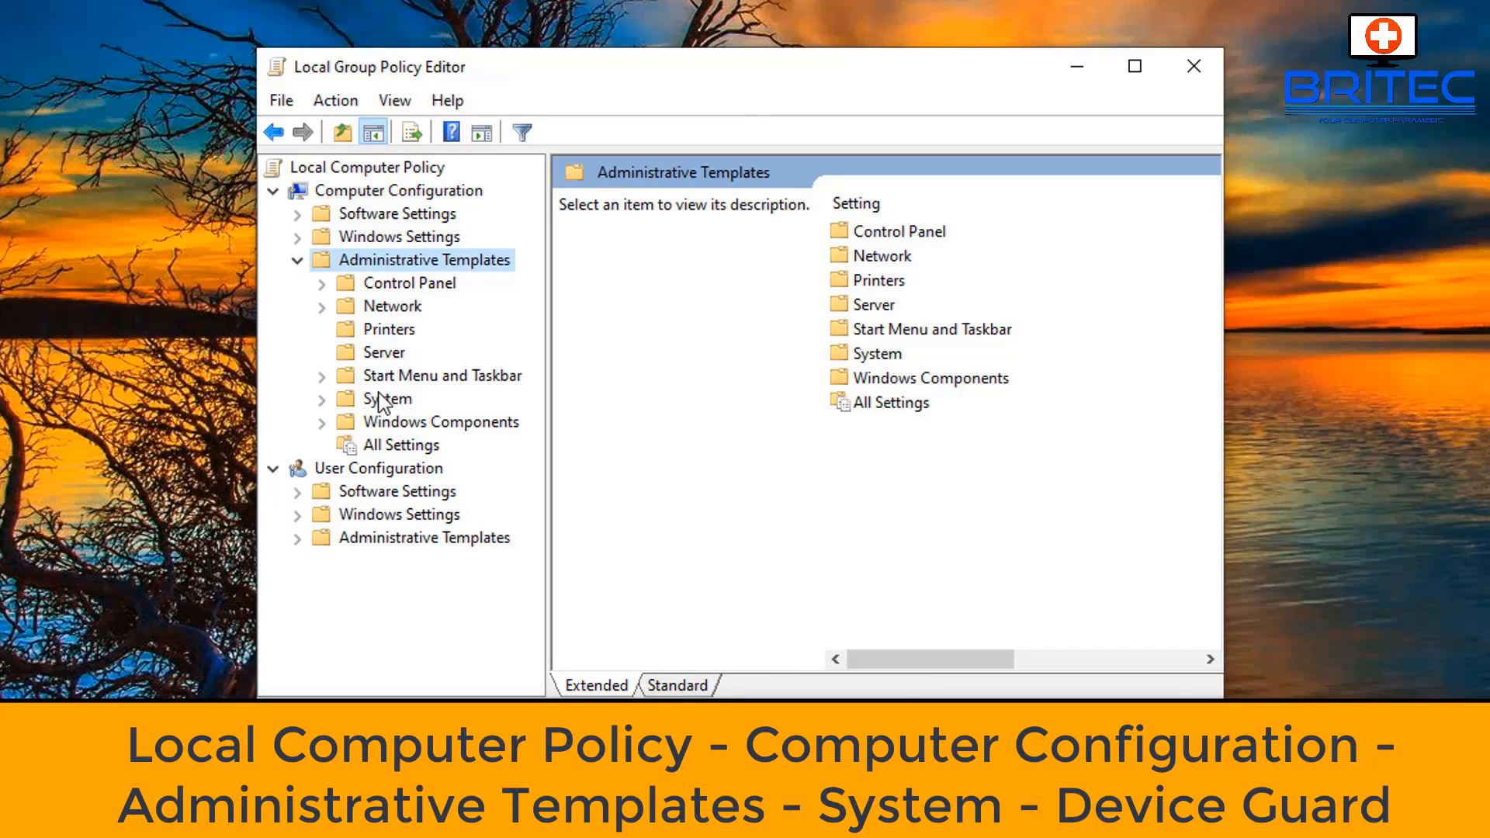
click(388, 399)
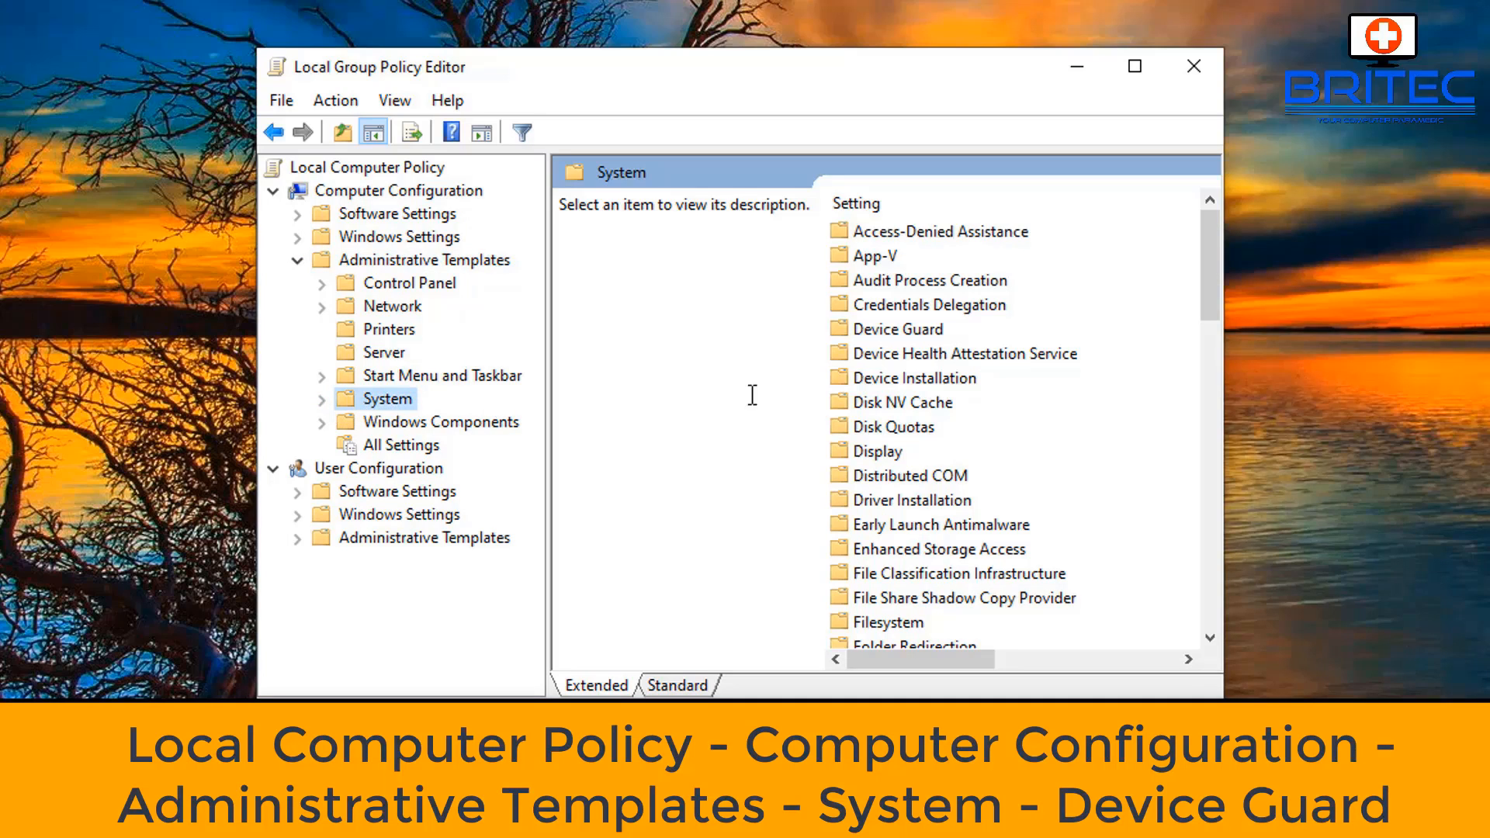
mouse_move(911, 430)
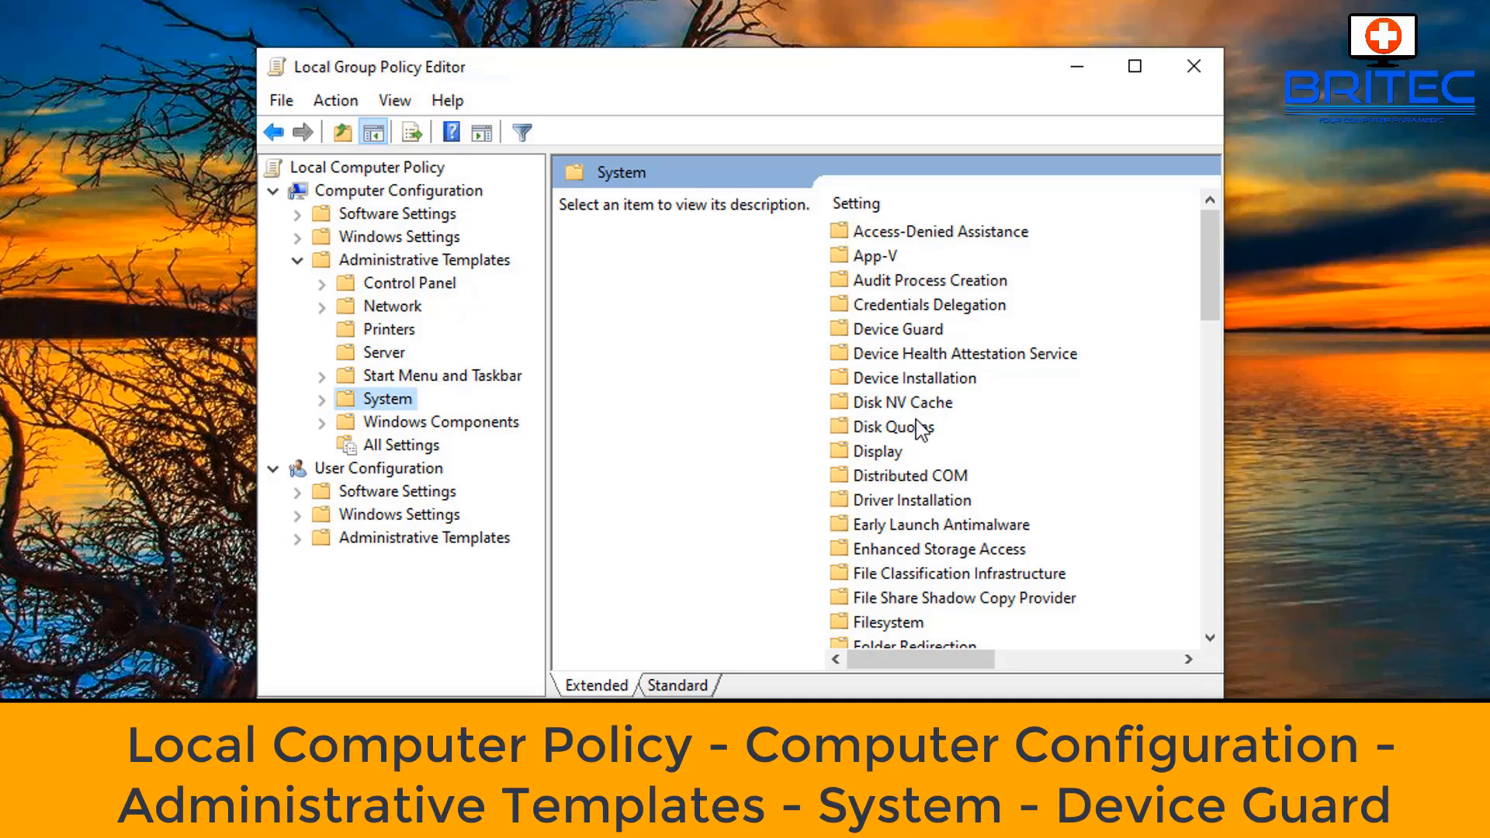
click(898, 329)
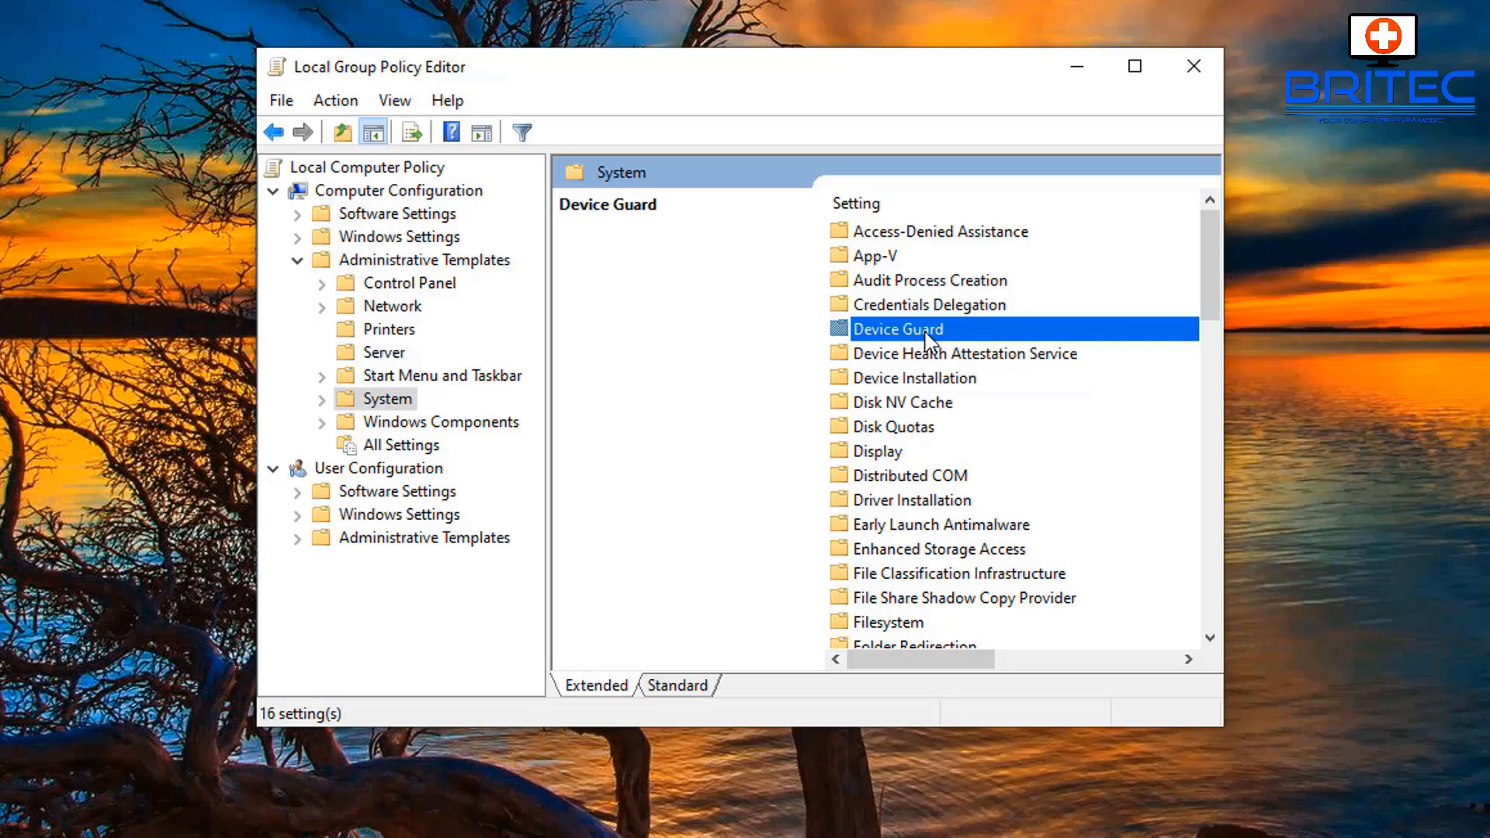
mouse_move(951, 337)
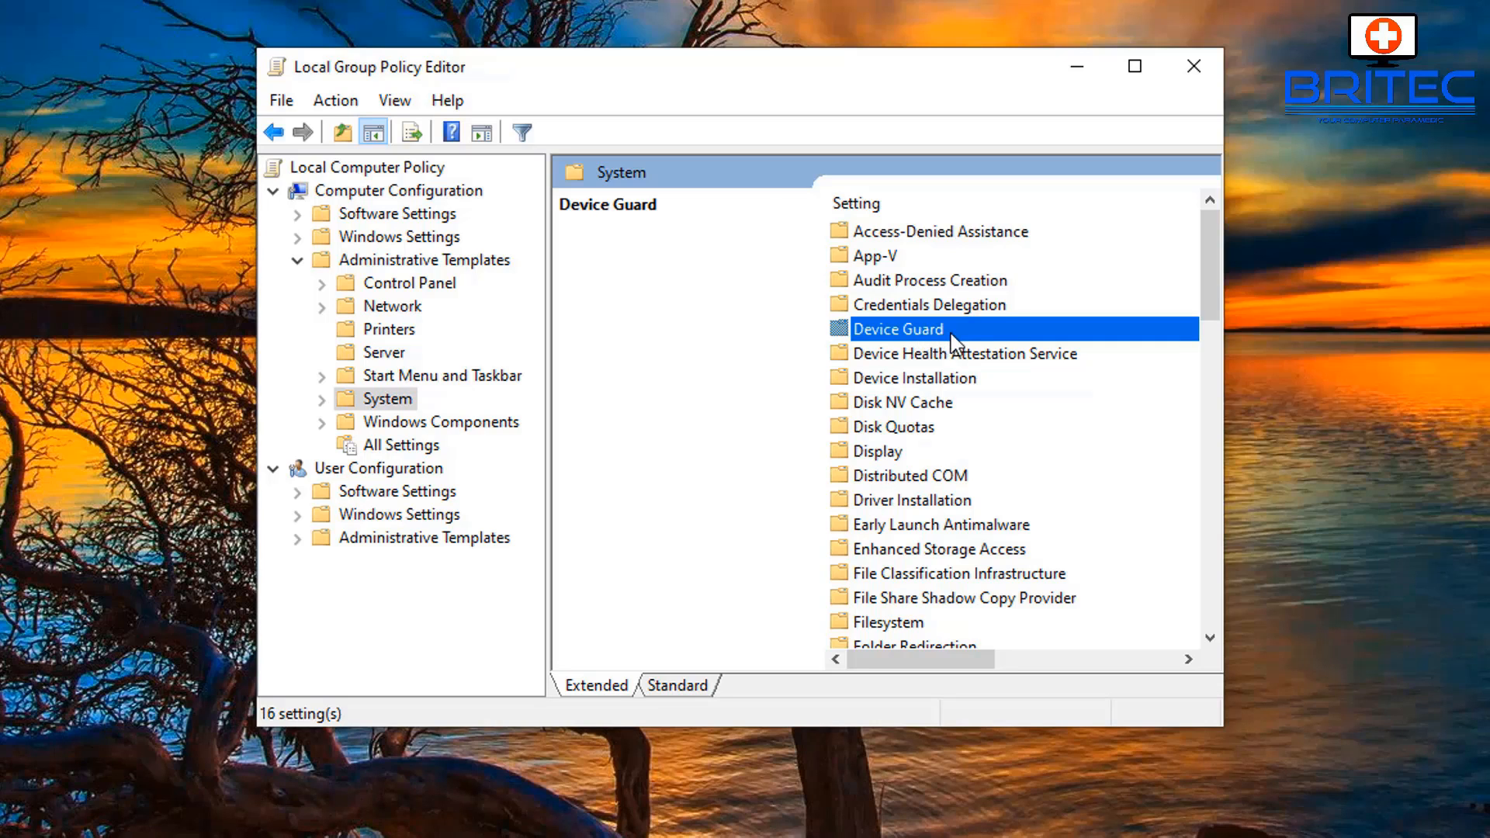
Enter Device Guard, read the Turn On Virtualization Based Security description, and open its settings.
double_click(897, 329)
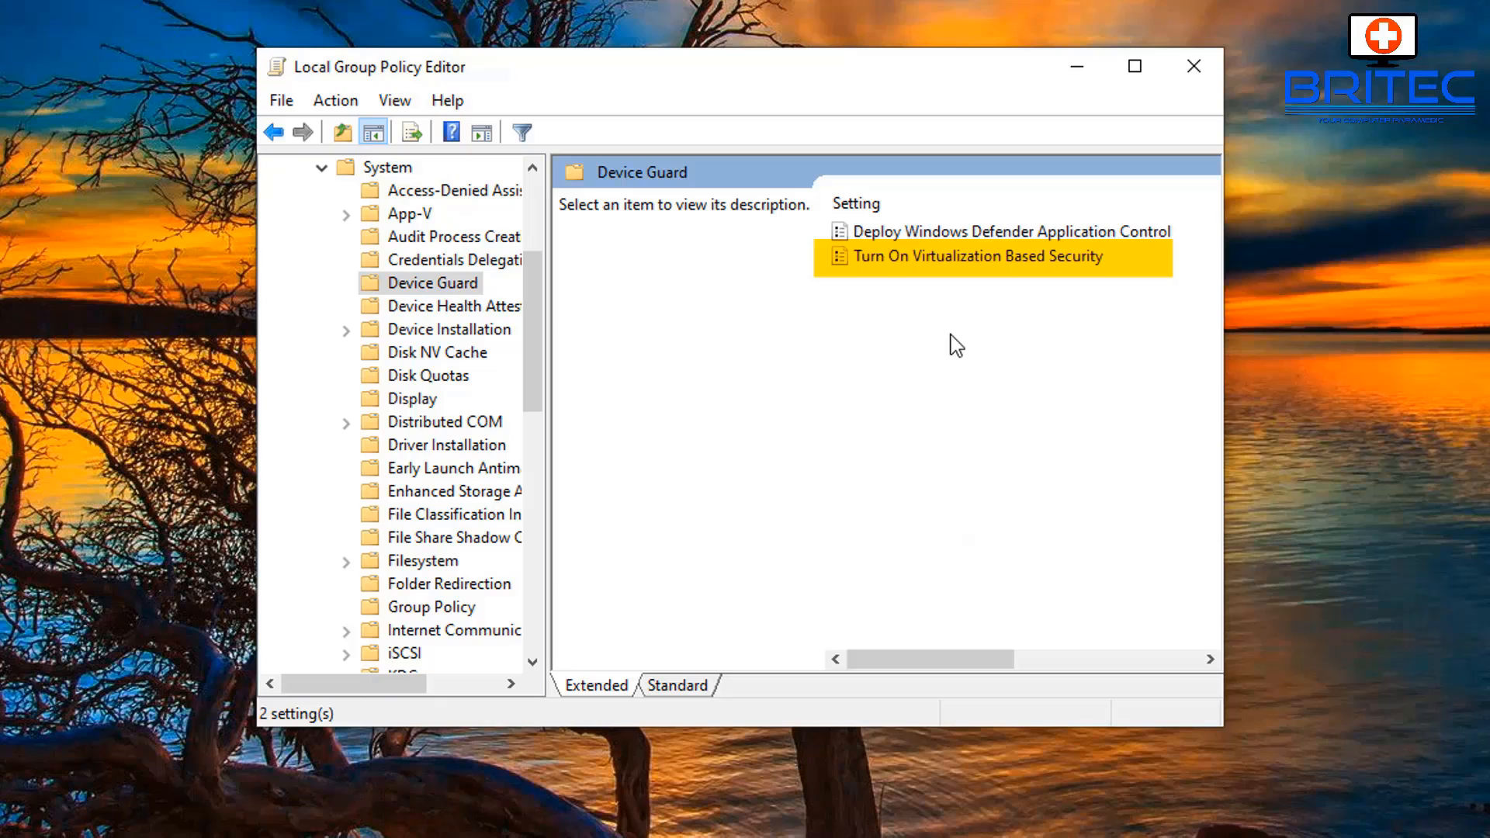
mouse_move(981, 274)
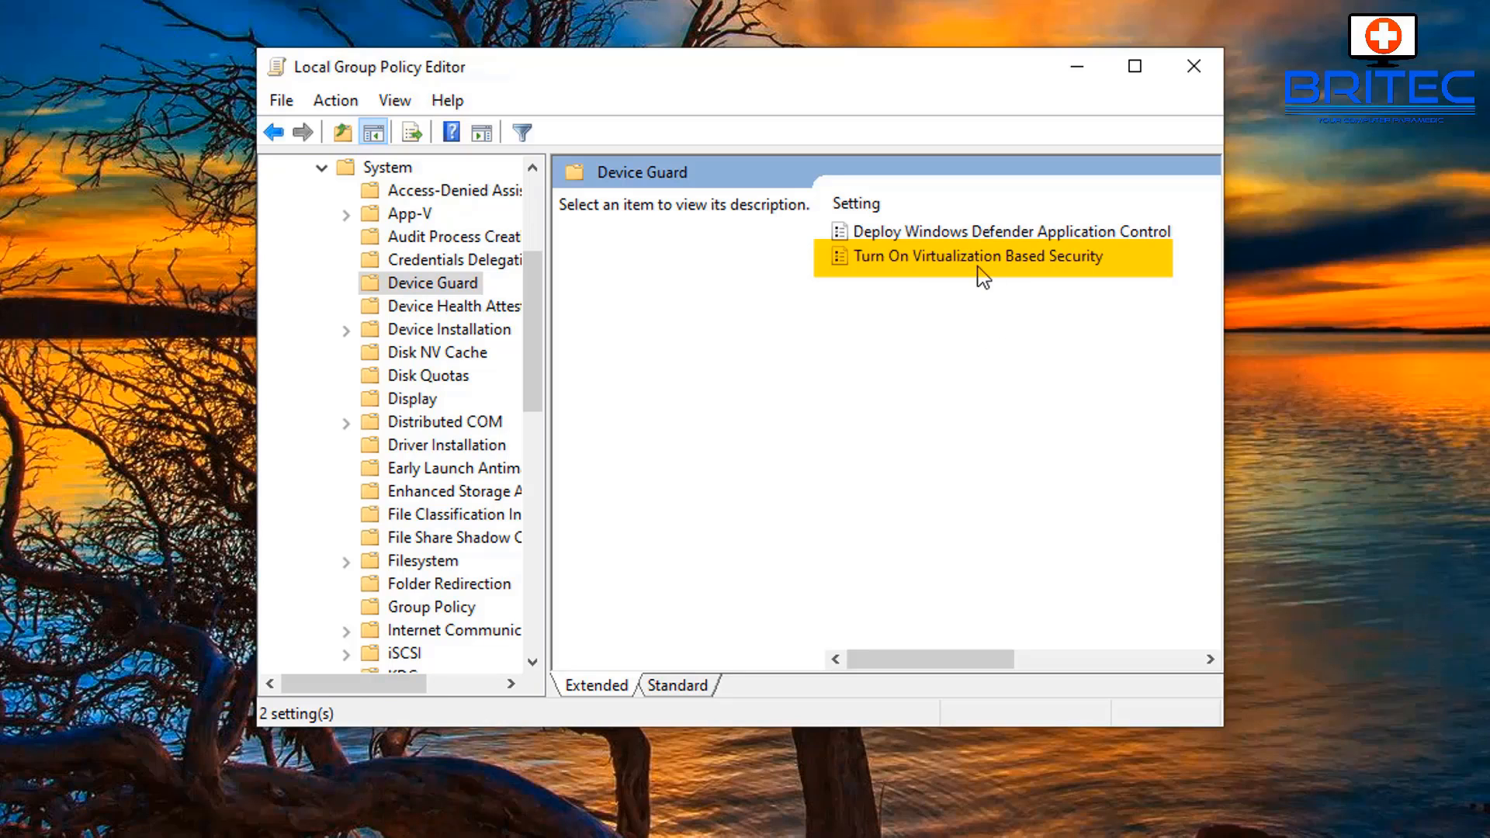
click(977, 256)
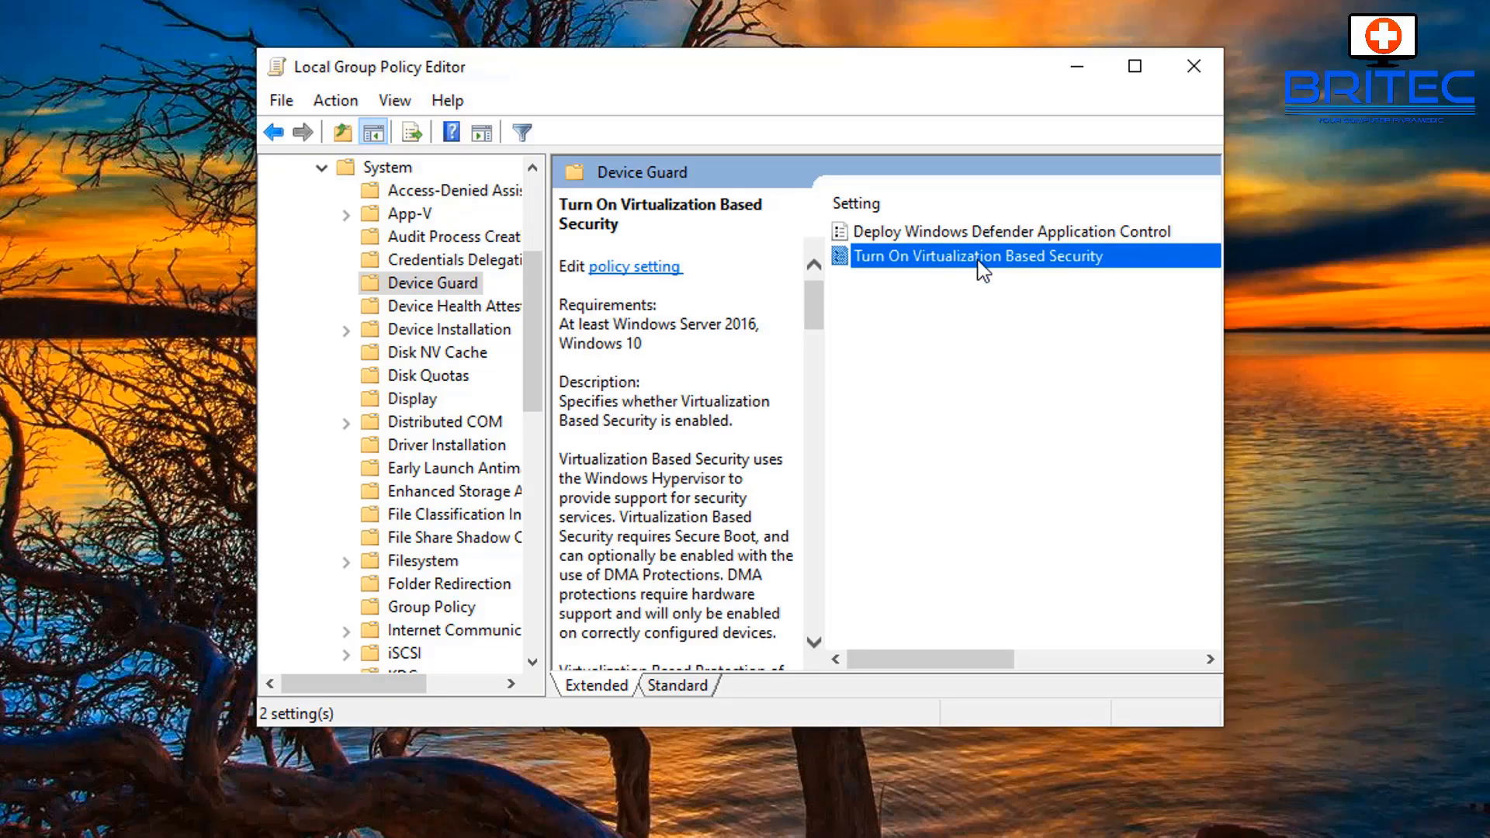
mouse_move(980, 278)
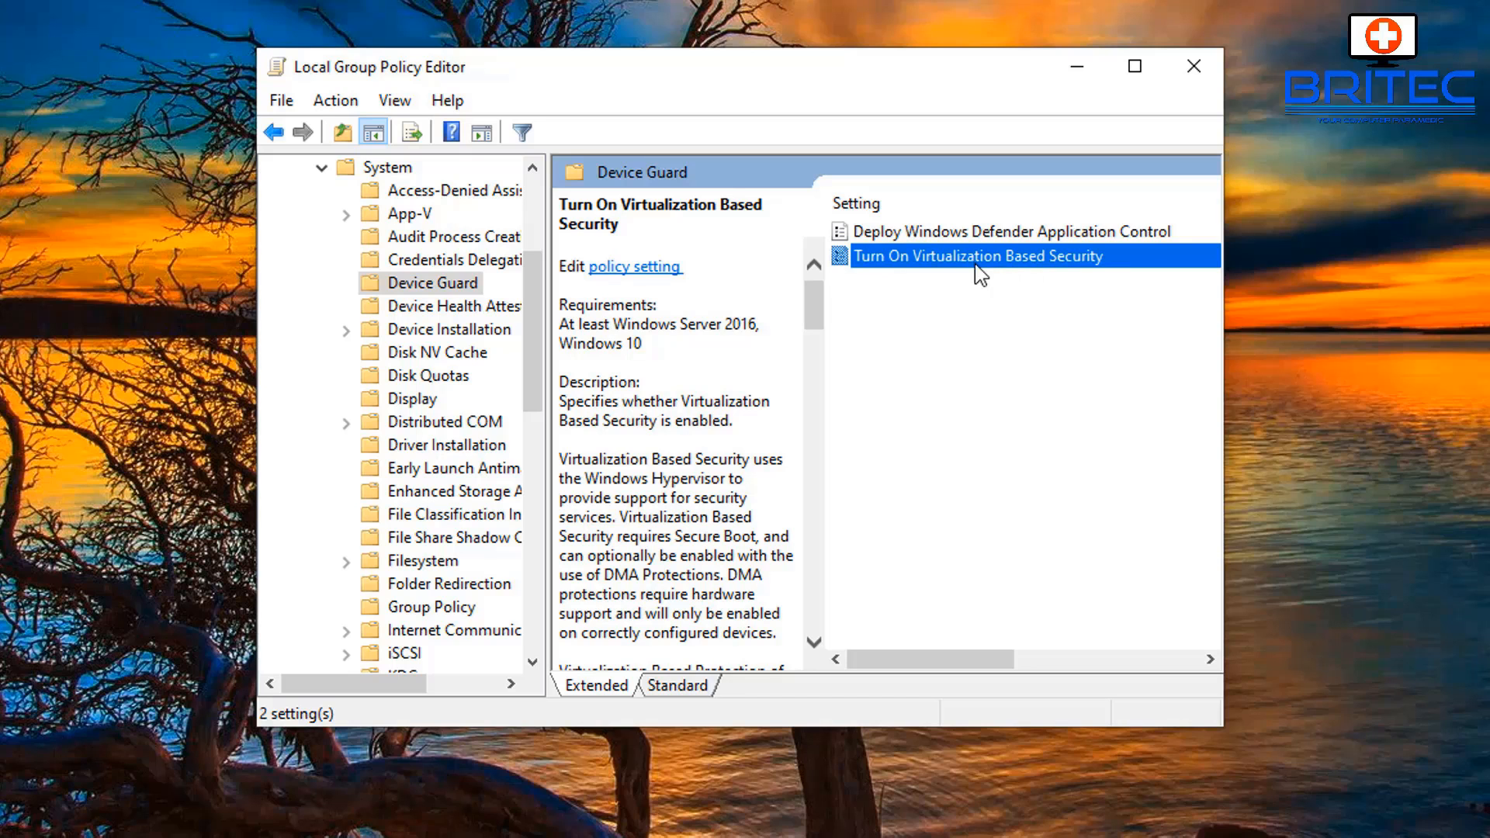
mouse_move(988, 278)
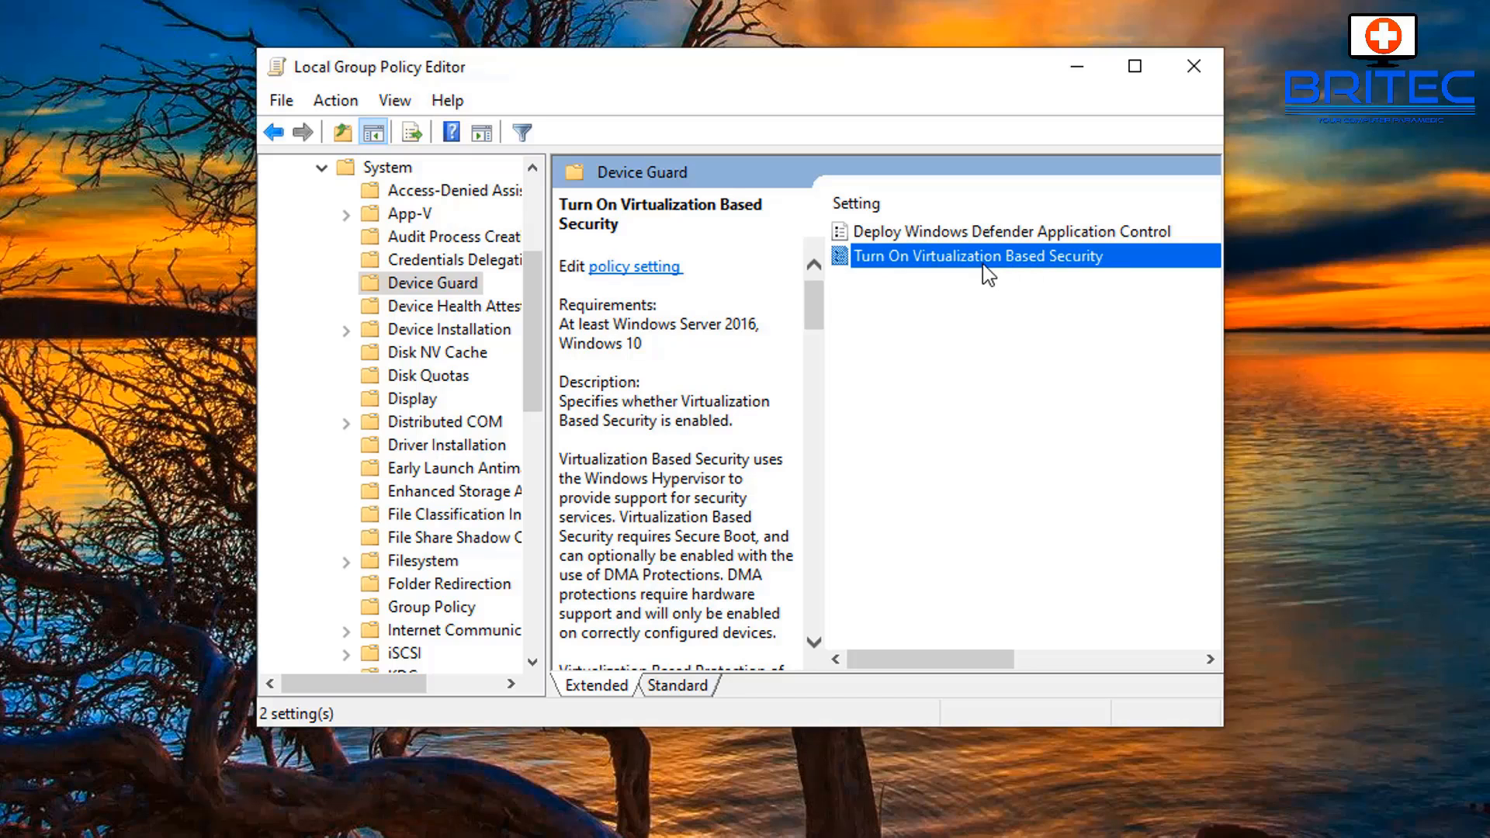
double_click(986, 256)
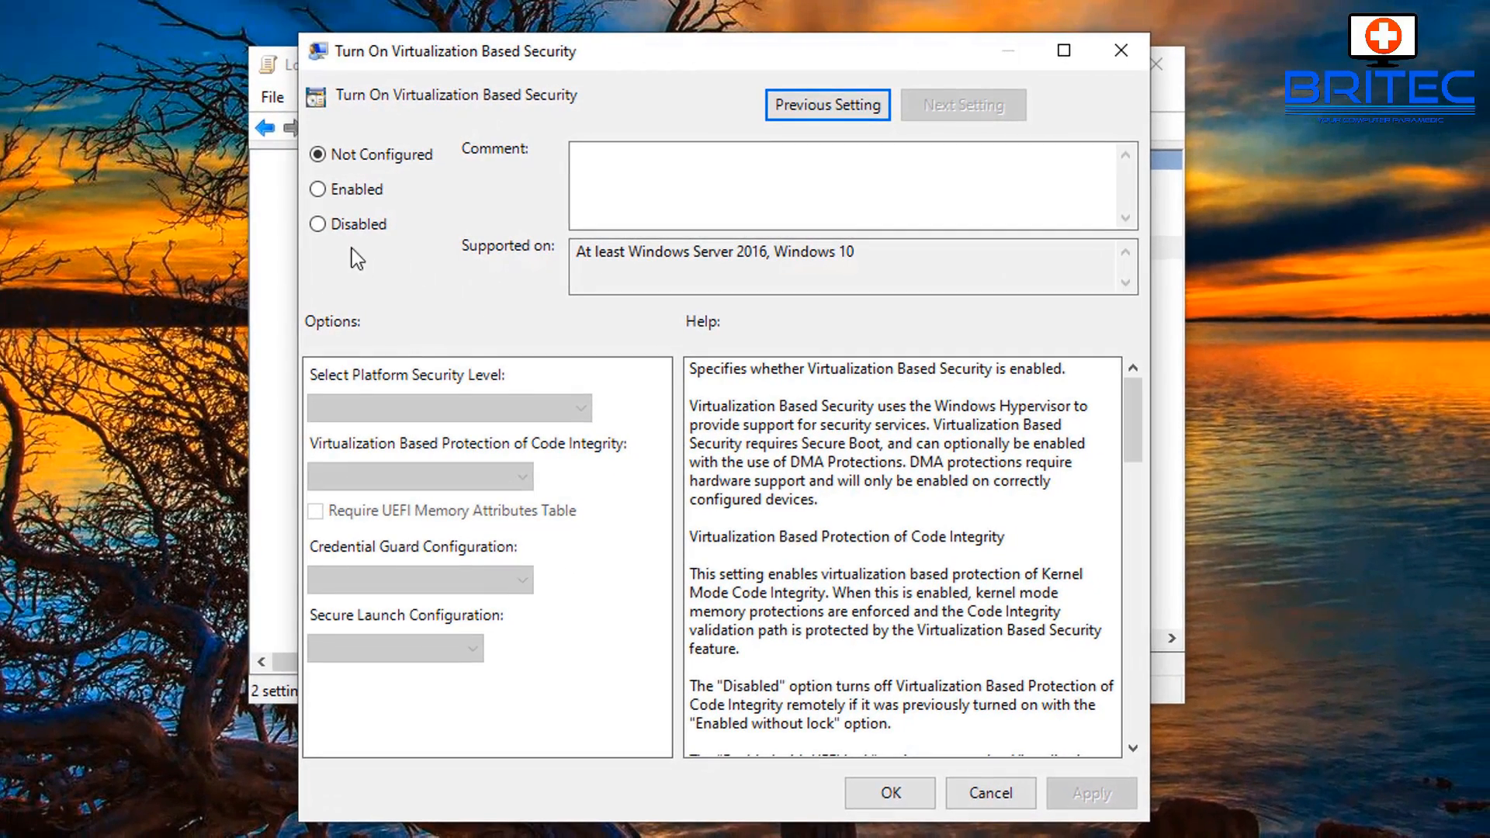
Choose Disabled for Turn On Virtualization Based Security, apply with OK, and exit the editor.
click(315, 224)
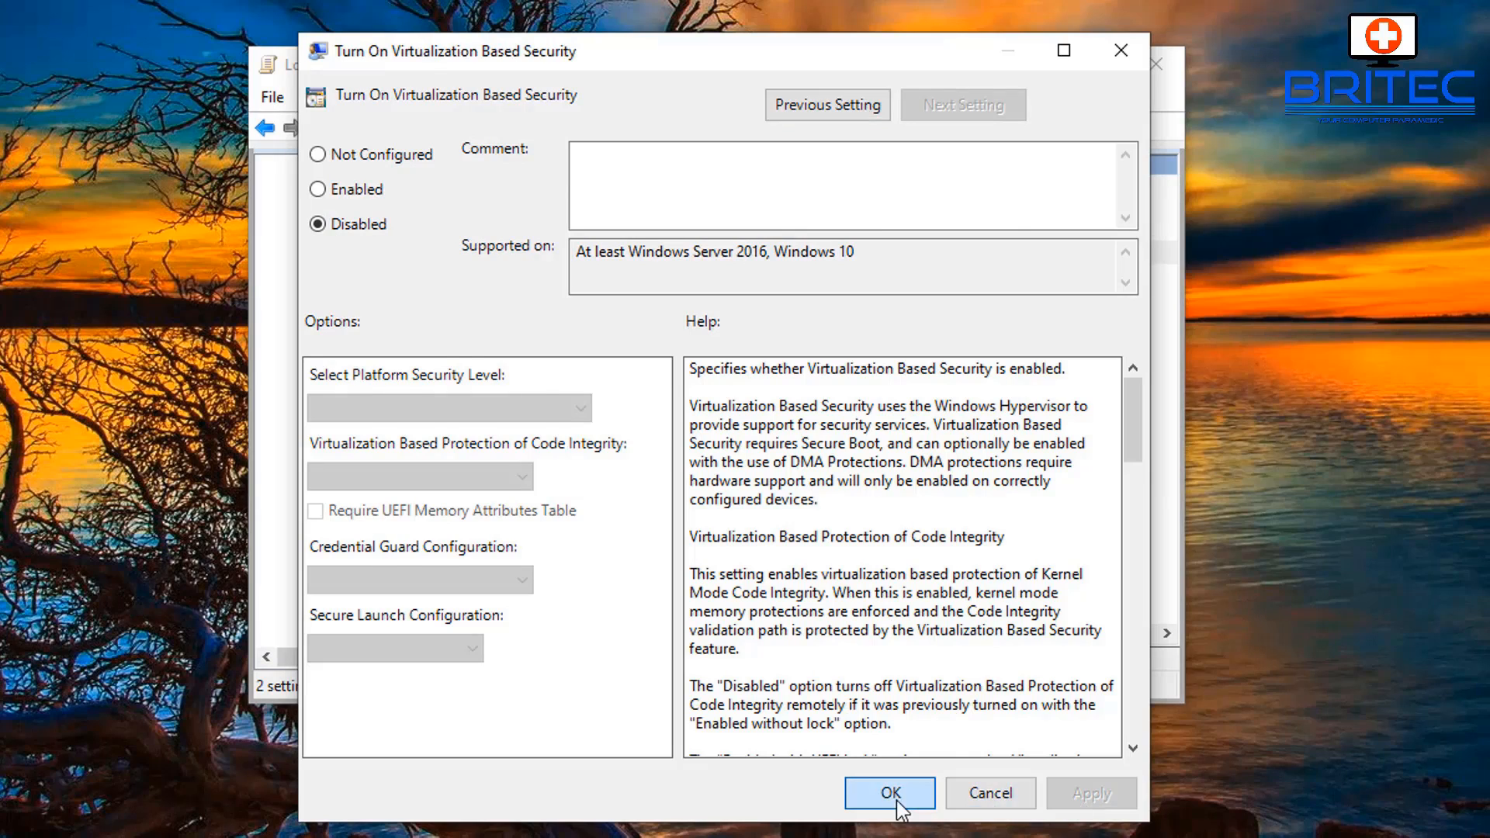
click(889, 793)
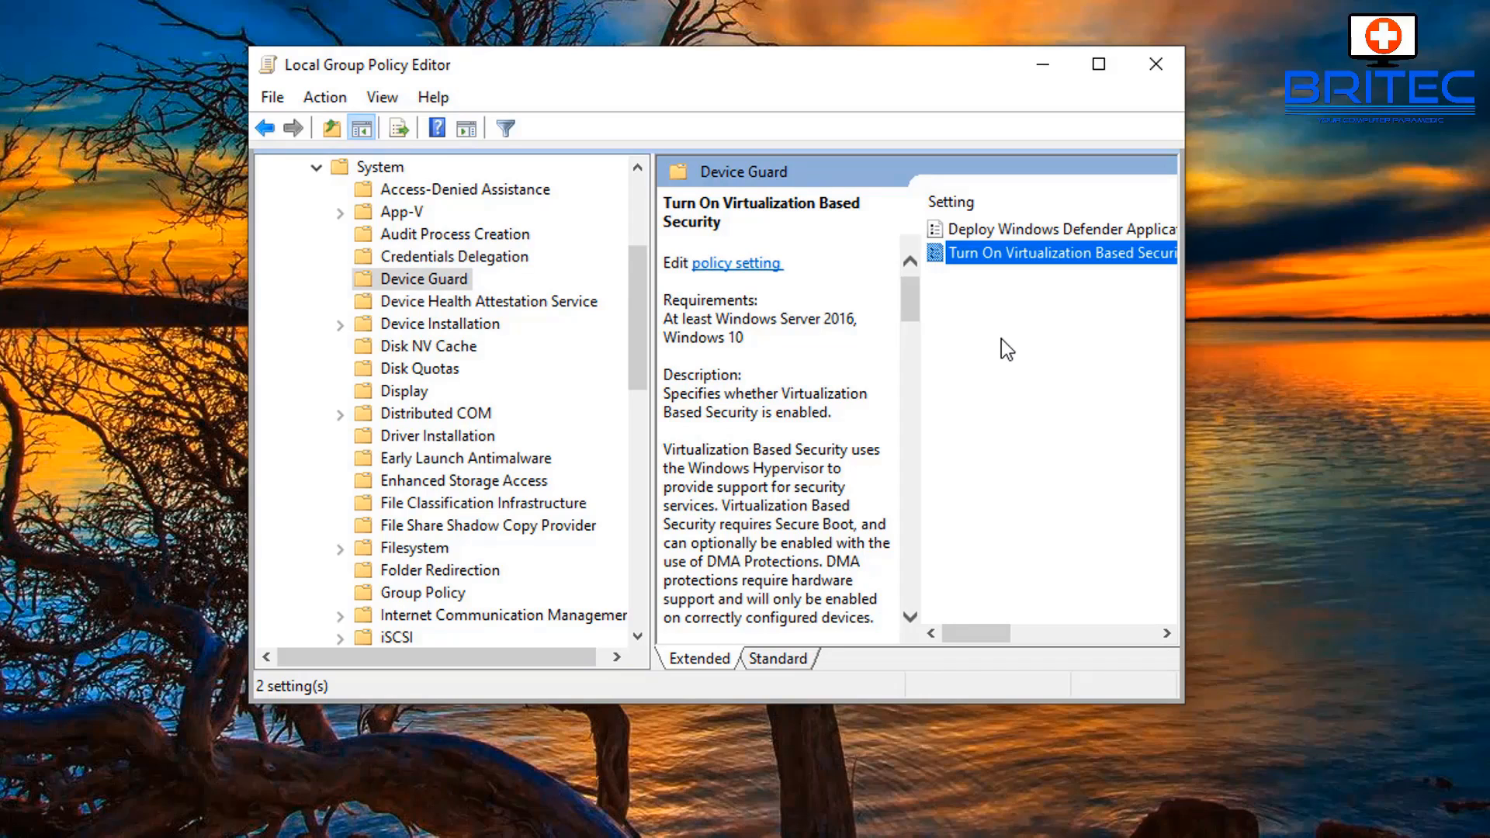
mouse_move(1146, 92)
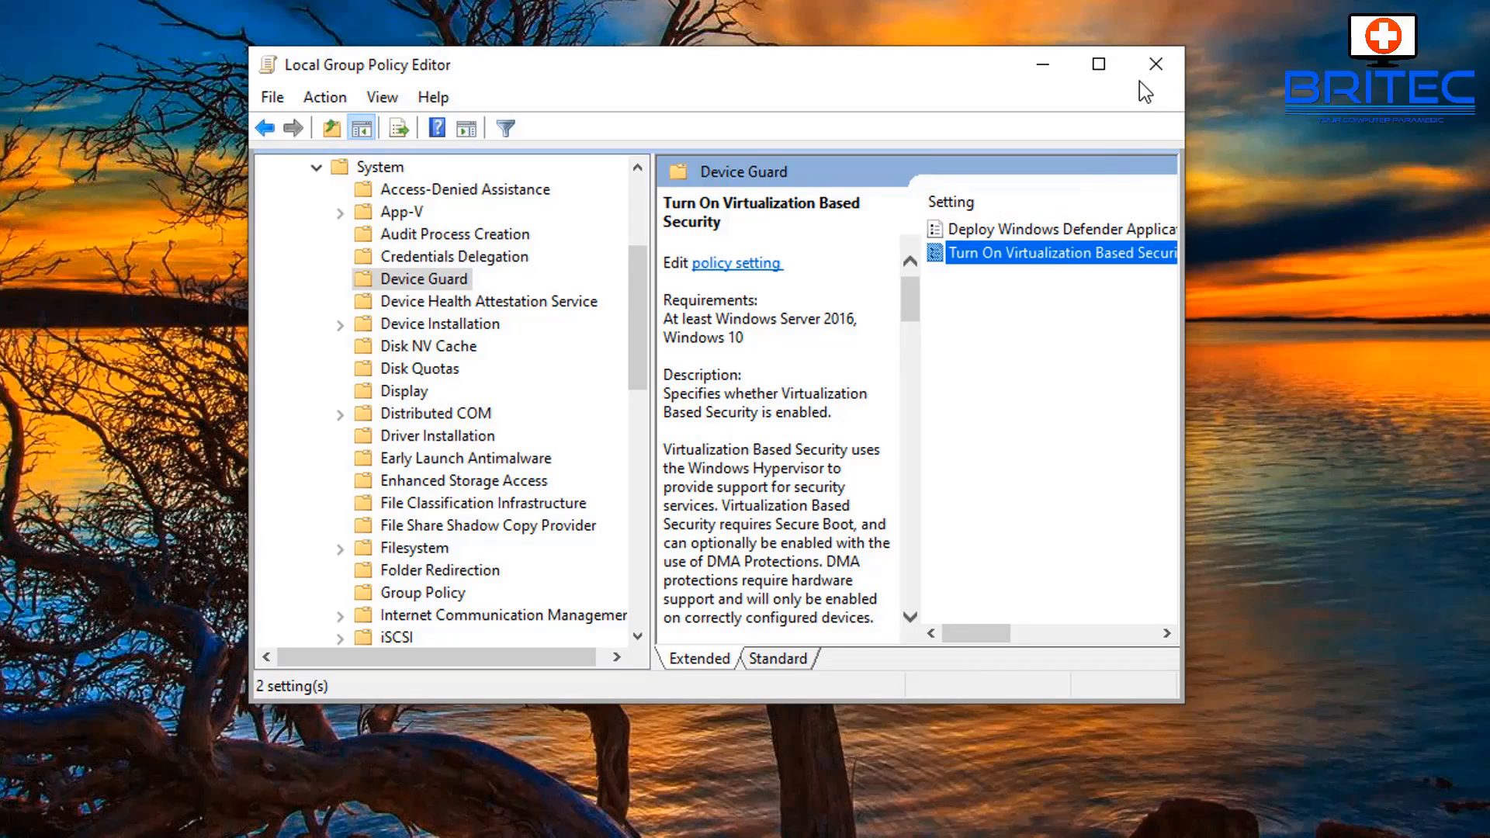
click(1155, 63)
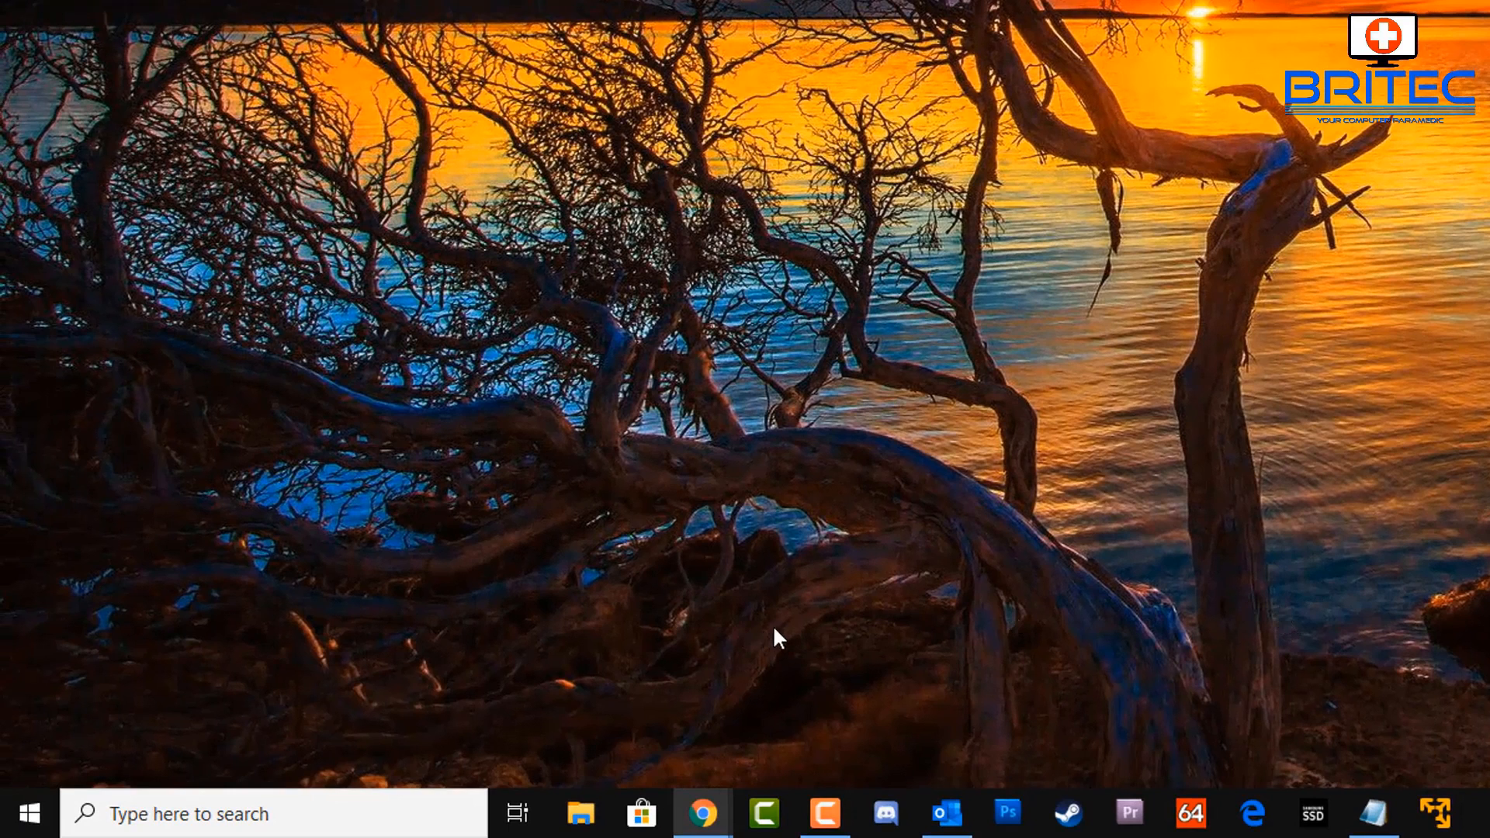
Search Windows for 'cmd' and open Command Prompt.
click(233, 814)
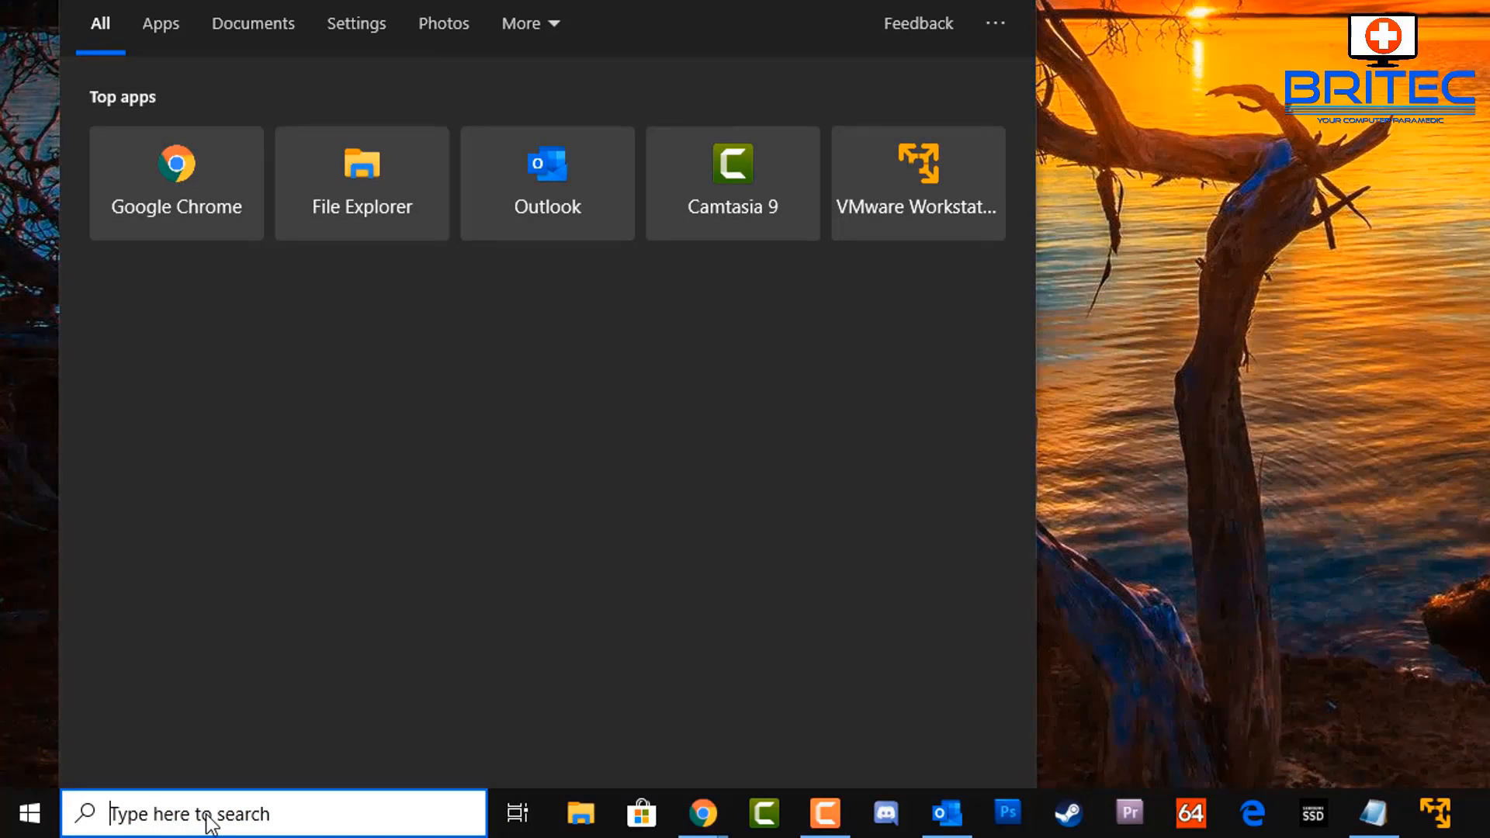
text(cmd)
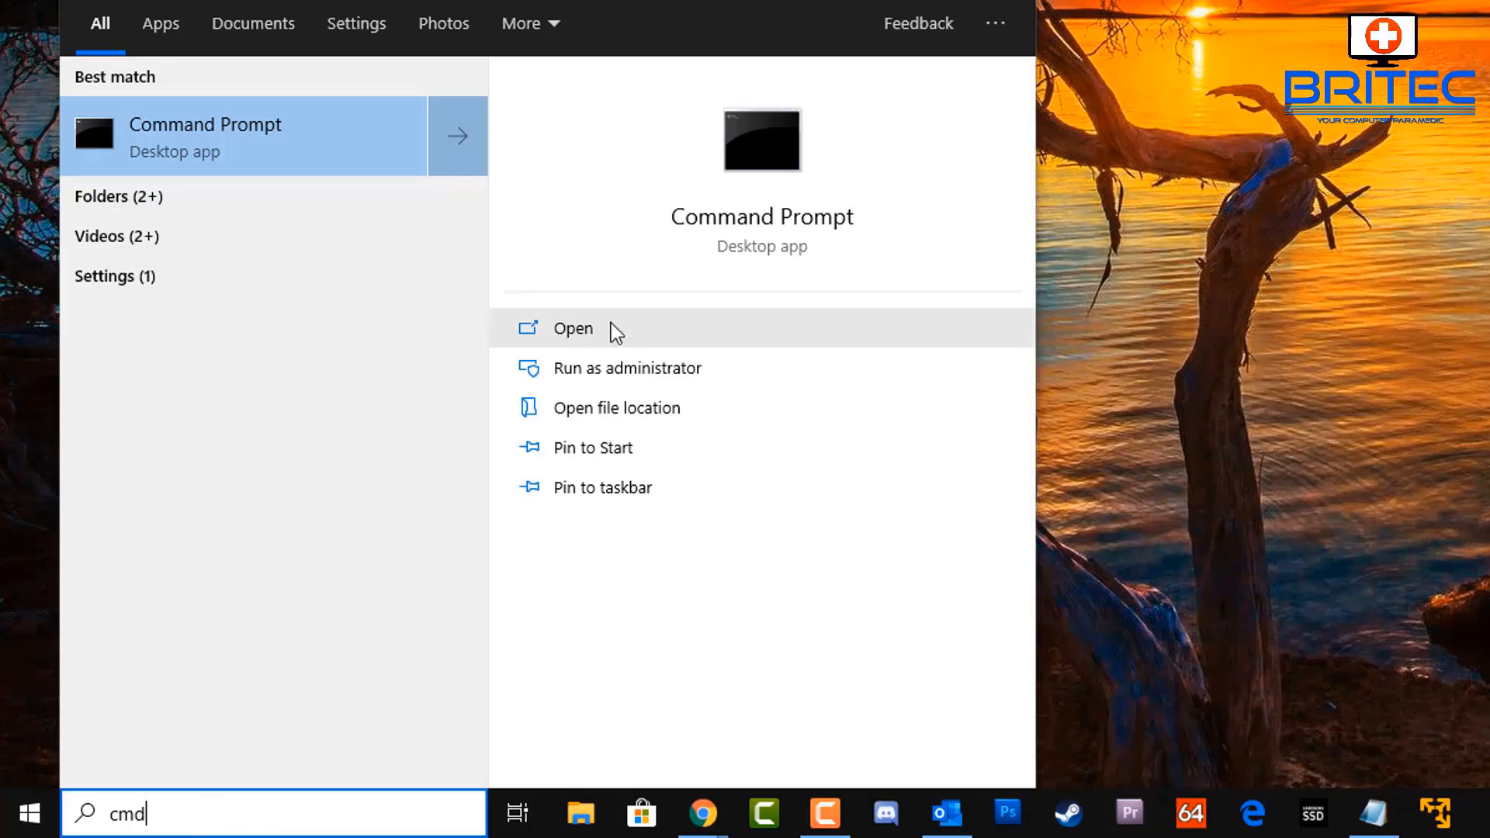
click(573, 328)
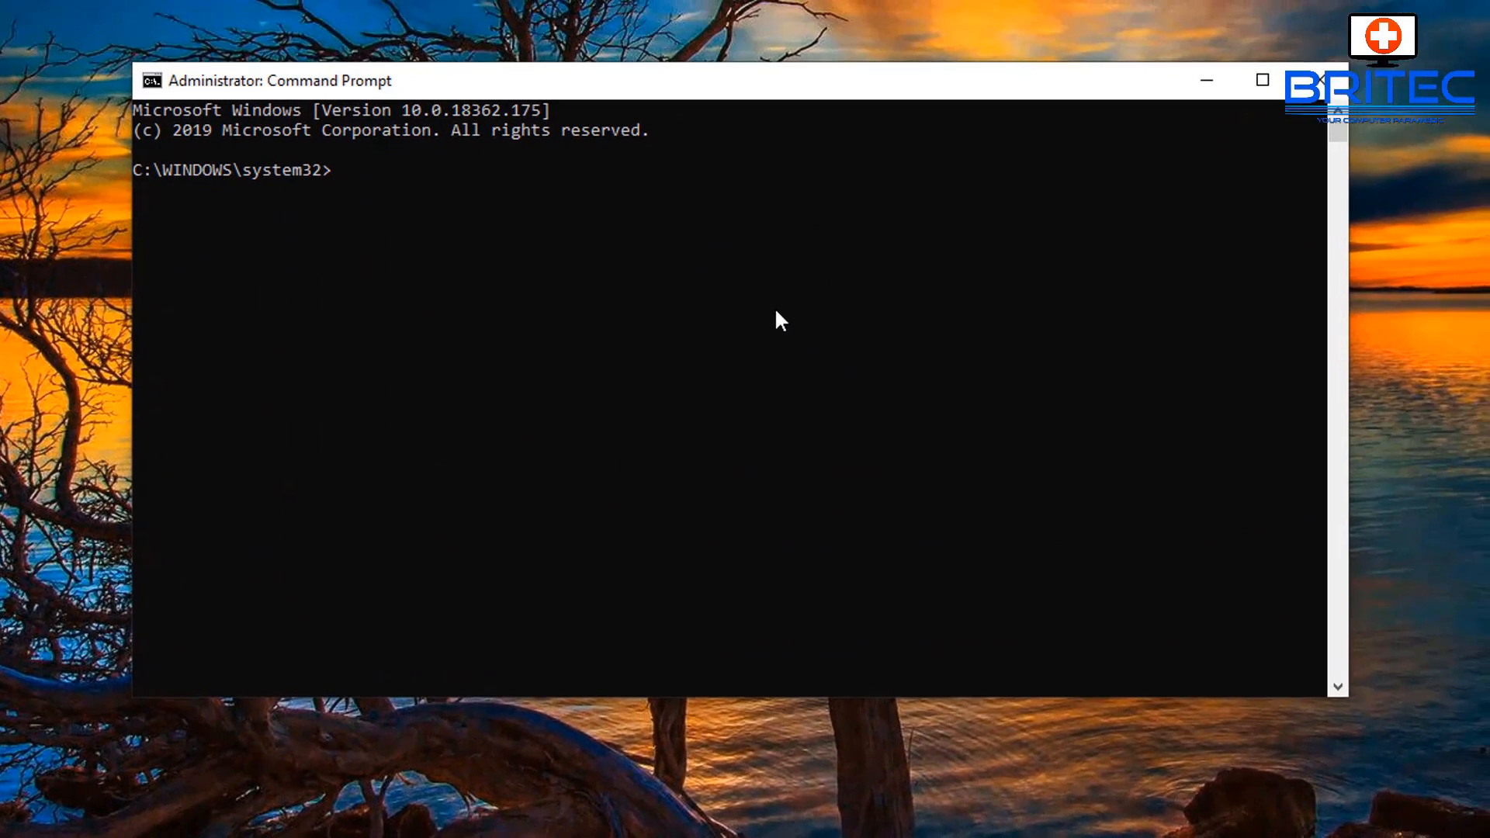
mouse_move(761, 314)
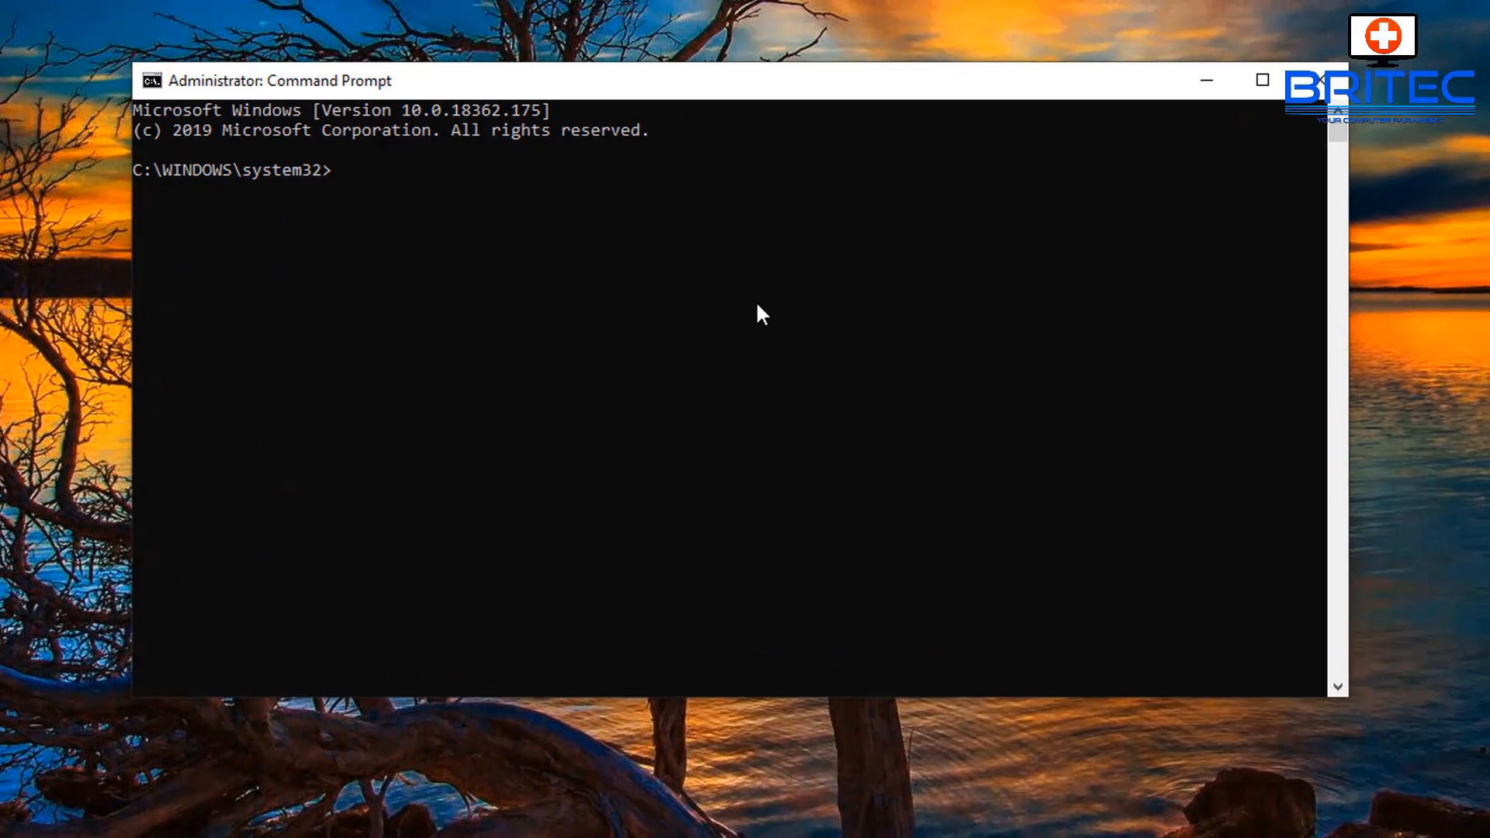
Run gpupdate /force until Computer Policy updates successfully, then close Command Prompt.
text(gpu)
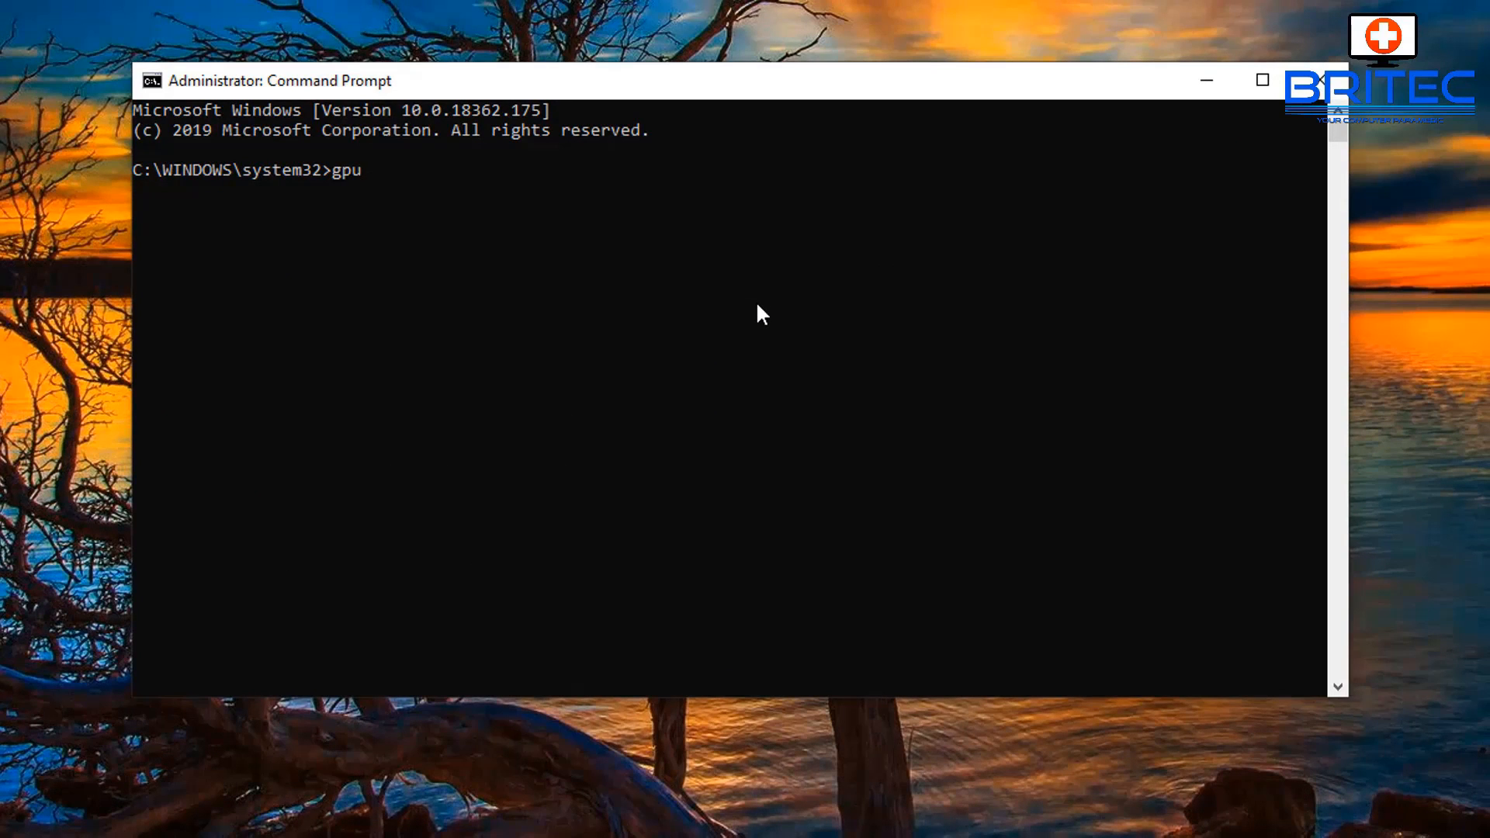
text(pdate)
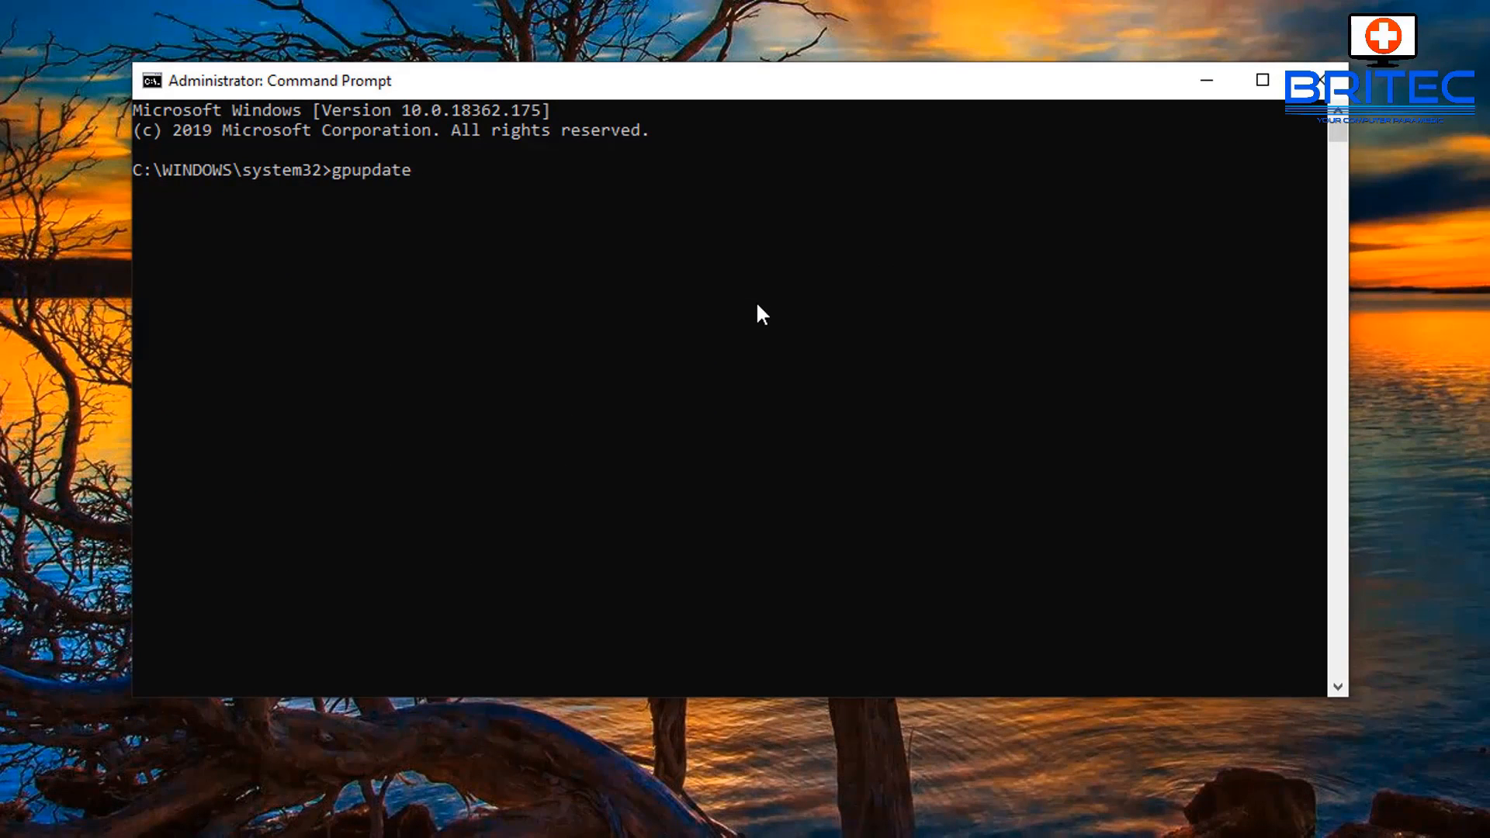
text(/foru)
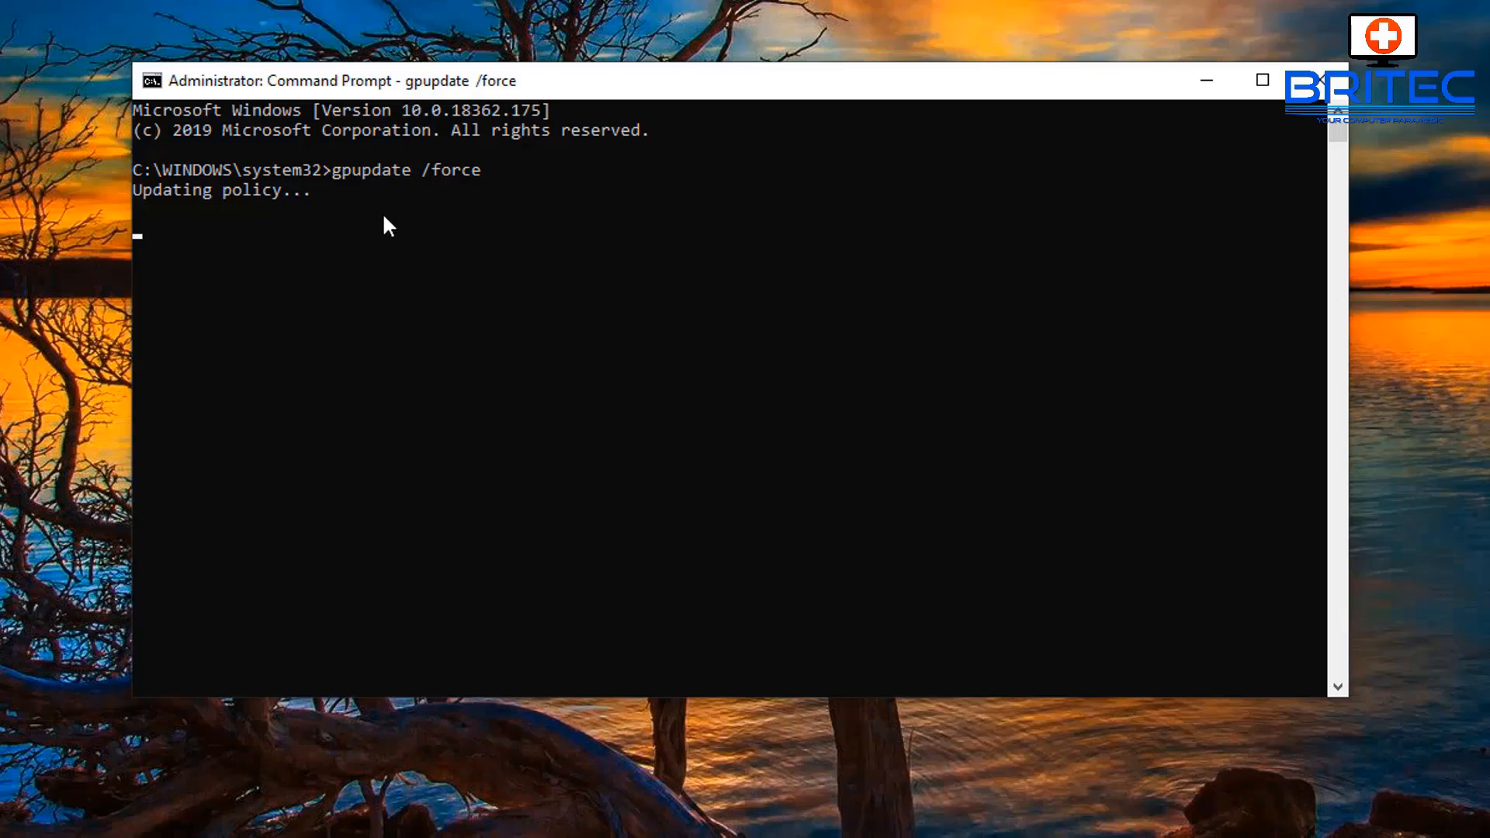
mouse_move(400, 390)
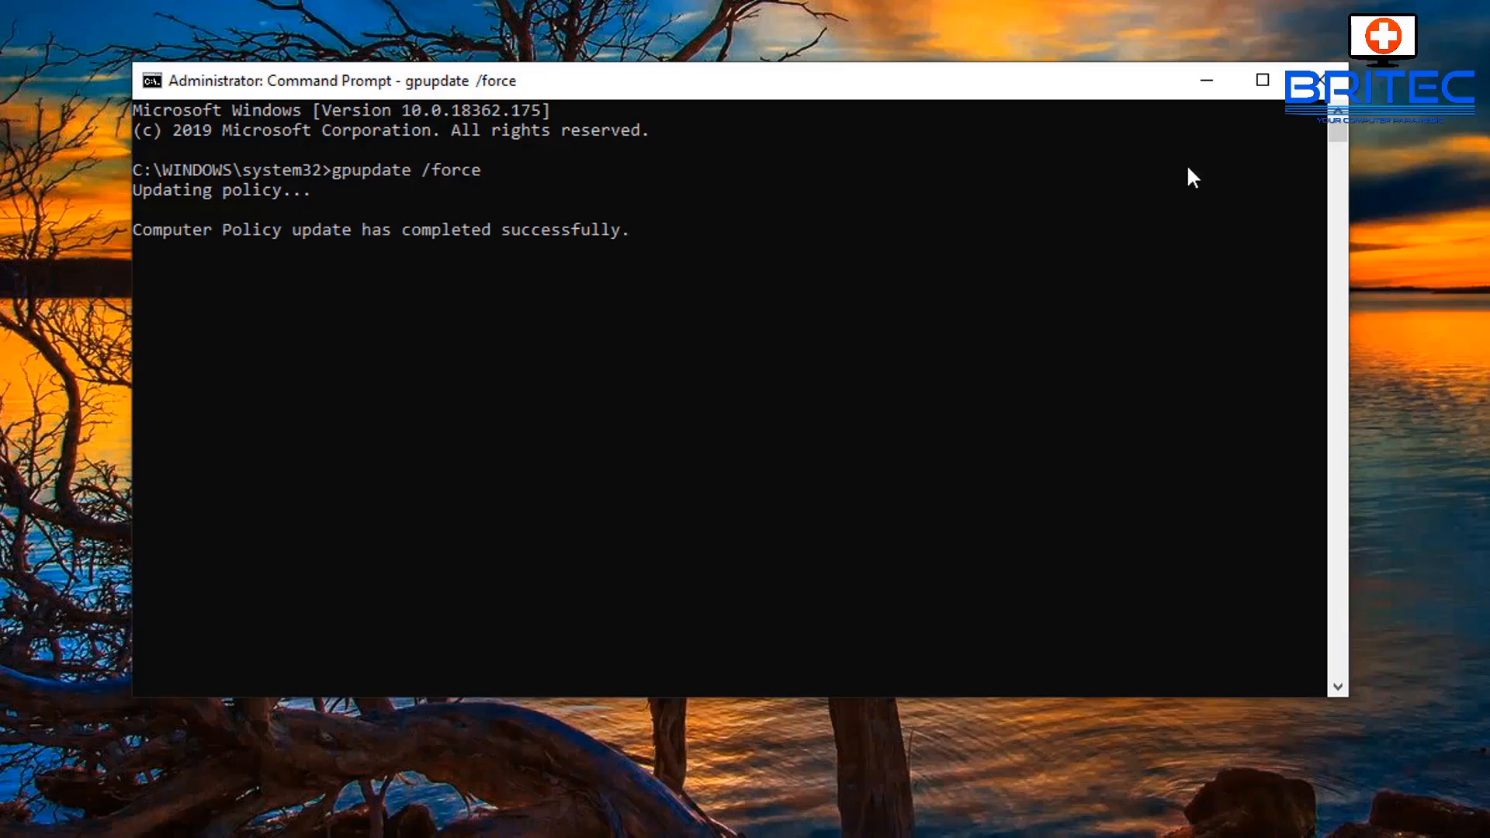
click(1316, 80)
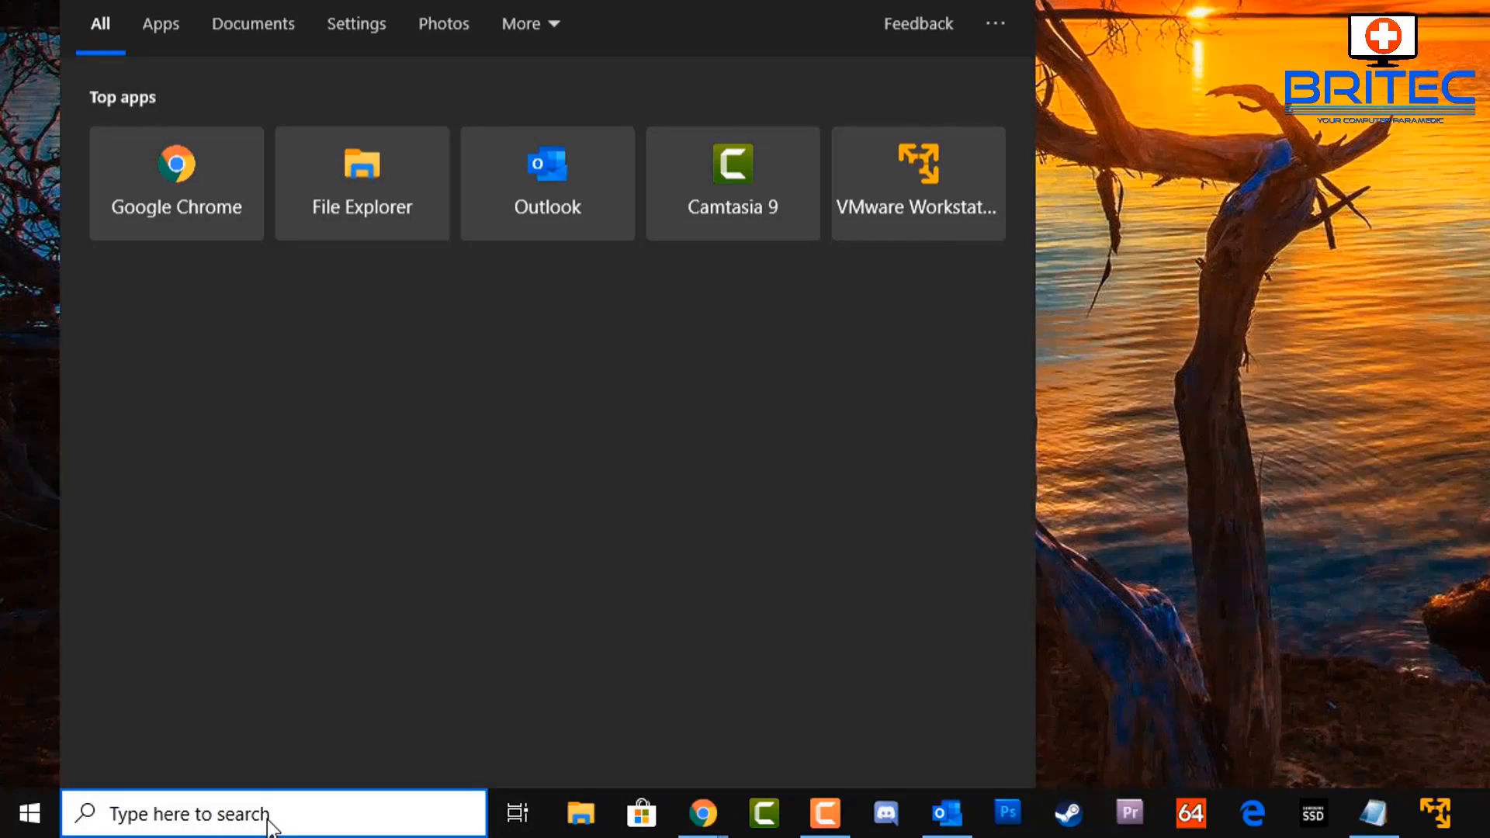
Search for 'regedit' and launch the Registry Editor best match.
text(regedit)
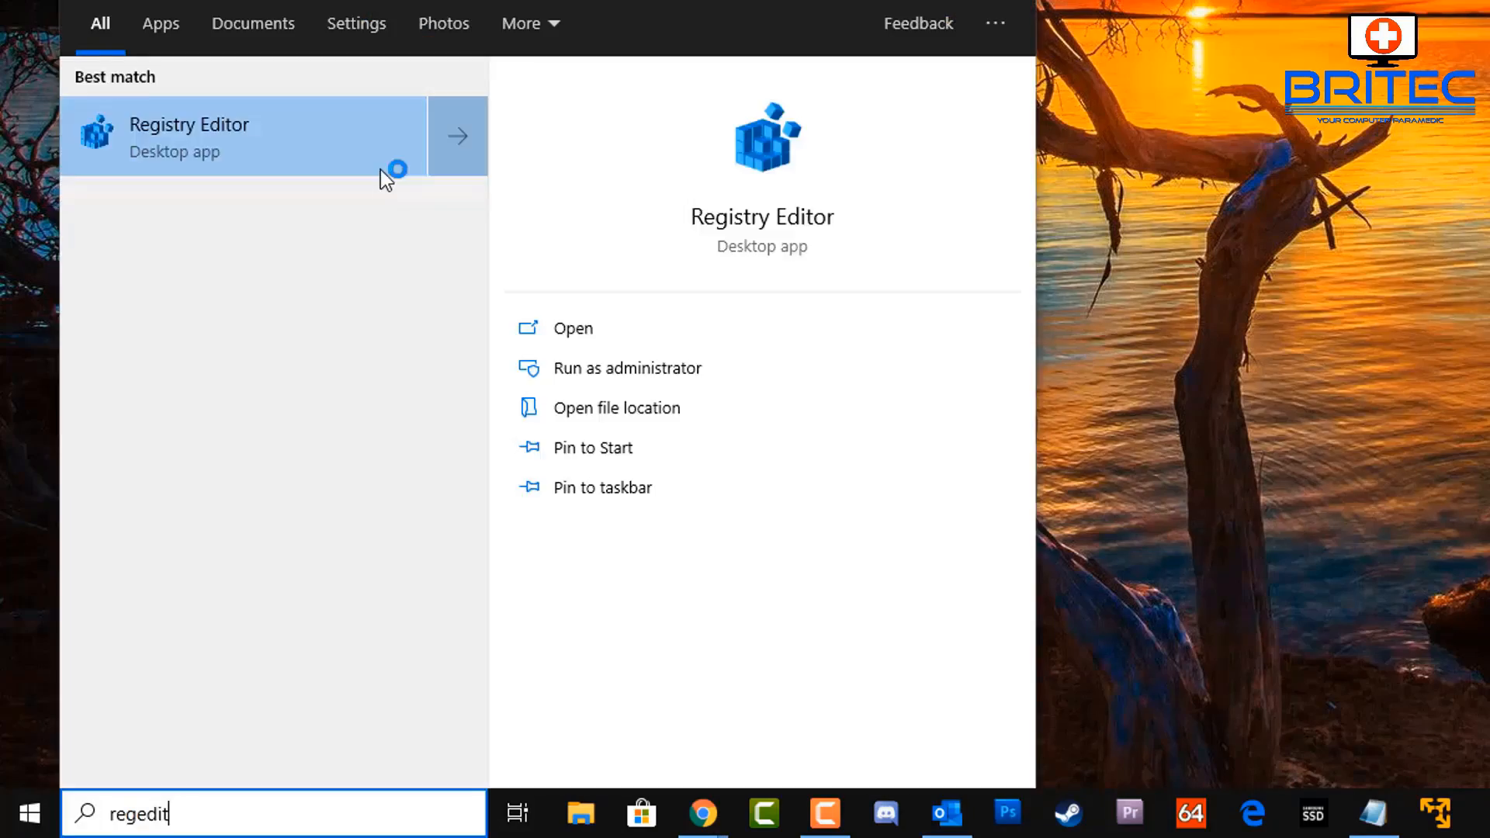
click(188, 125)
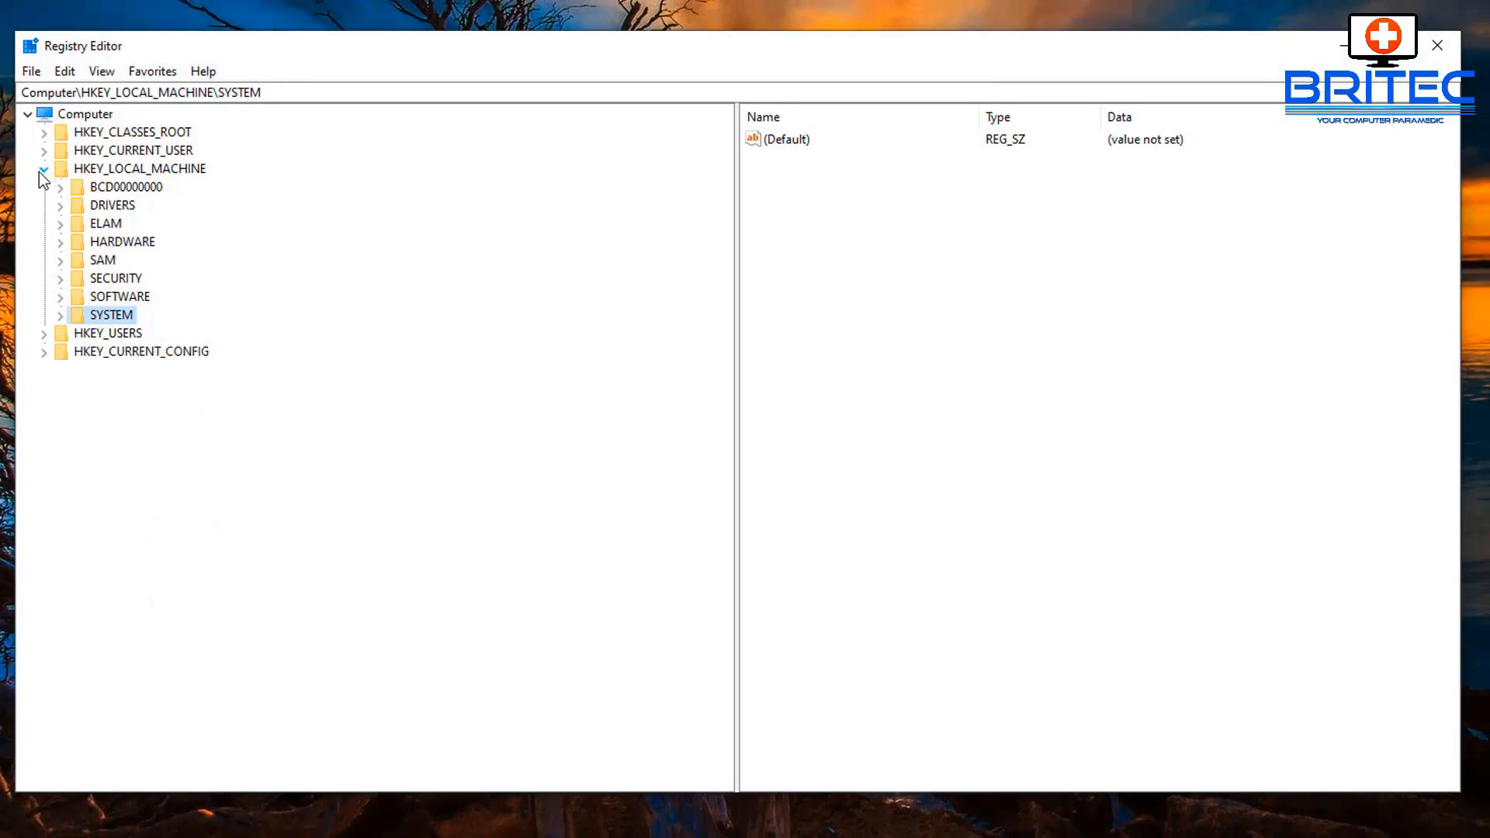
Expand HKEY_LOCAL_MACHINE > SYSTEM > CurrentControlSet > Control and select the DeviceGuard key.
click(45, 168)
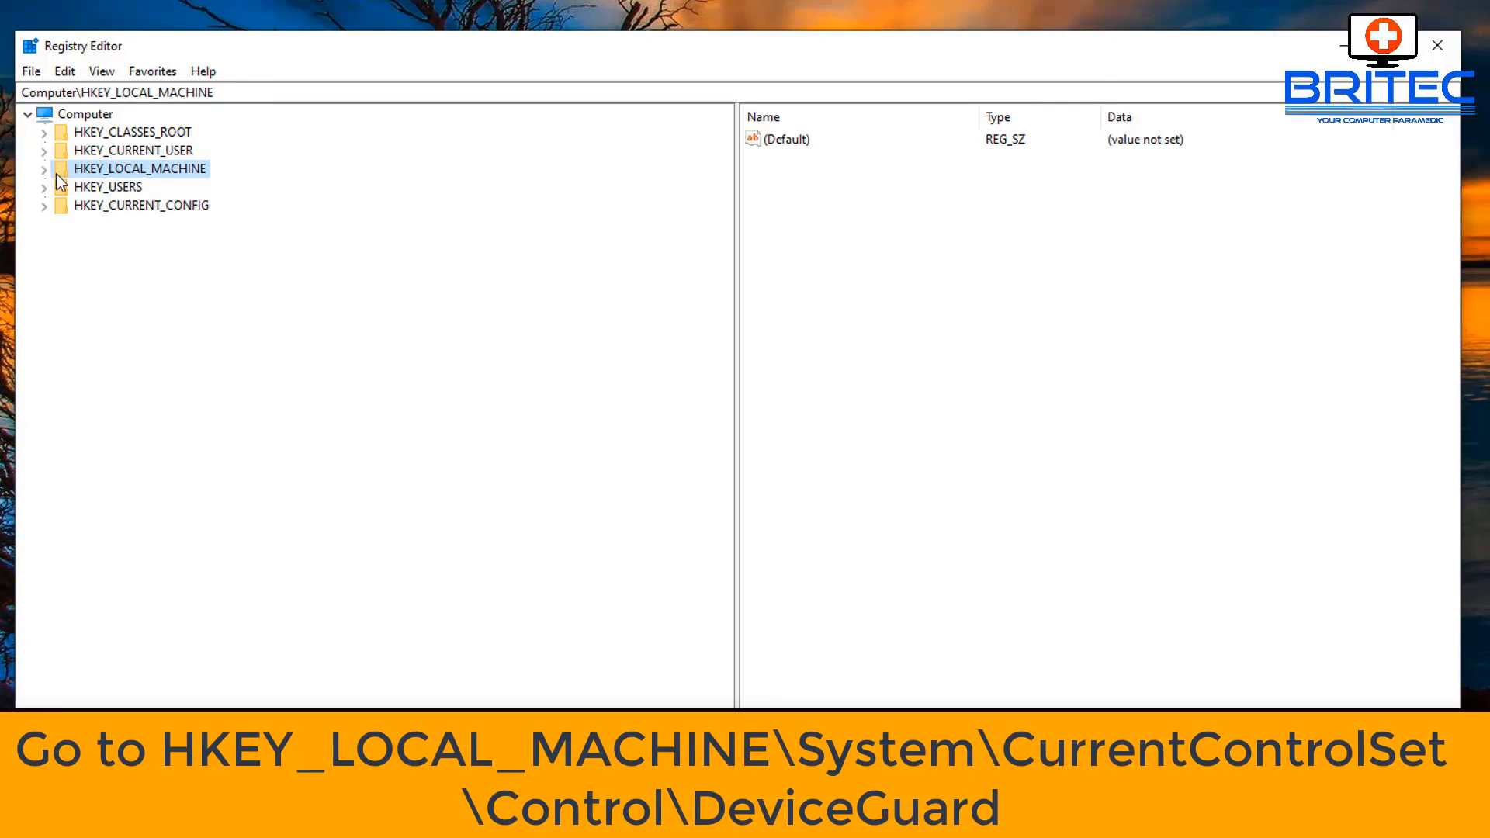
mouse_move(129, 178)
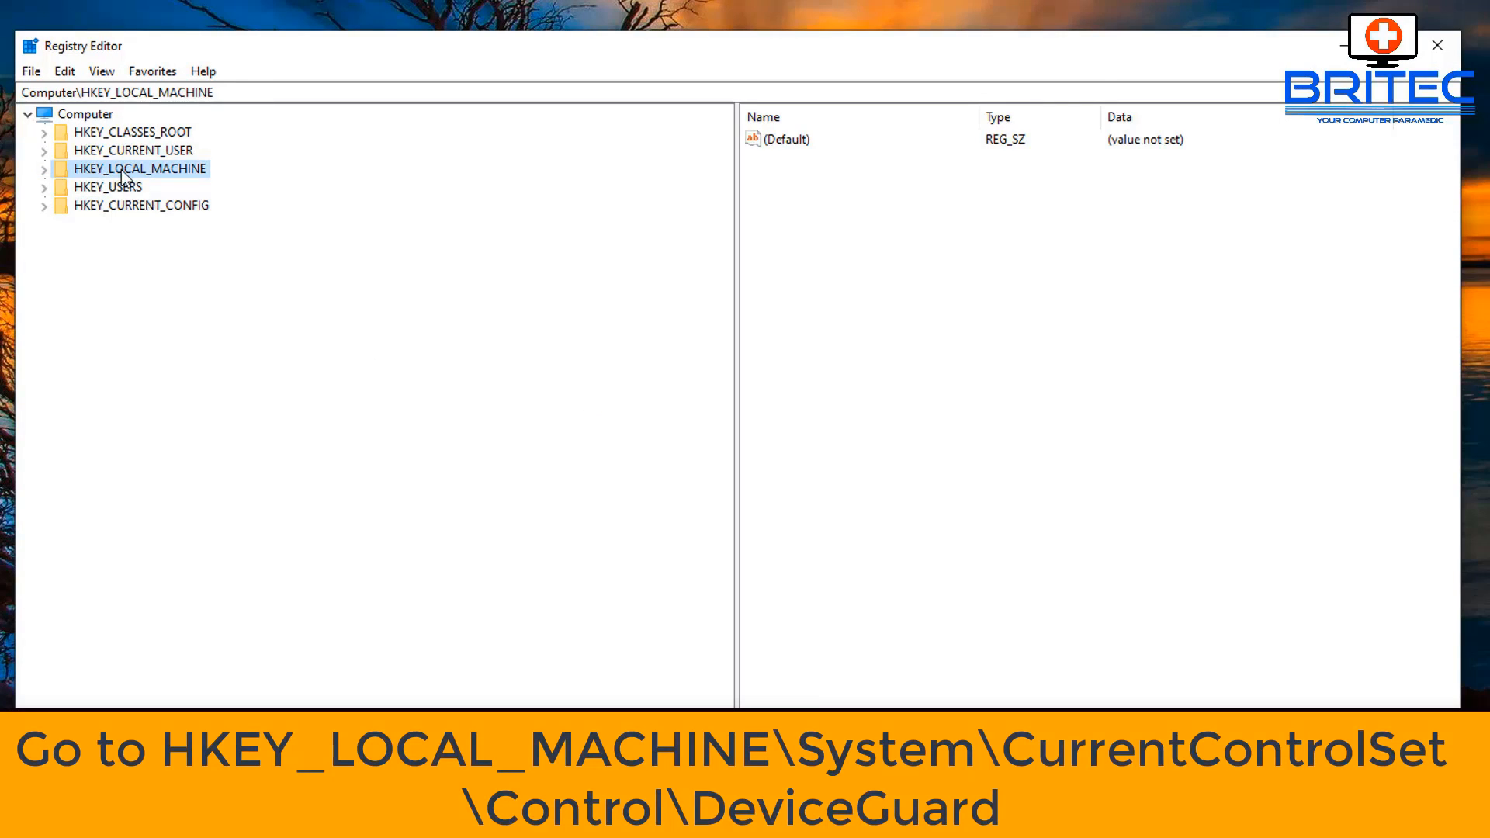
click(45, 168)
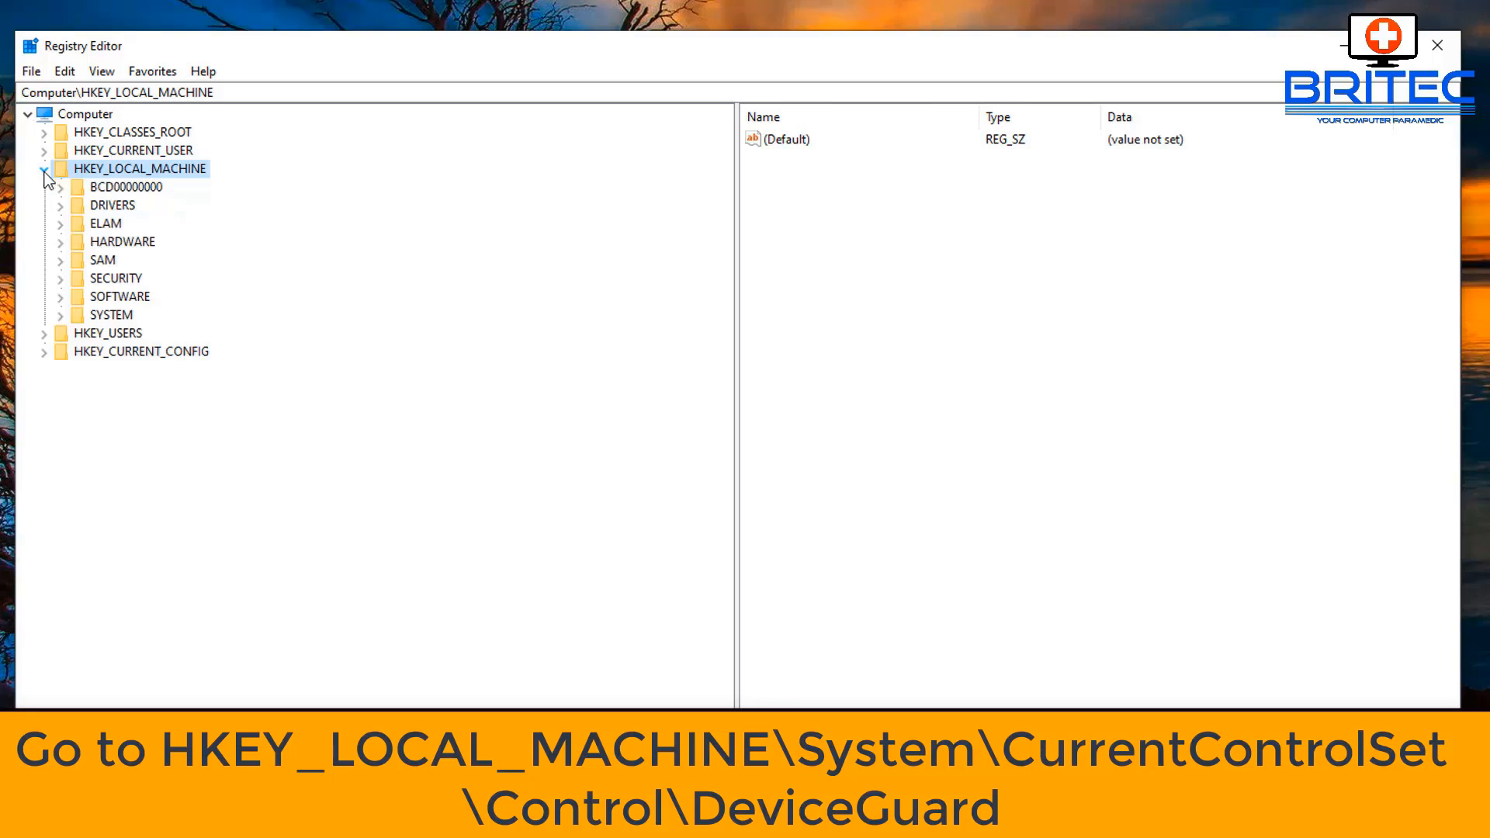
click(111, 315)
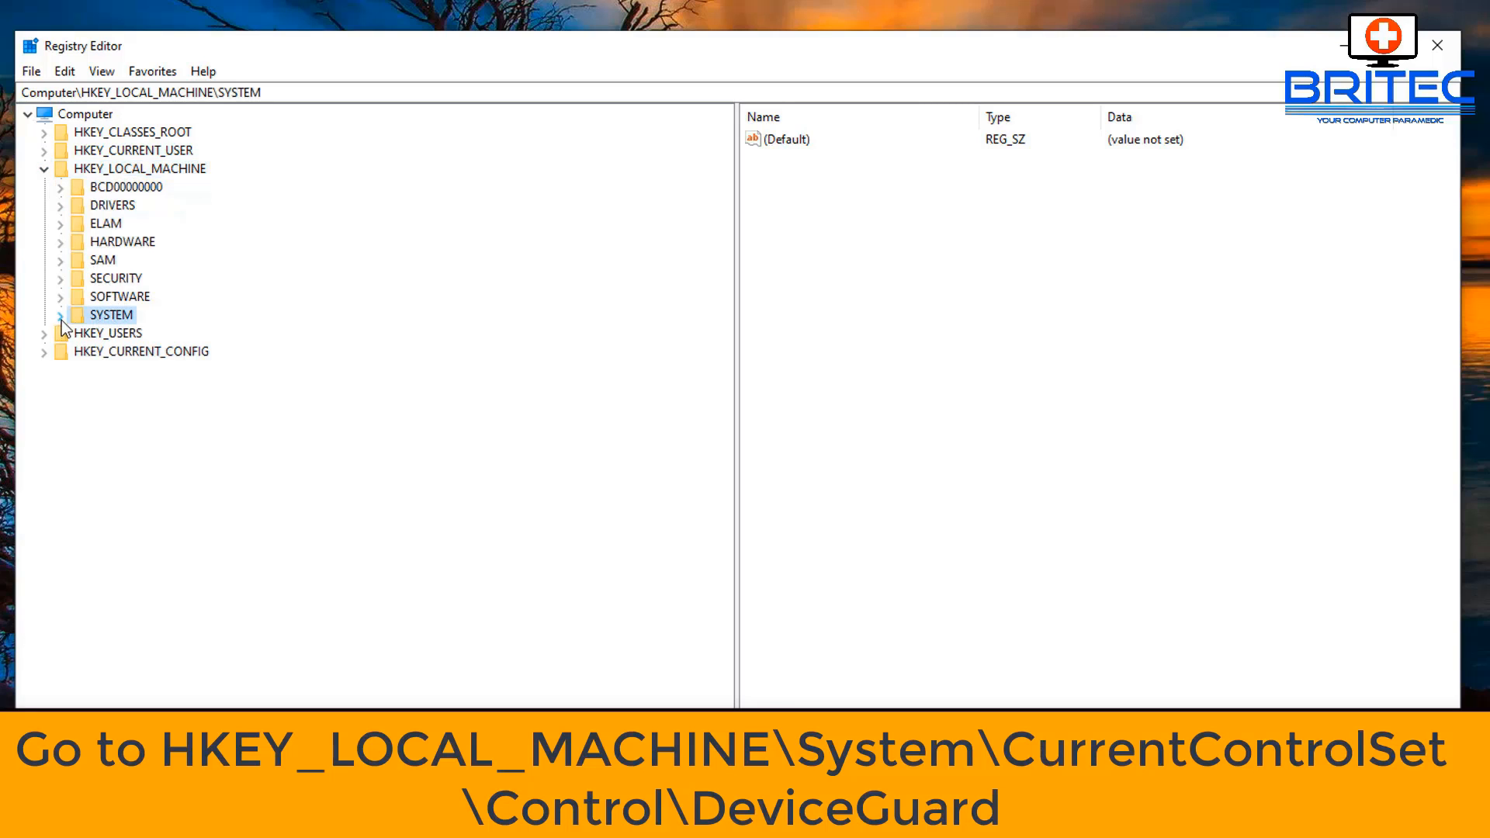
click(60, 315)
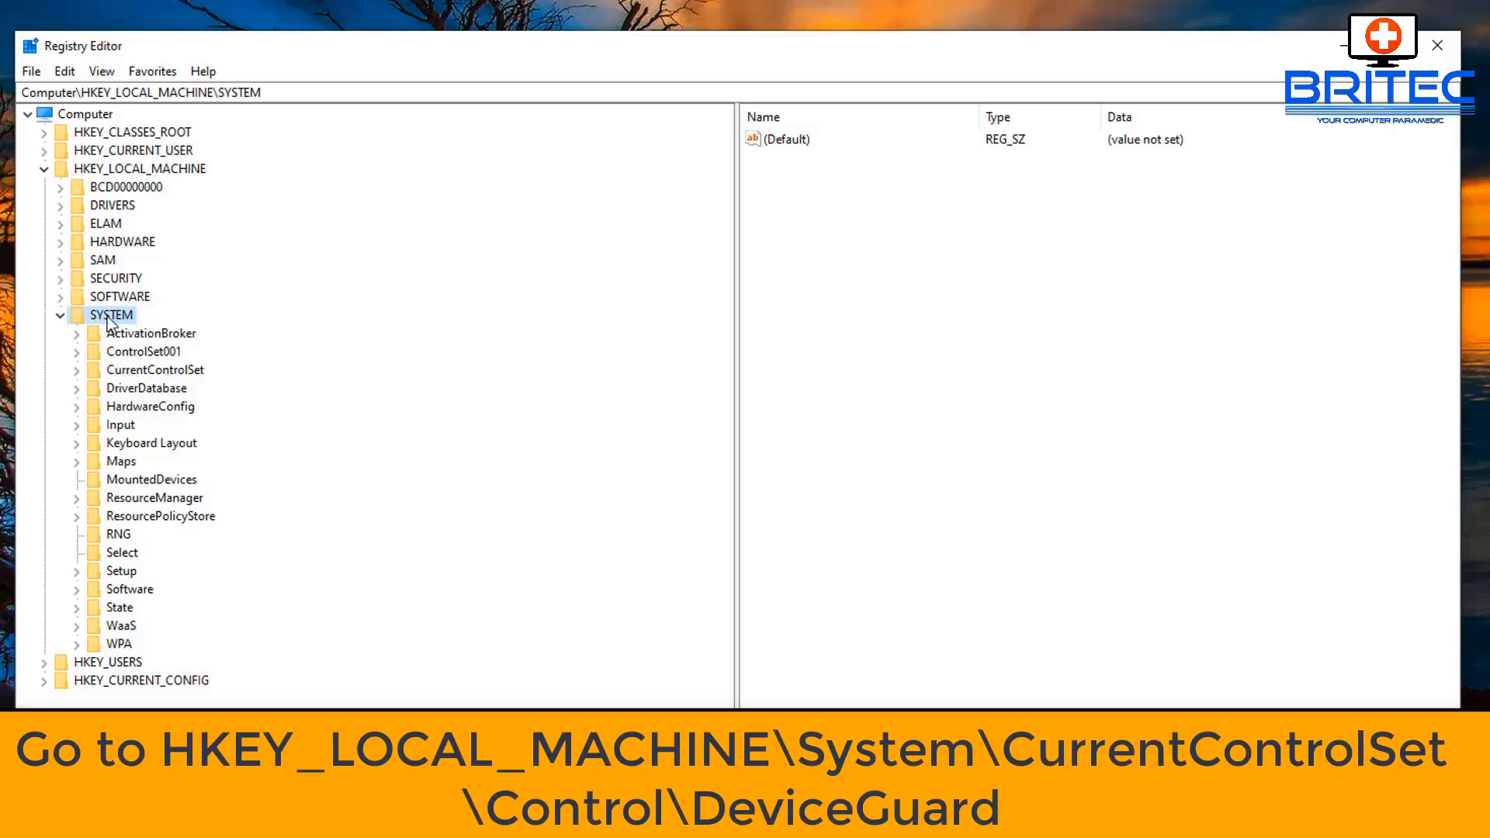
mouse_move(157, 384)
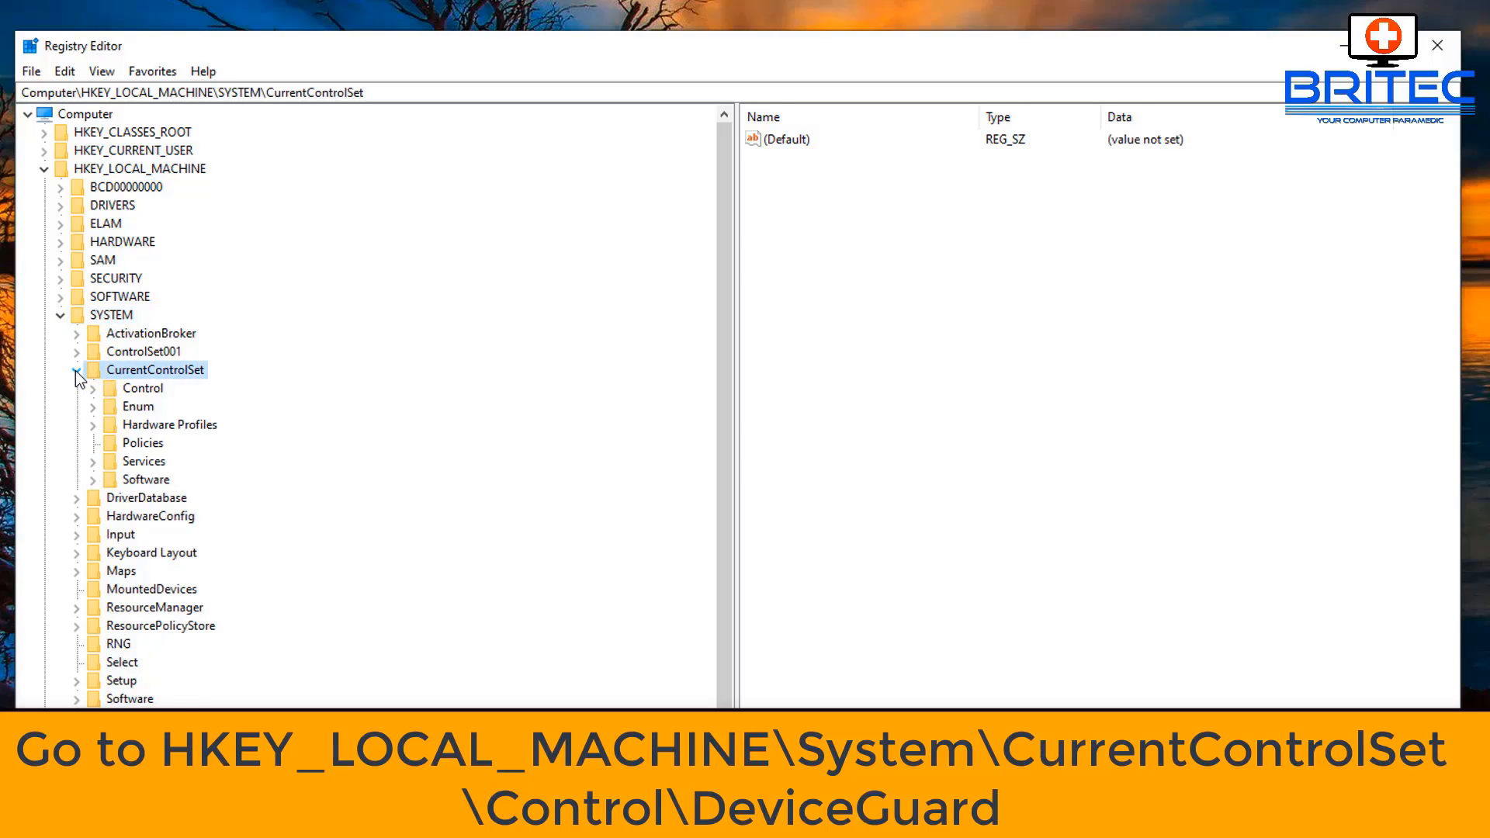
click(142, 388)
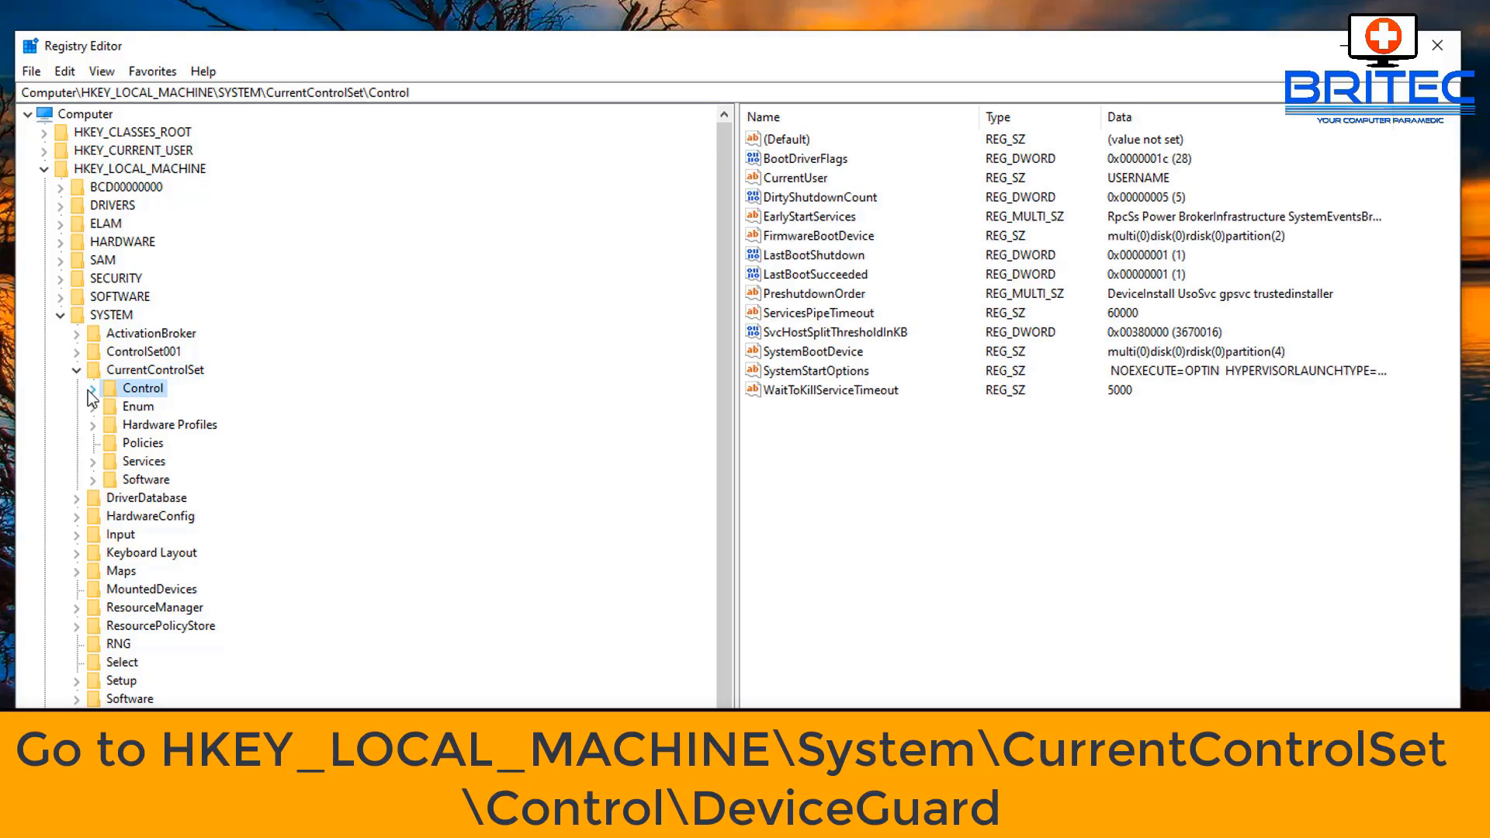
click(93, 388)
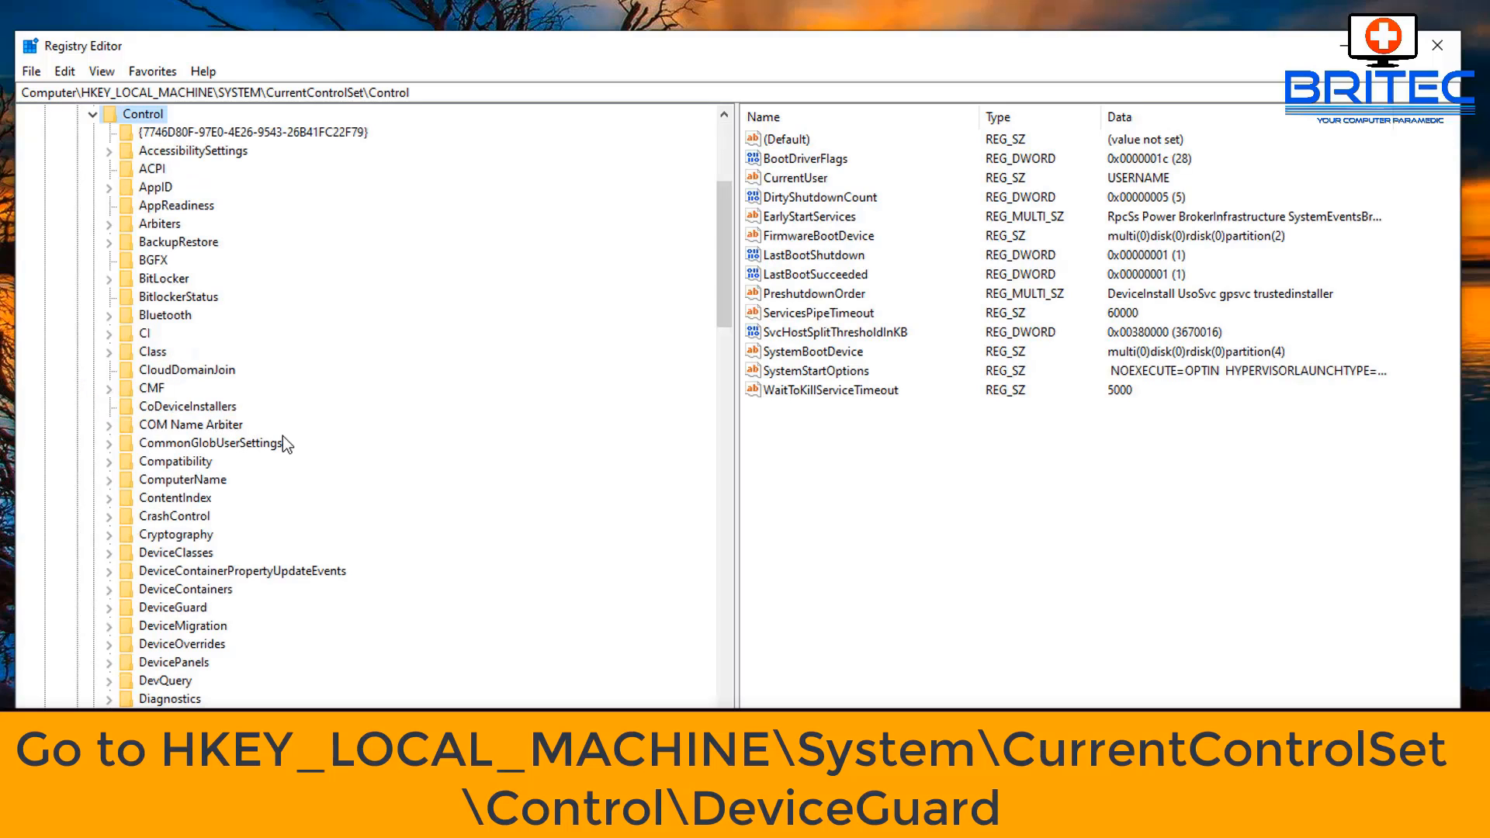
mouse_move(157, 262)
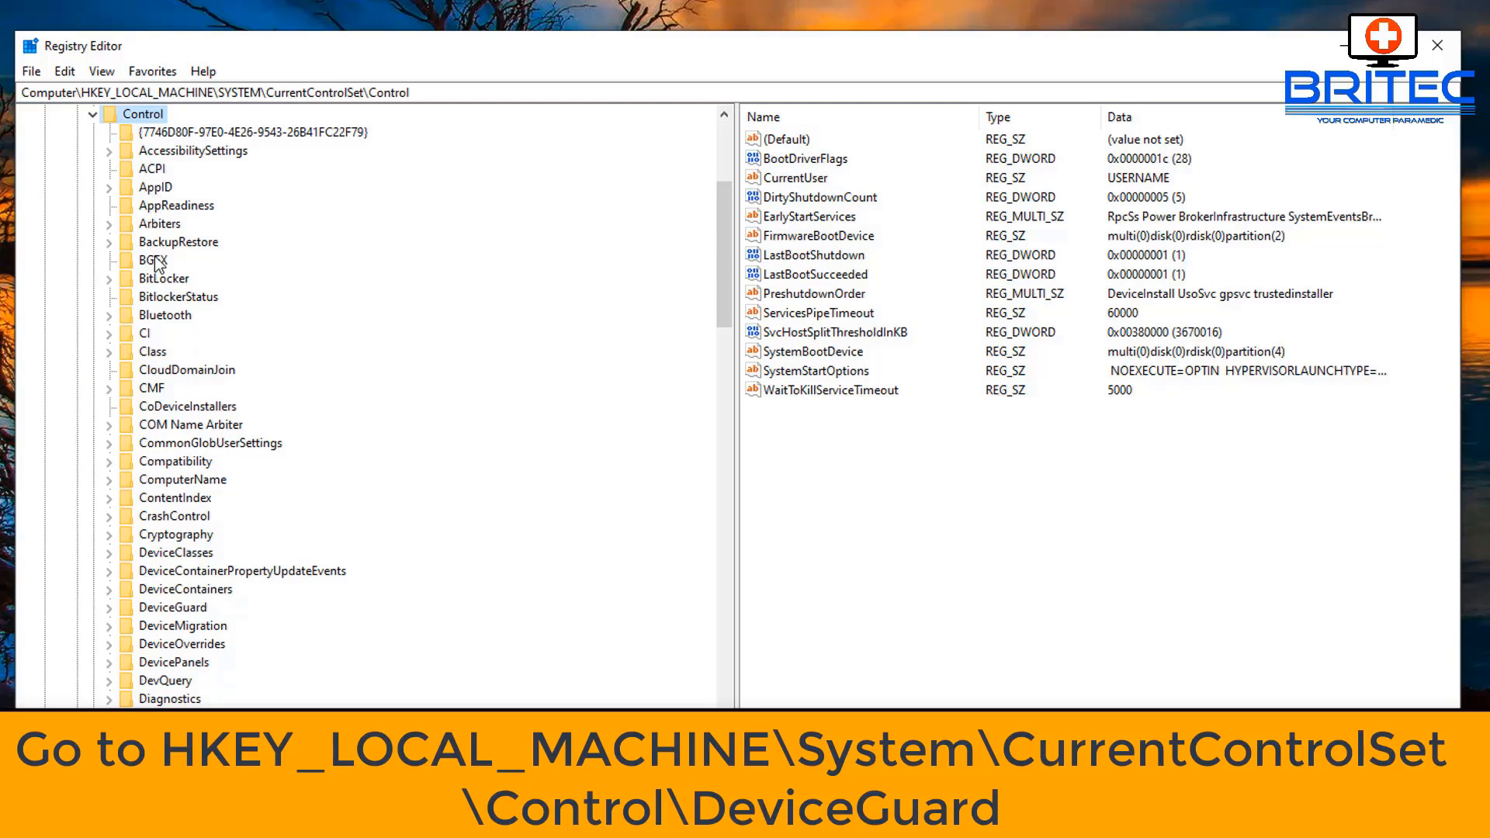
mouse_move(211, 611)
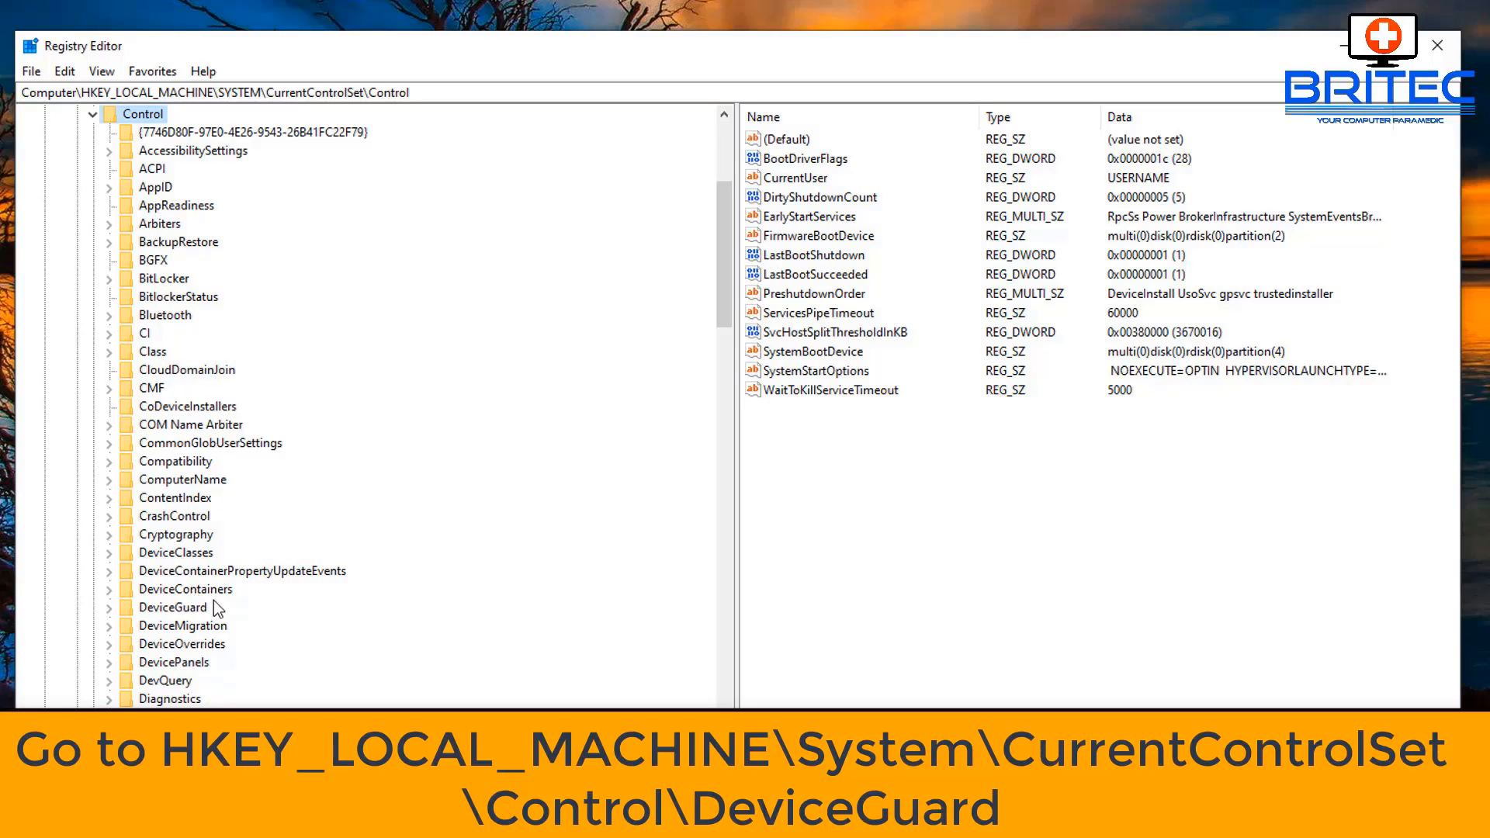
click(173, 607)
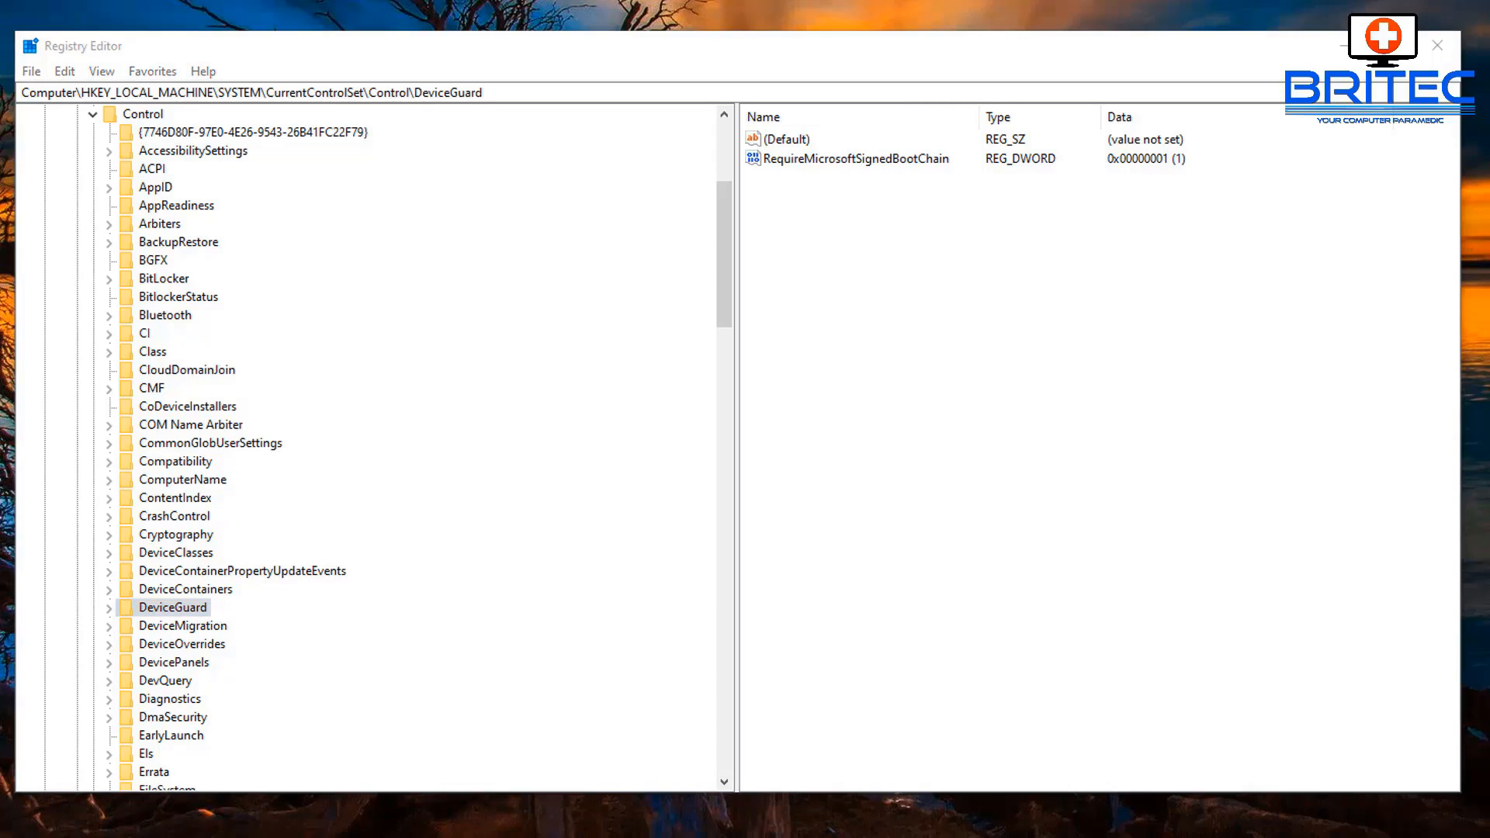
mouse_move(973, 273)
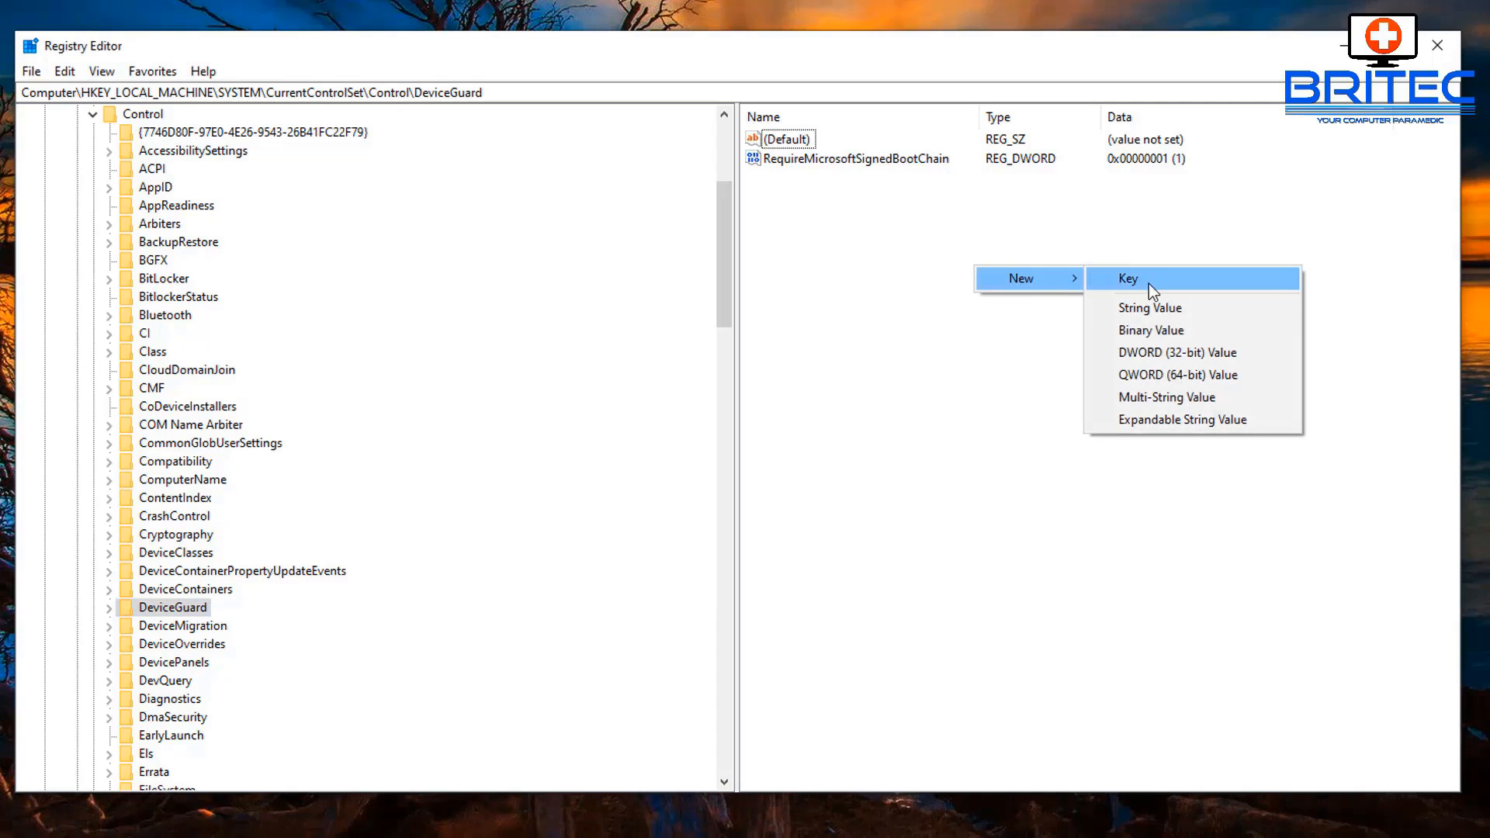
mouse_move(1190, 366)
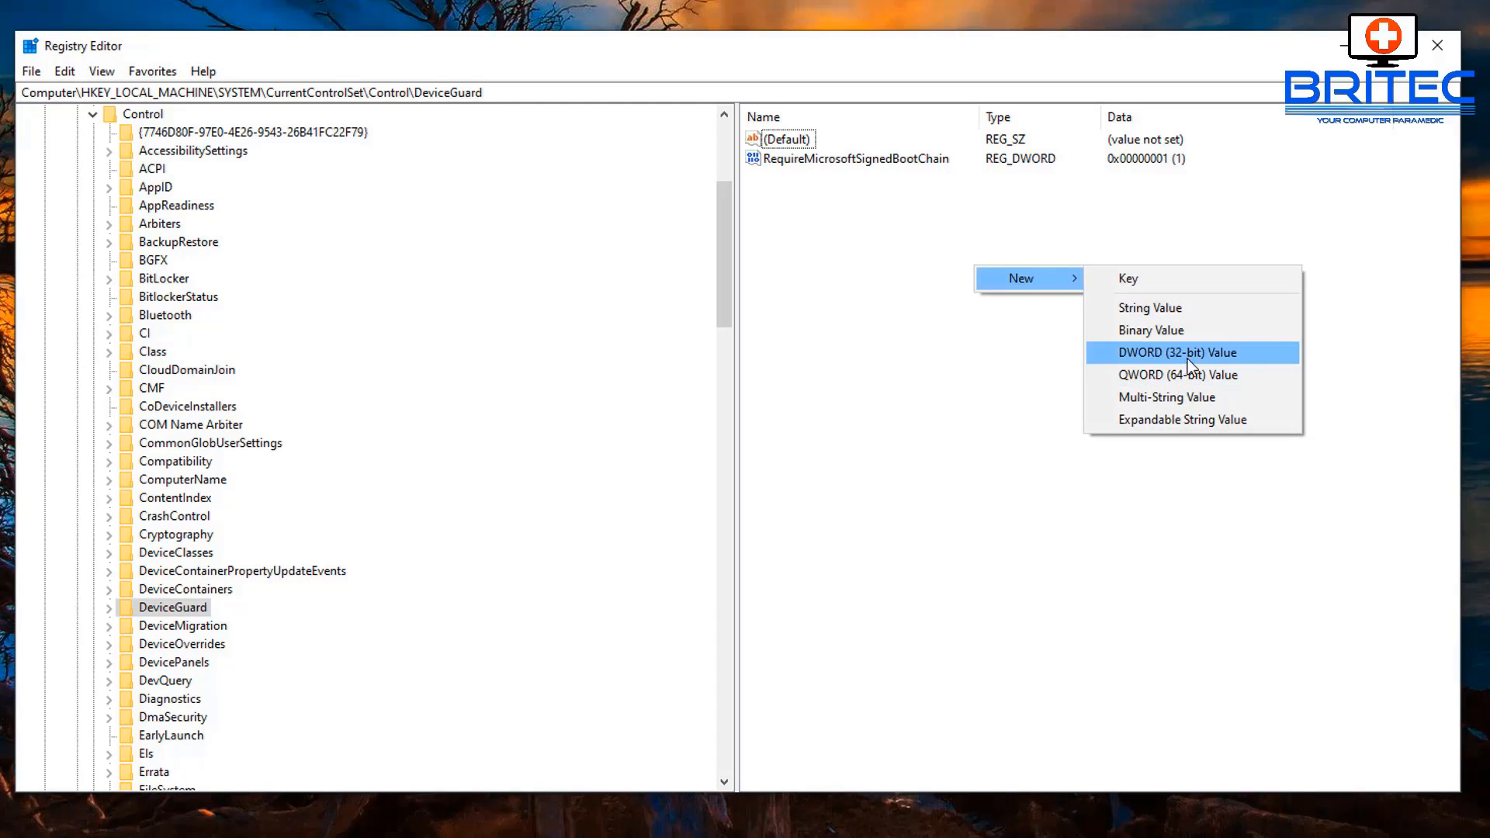
Name the new DeviceGuard DWORD 'EnableVirtualizationBasedSecurity', keeping its data at 0.
click(1187, 352)
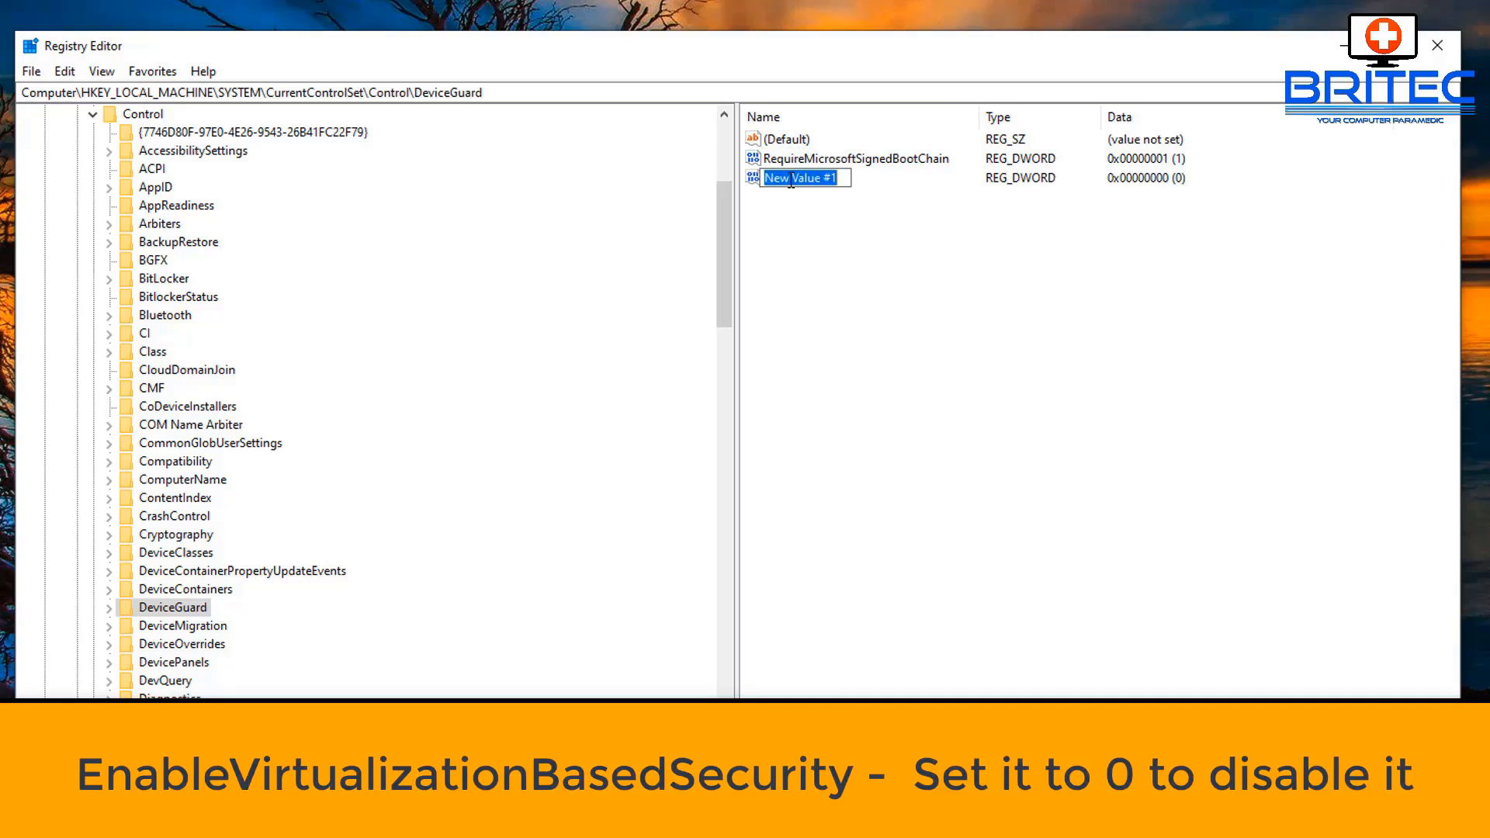
text(EnableVirtualizationBasedSecurity)
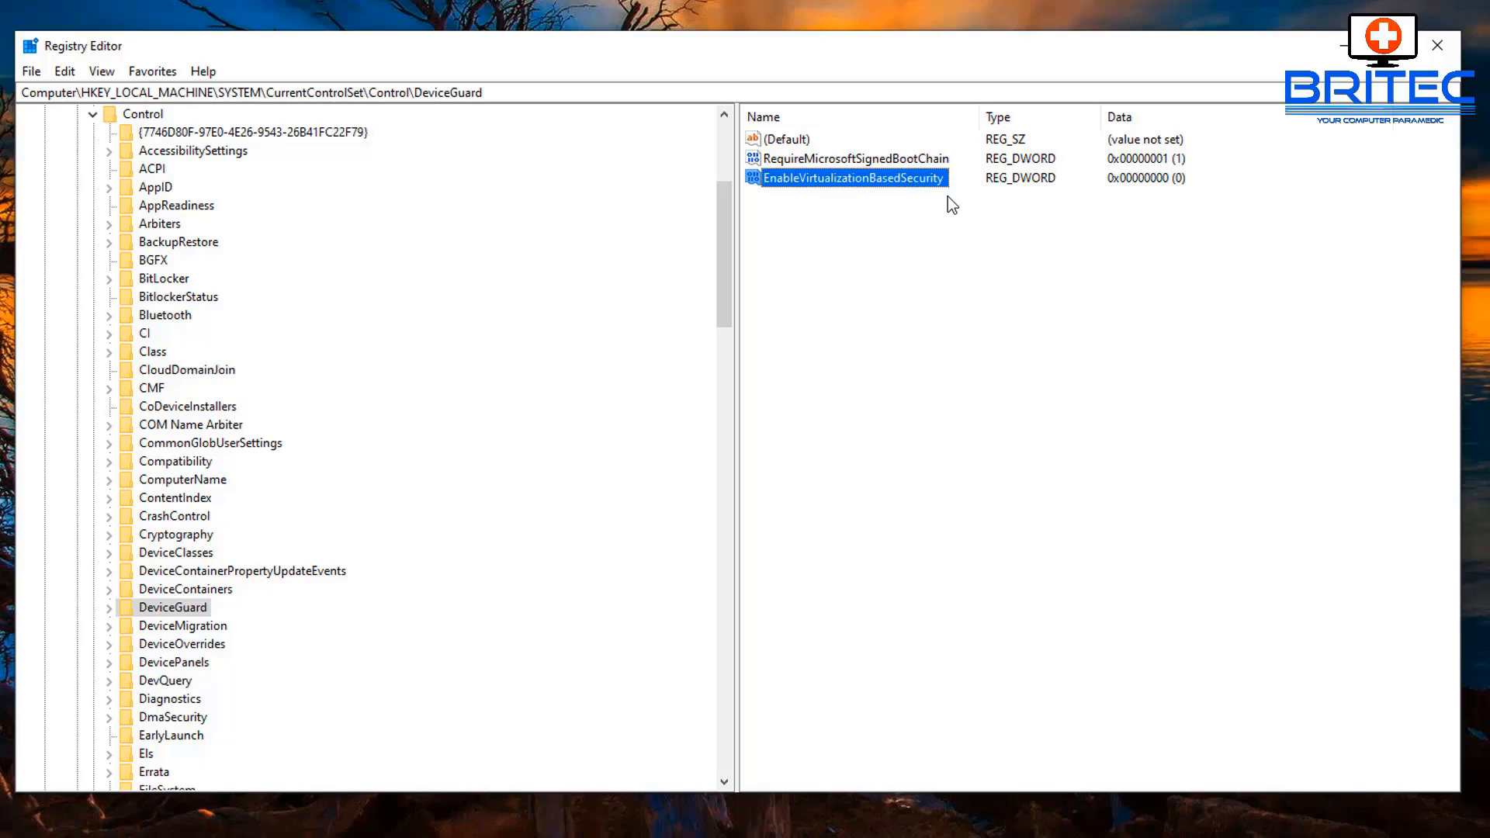
mouse_move(299, 608)
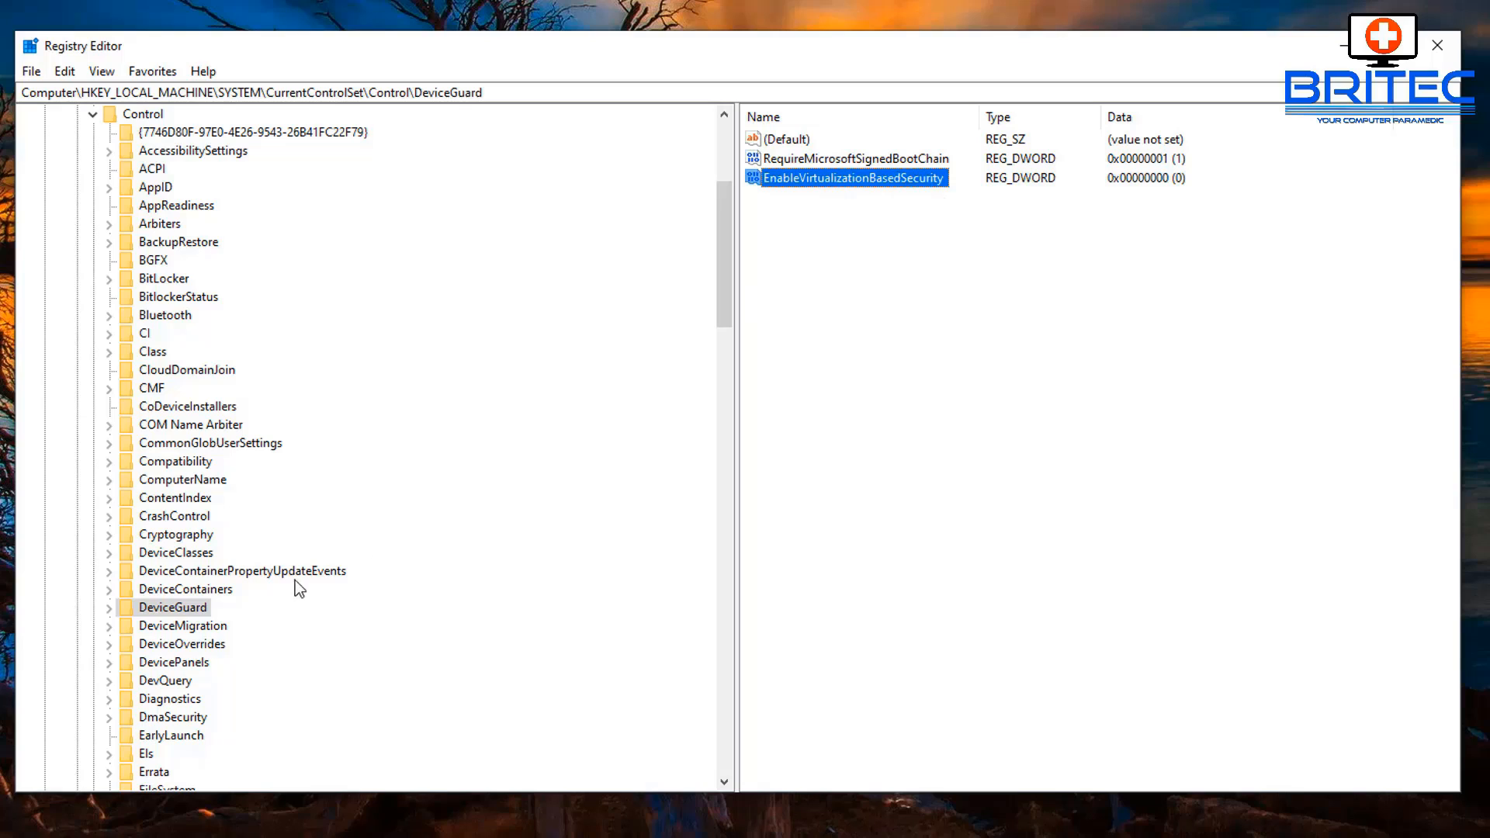
mouse_move(344, 609)
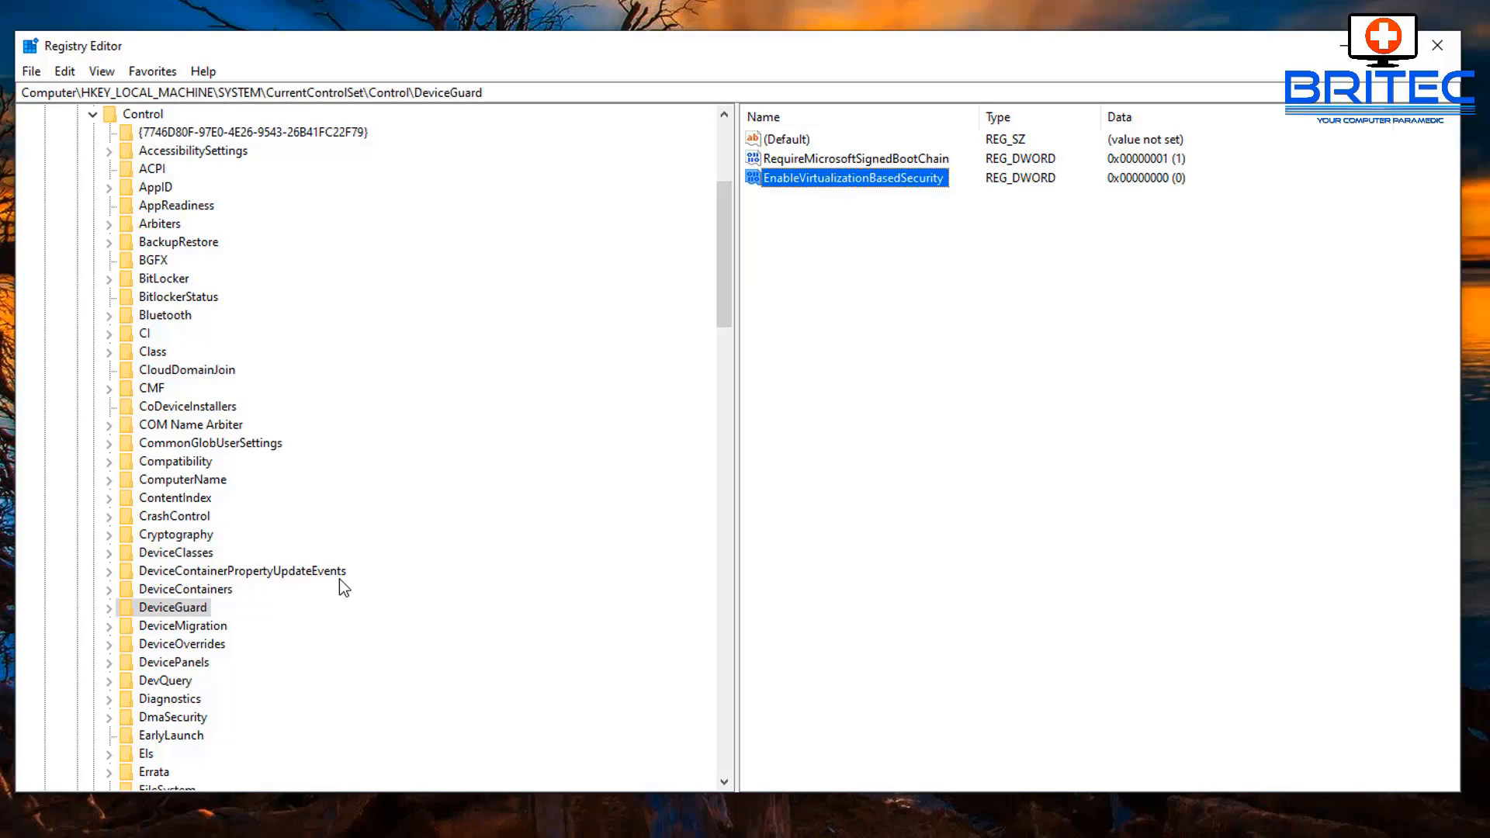
scroll(down, 3)
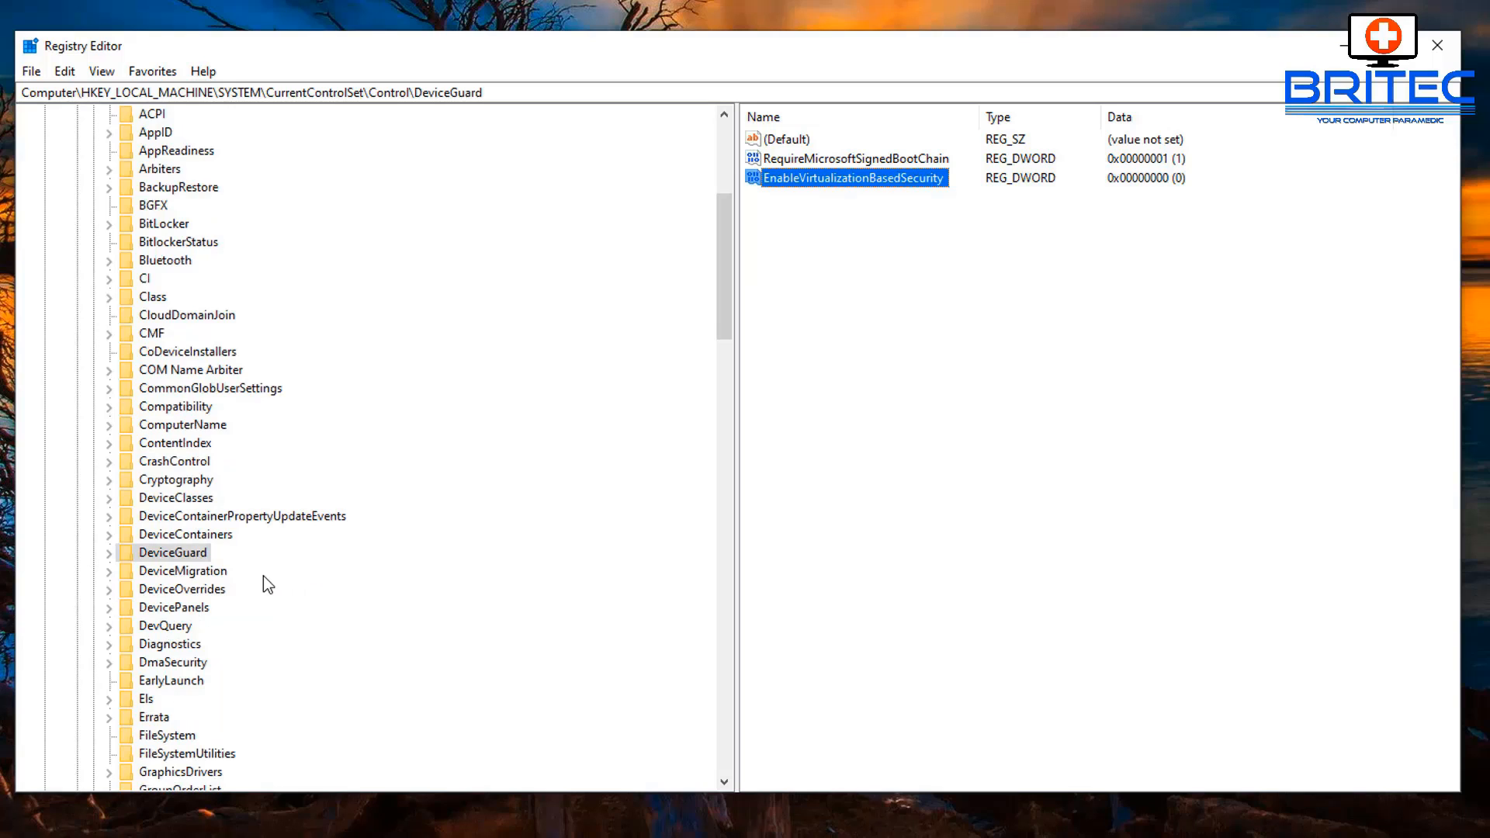
scroll(down, 3)
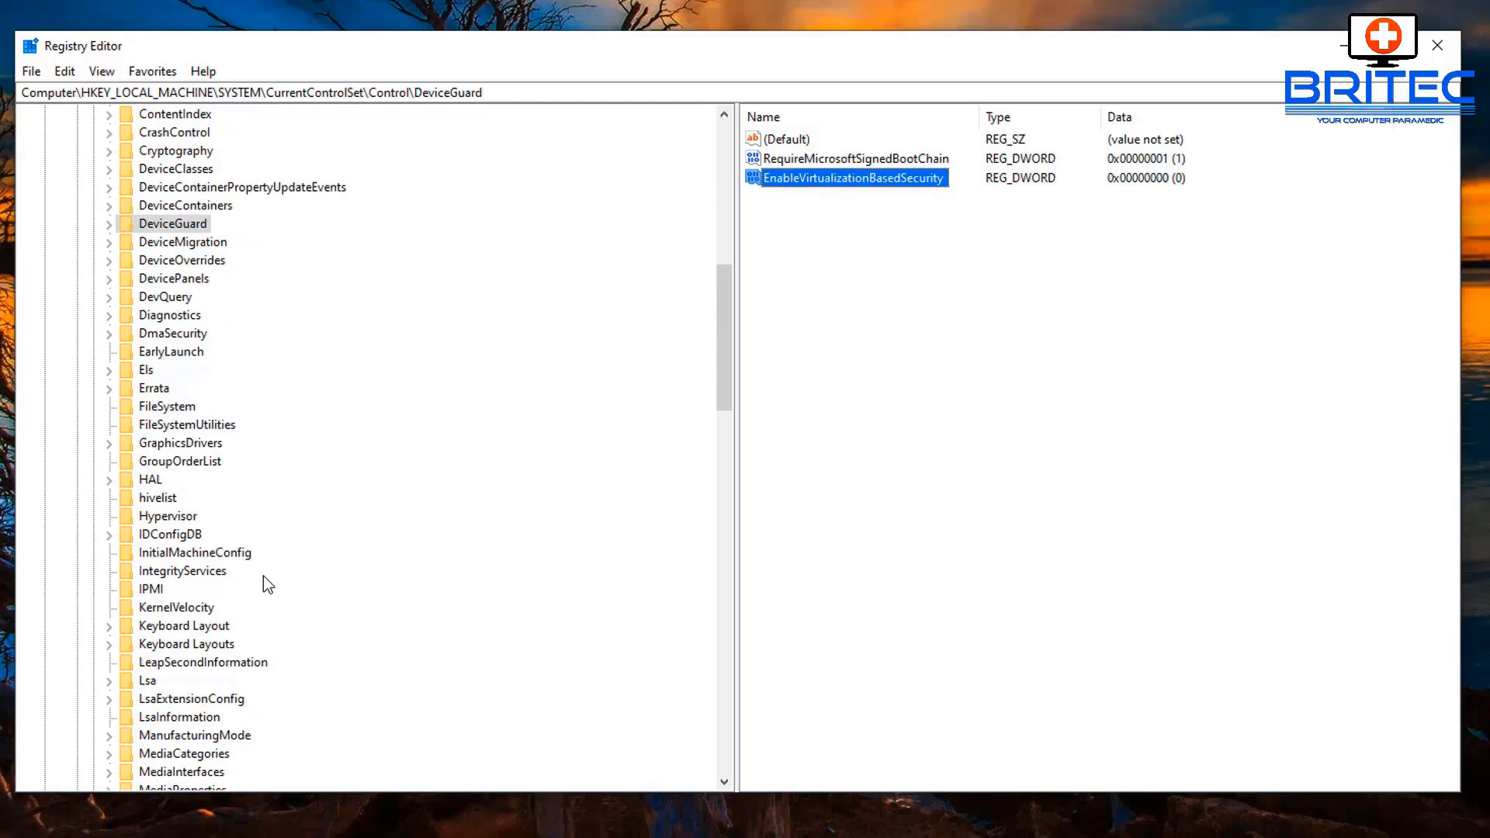
Create a DWORD (32-bit) value LsaCfgFlags under Control\Lsa, keeping its data at 0.
click(147, 681)
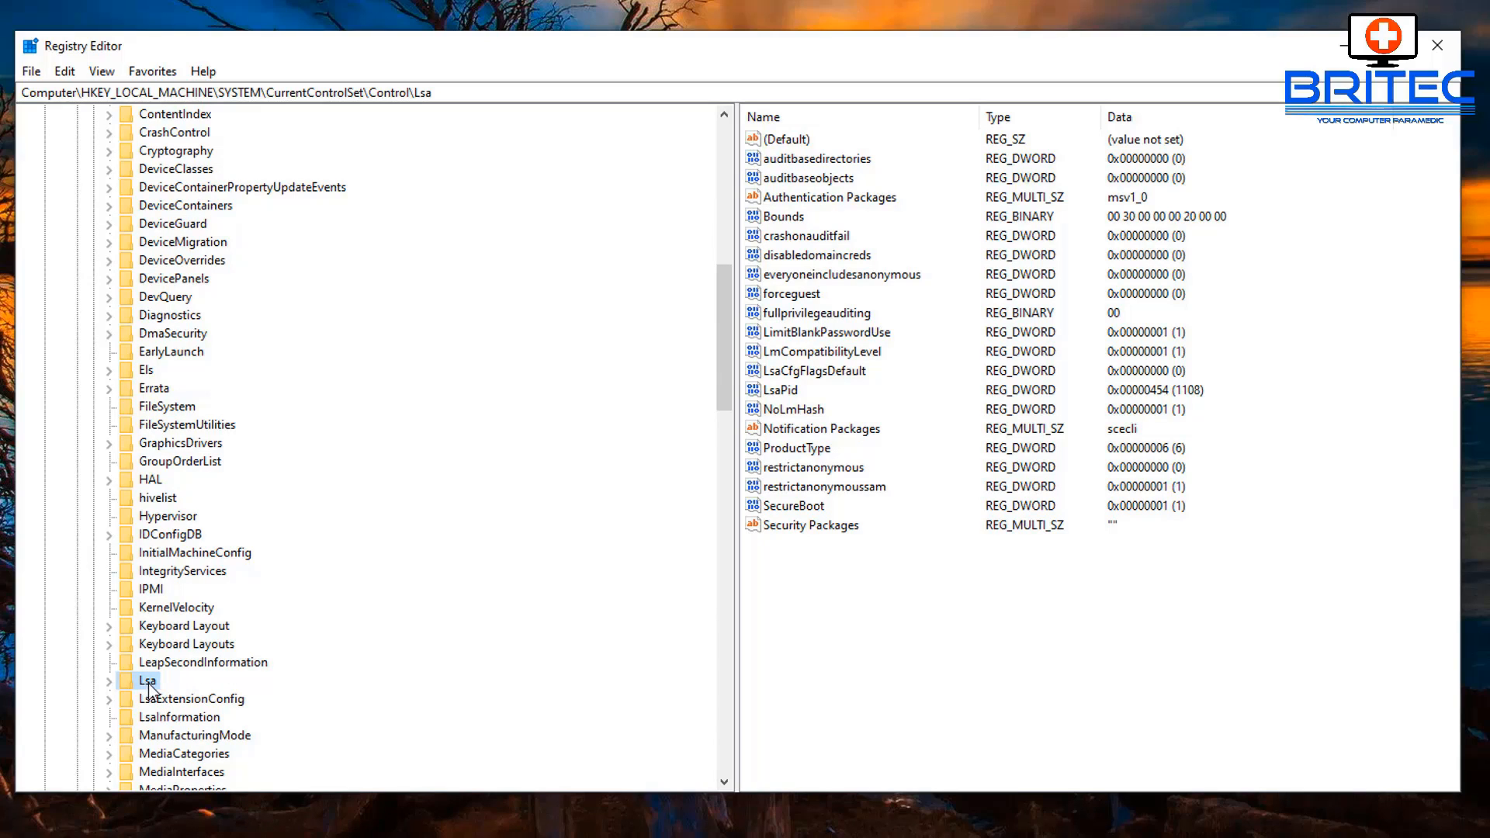
mouse_move(1262, 645)
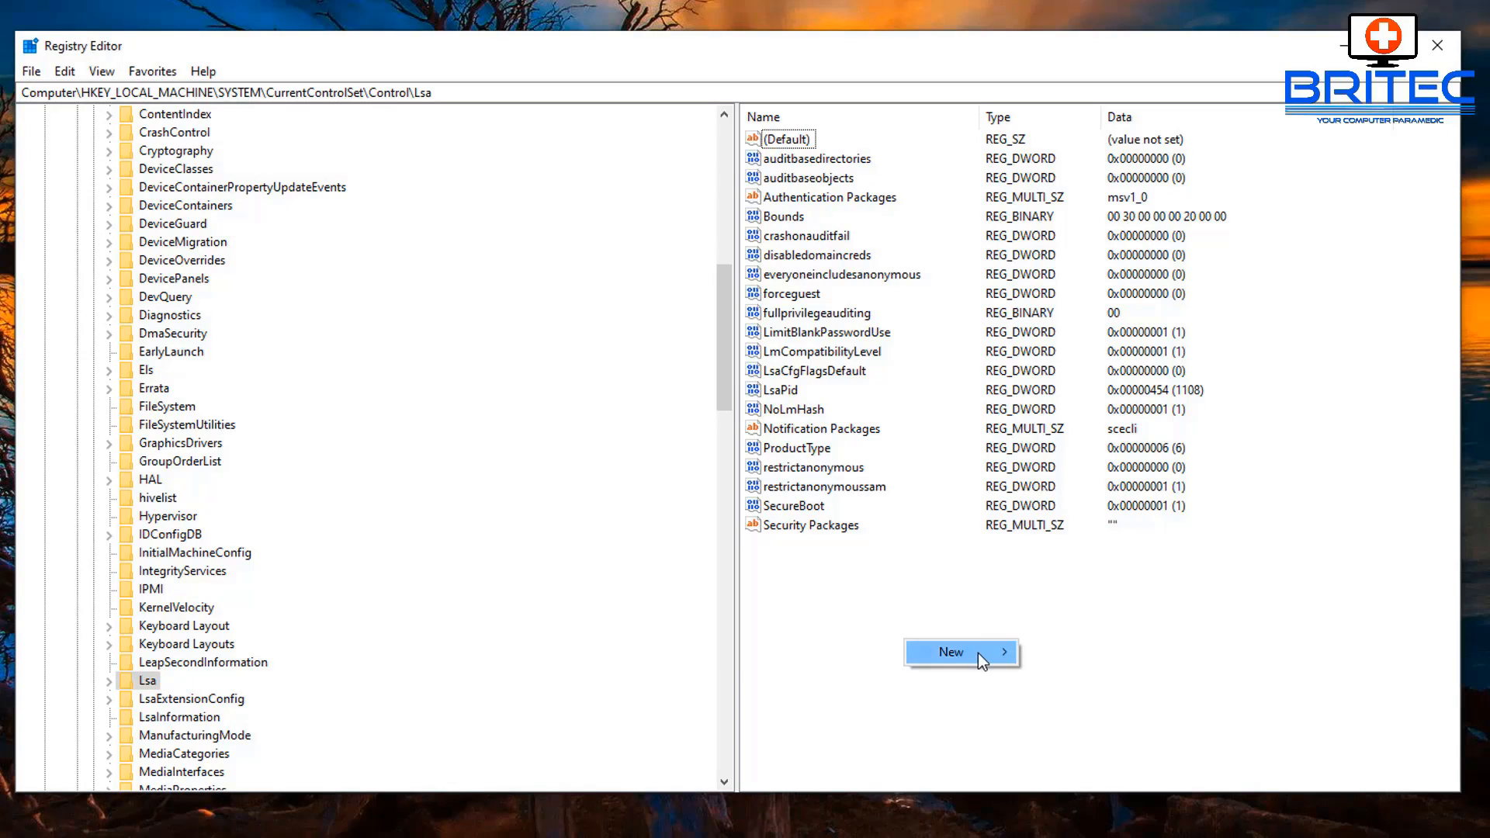
click(960, 652)
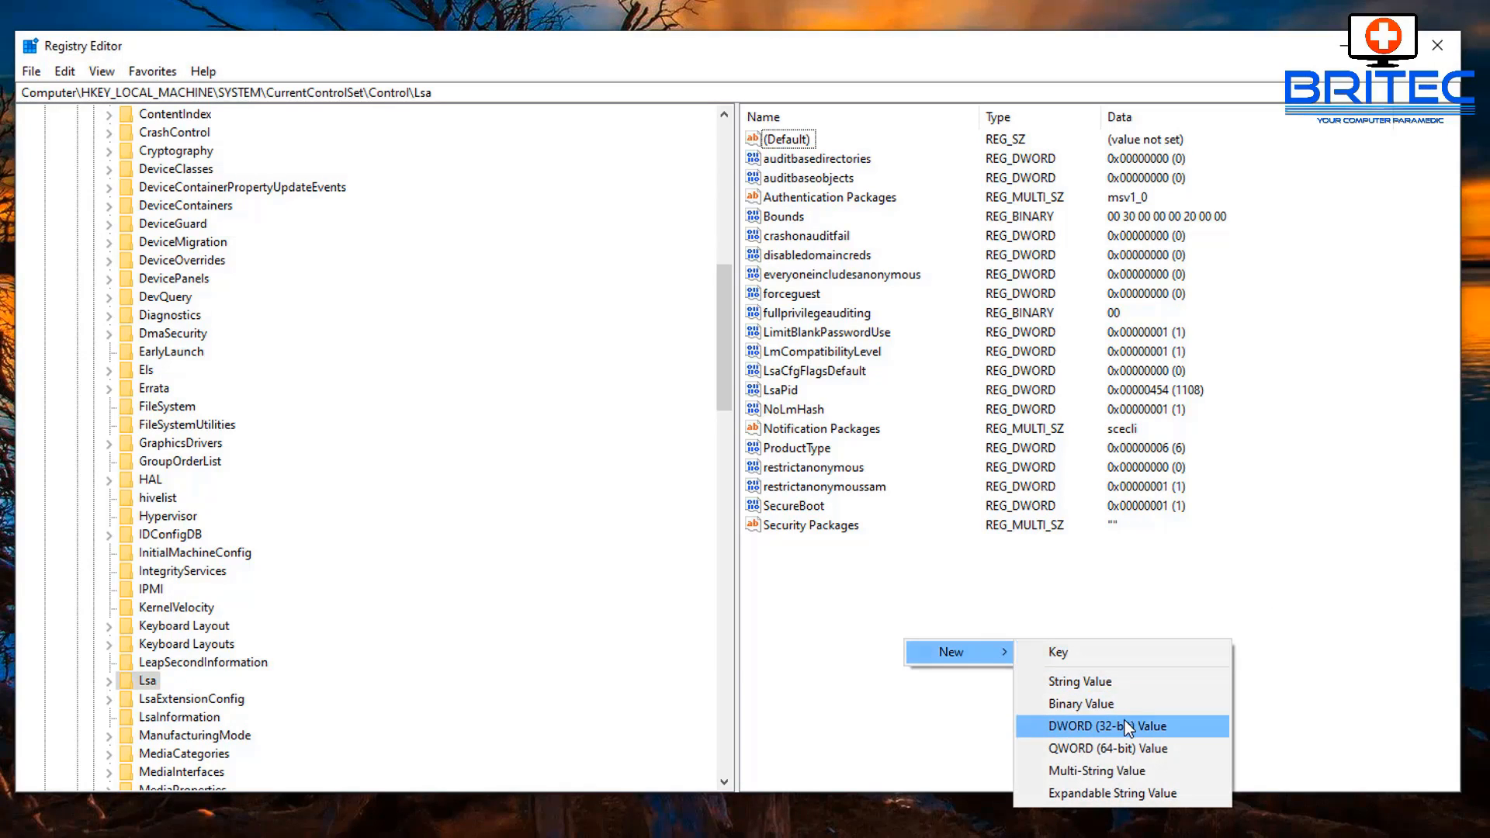
click(1121, 725)
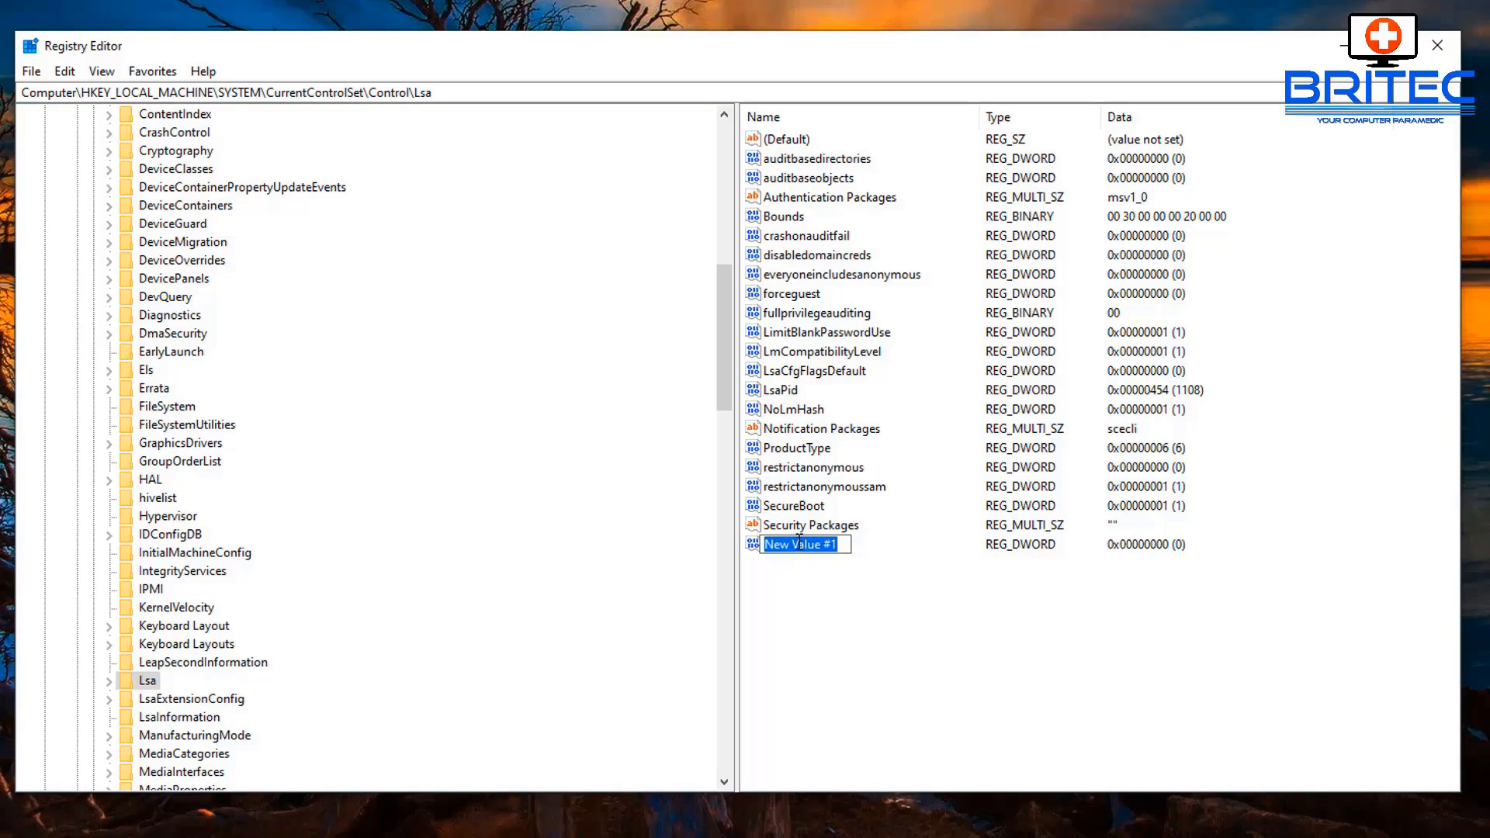
text(LsaCfgFlags)
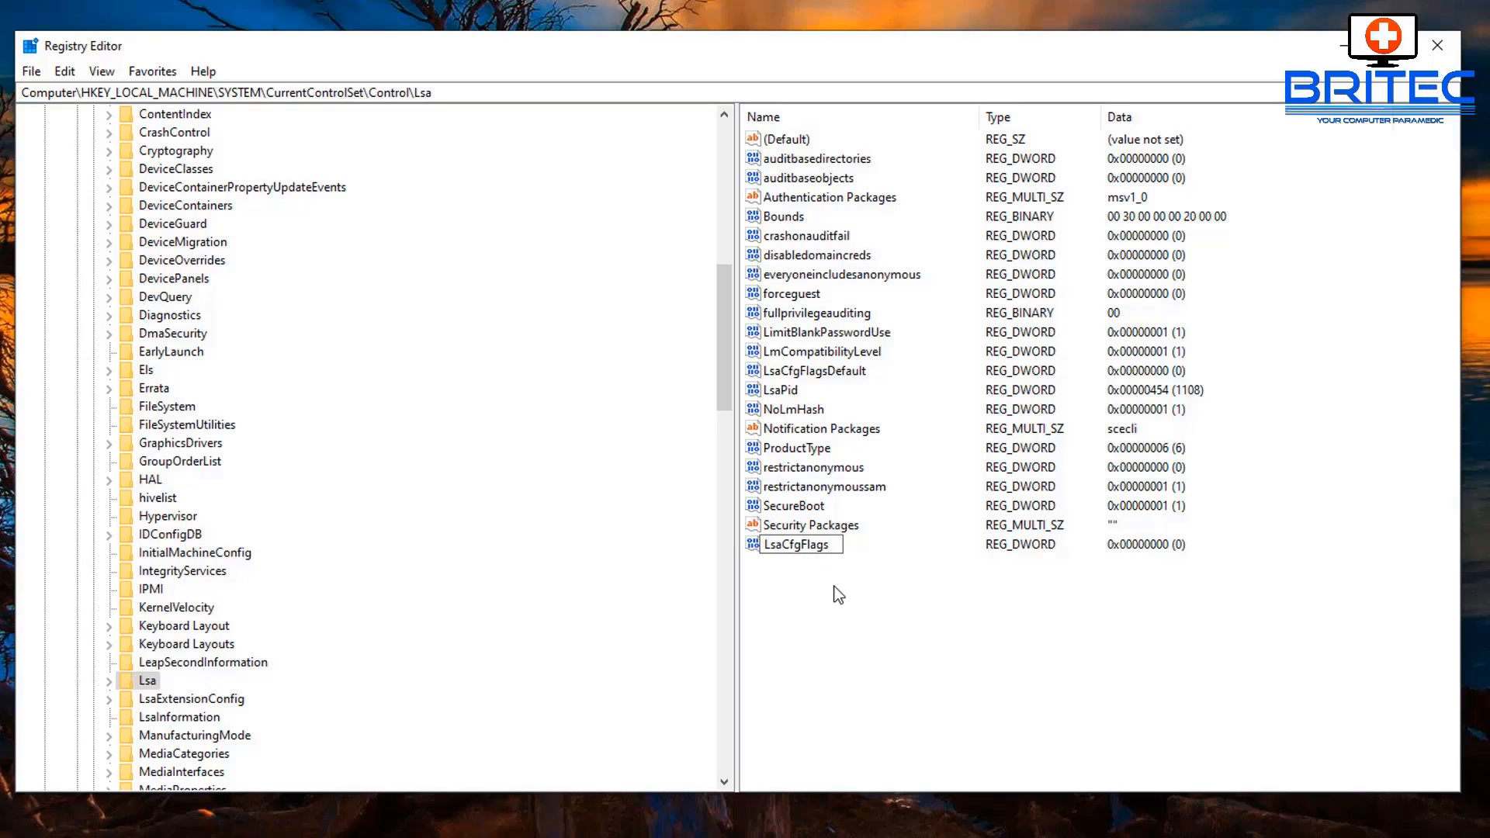
double_click(796, 544)
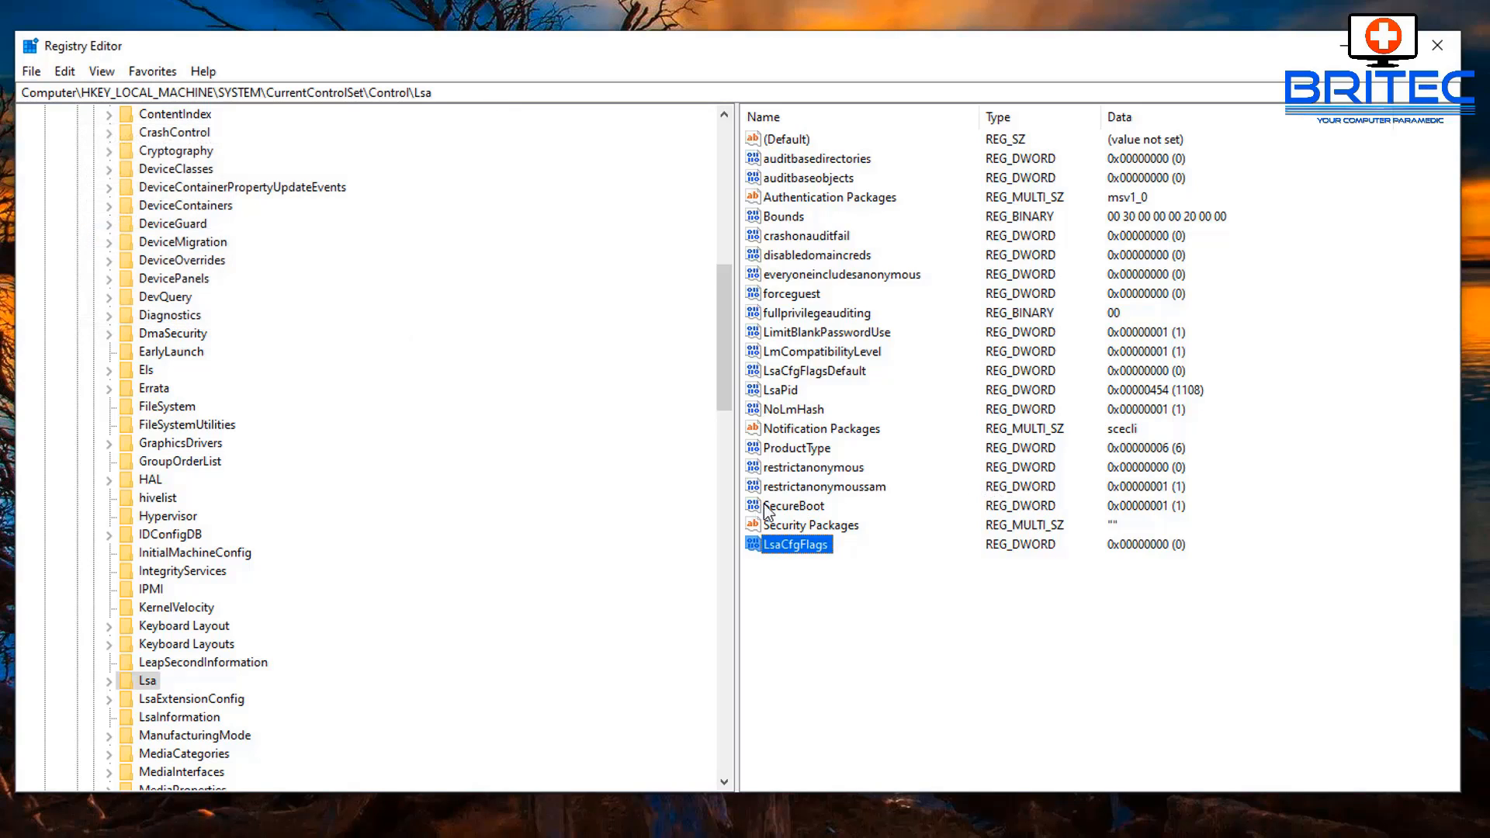
click(169, 223)
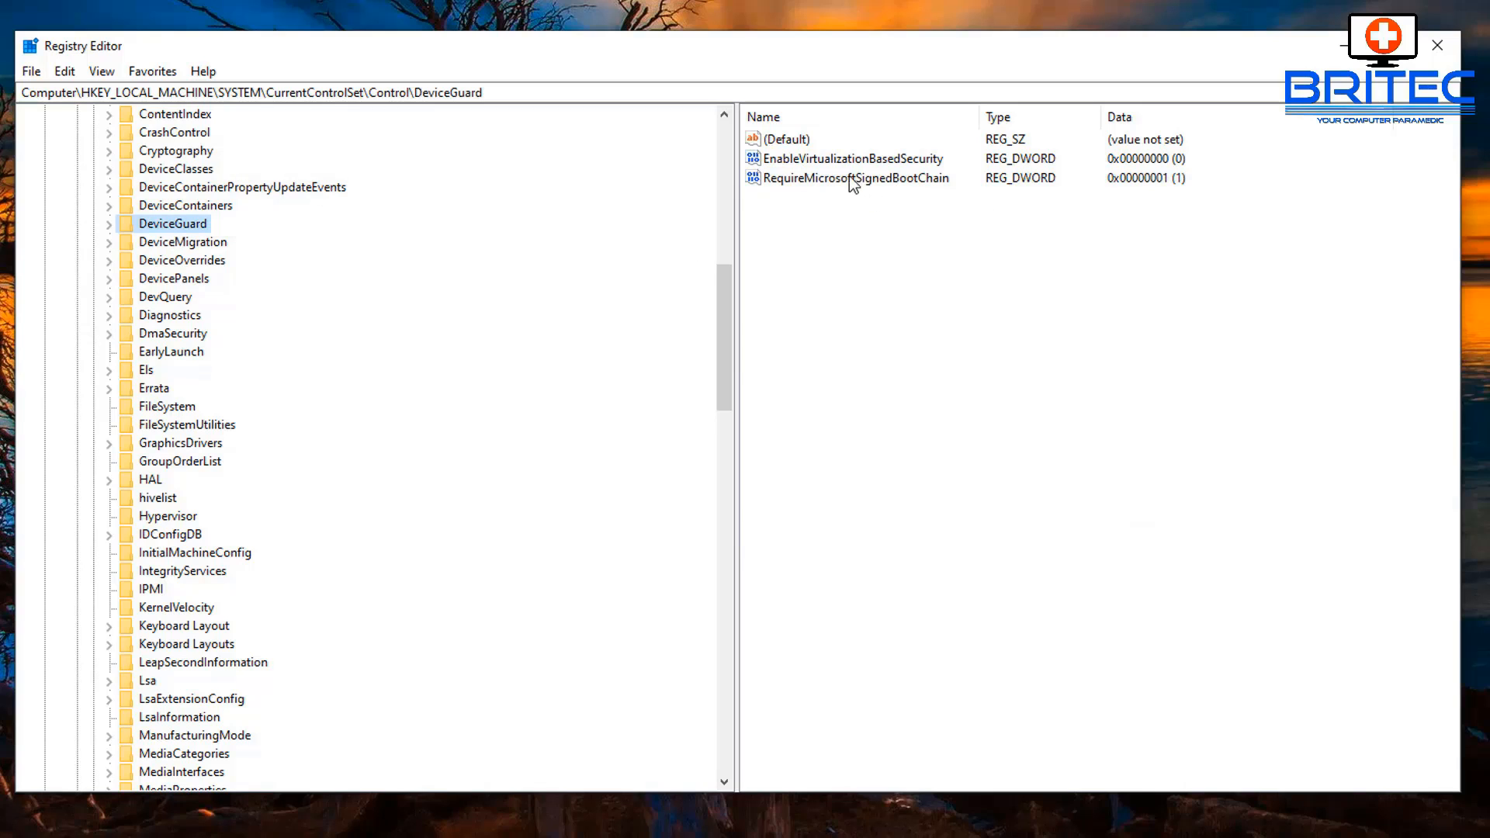
Open EnableVirtualizationBasedSecurity under DeviceGuard and confirm its data is 0.
click(852, 159)
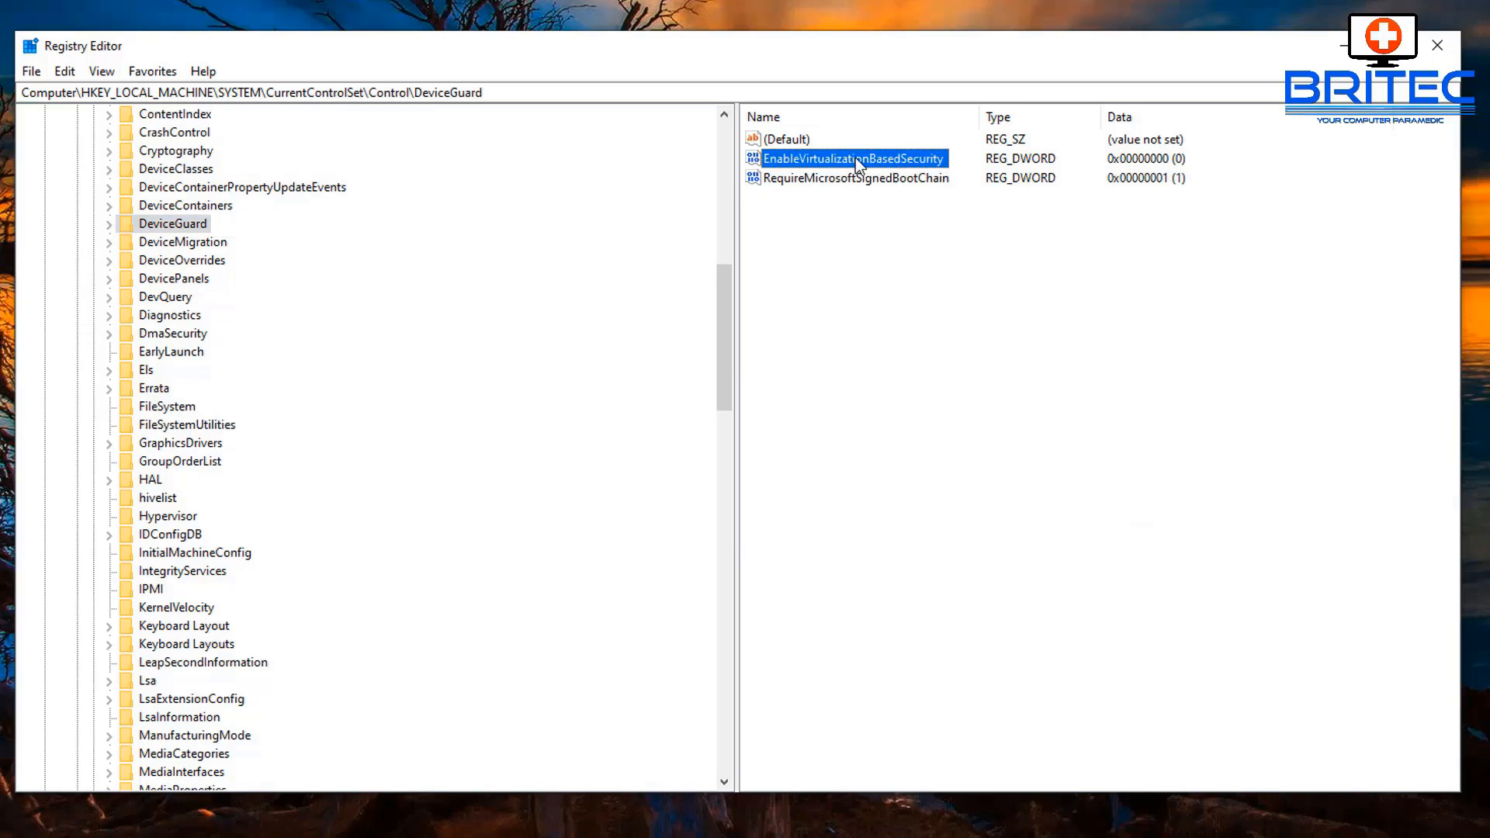
double_click(852, 159)
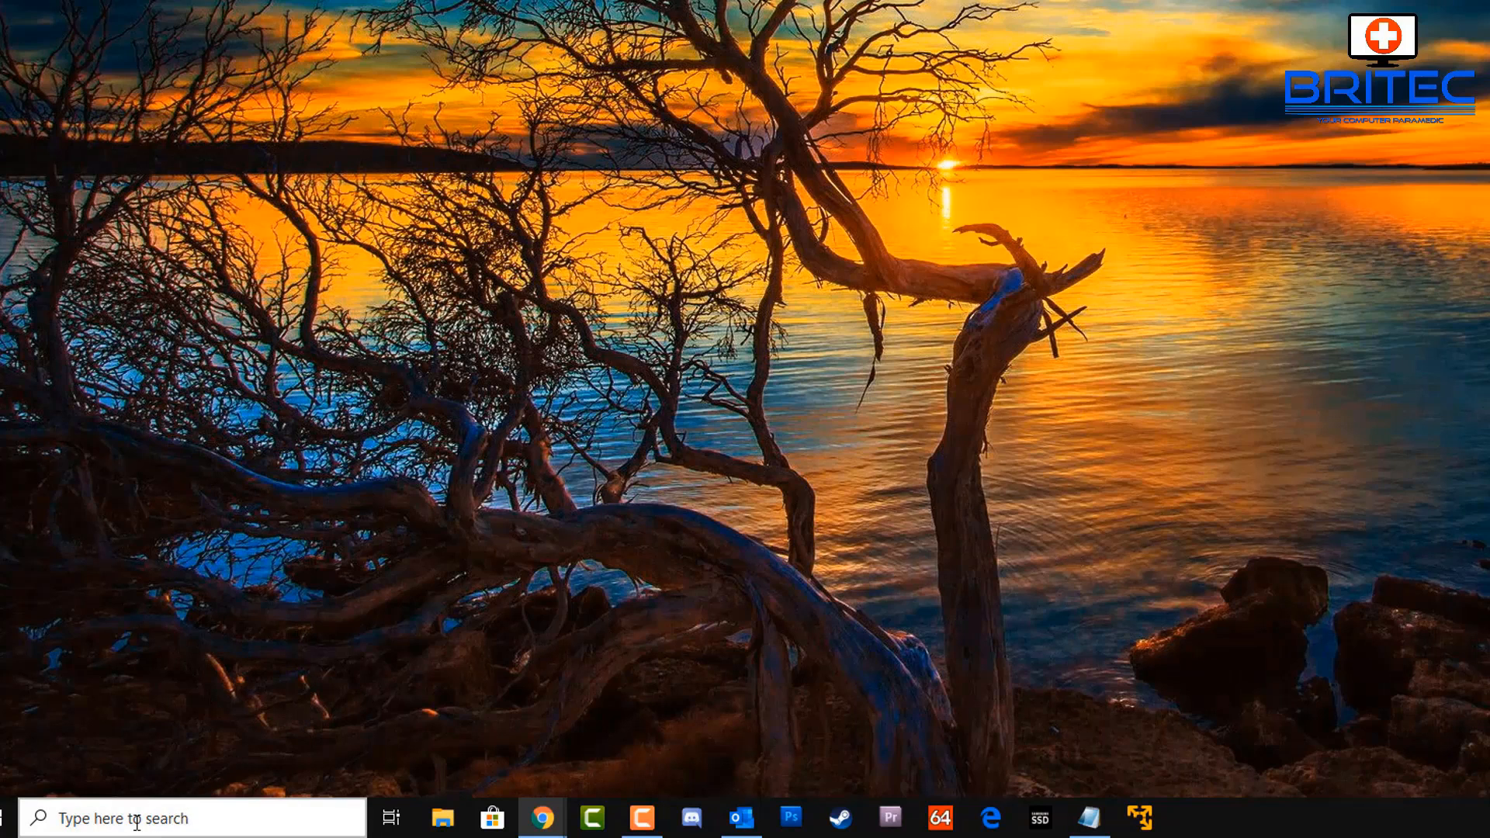
Search 'turn windows features on or off', uncheck Hyper-V and confirm with OK.
click(156, 818)
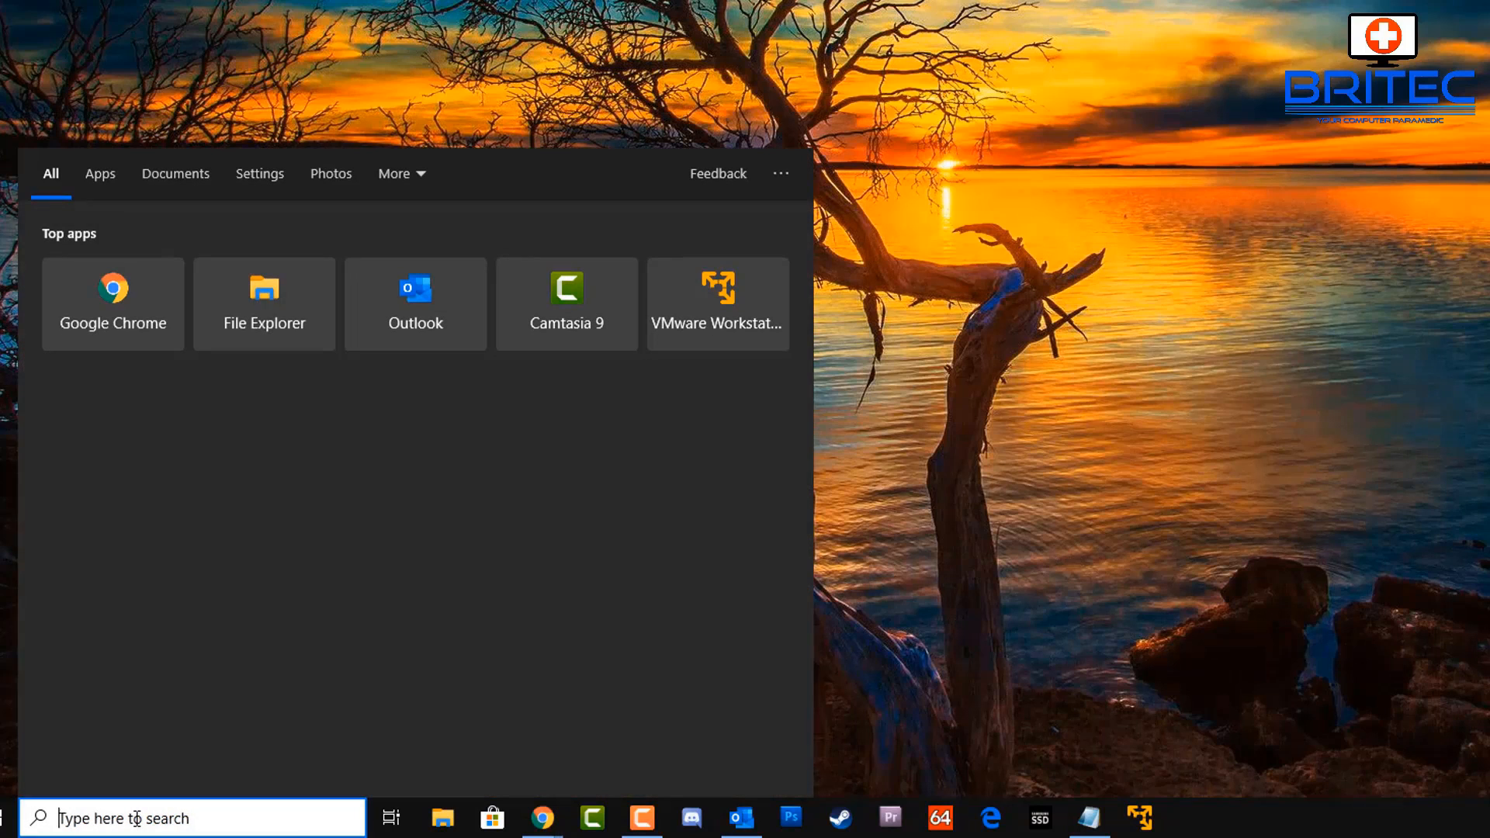
text(turn system icons on or off)
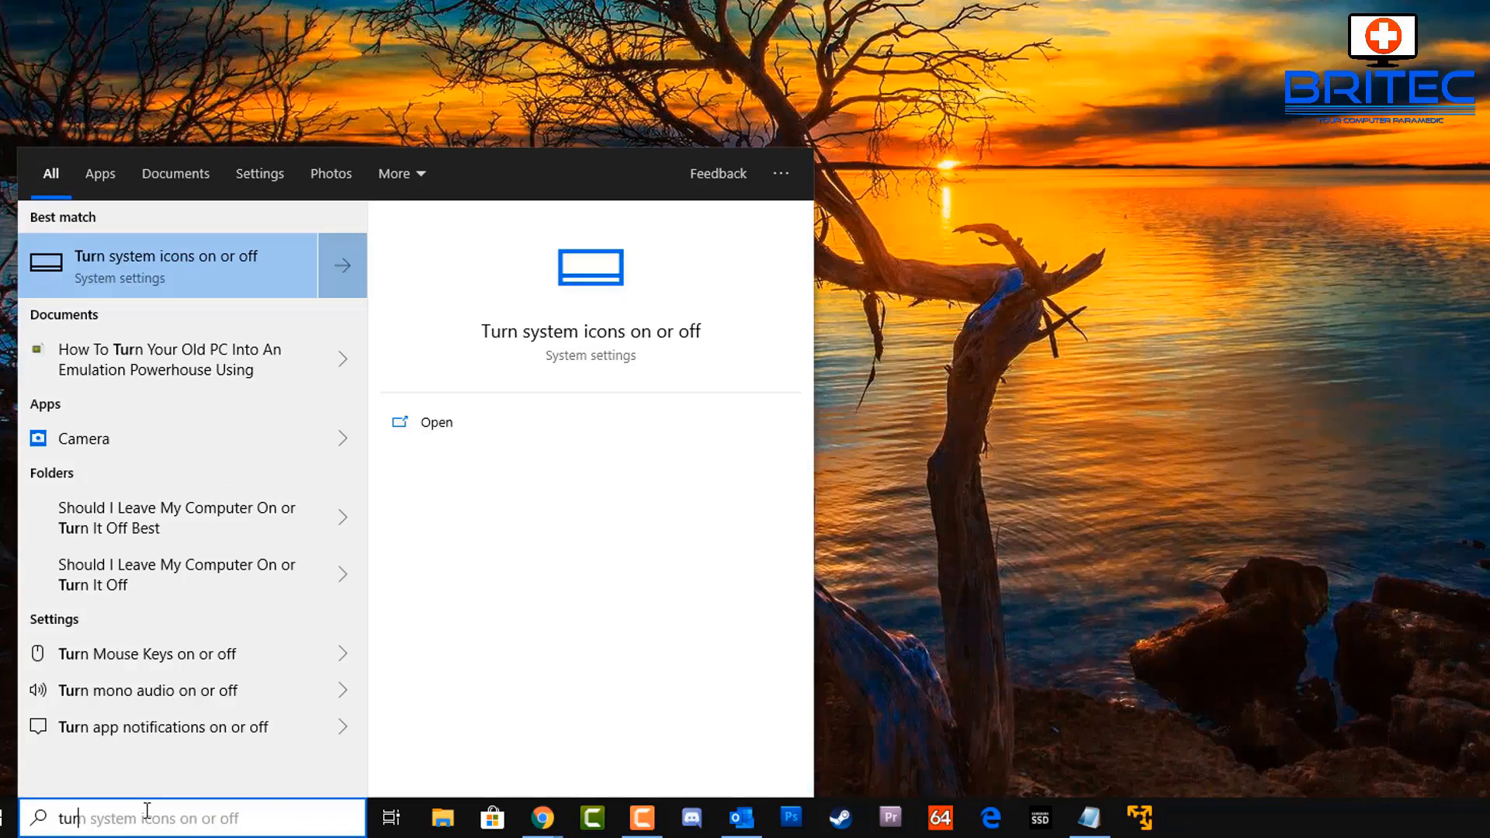
text(turn windows features on or off)
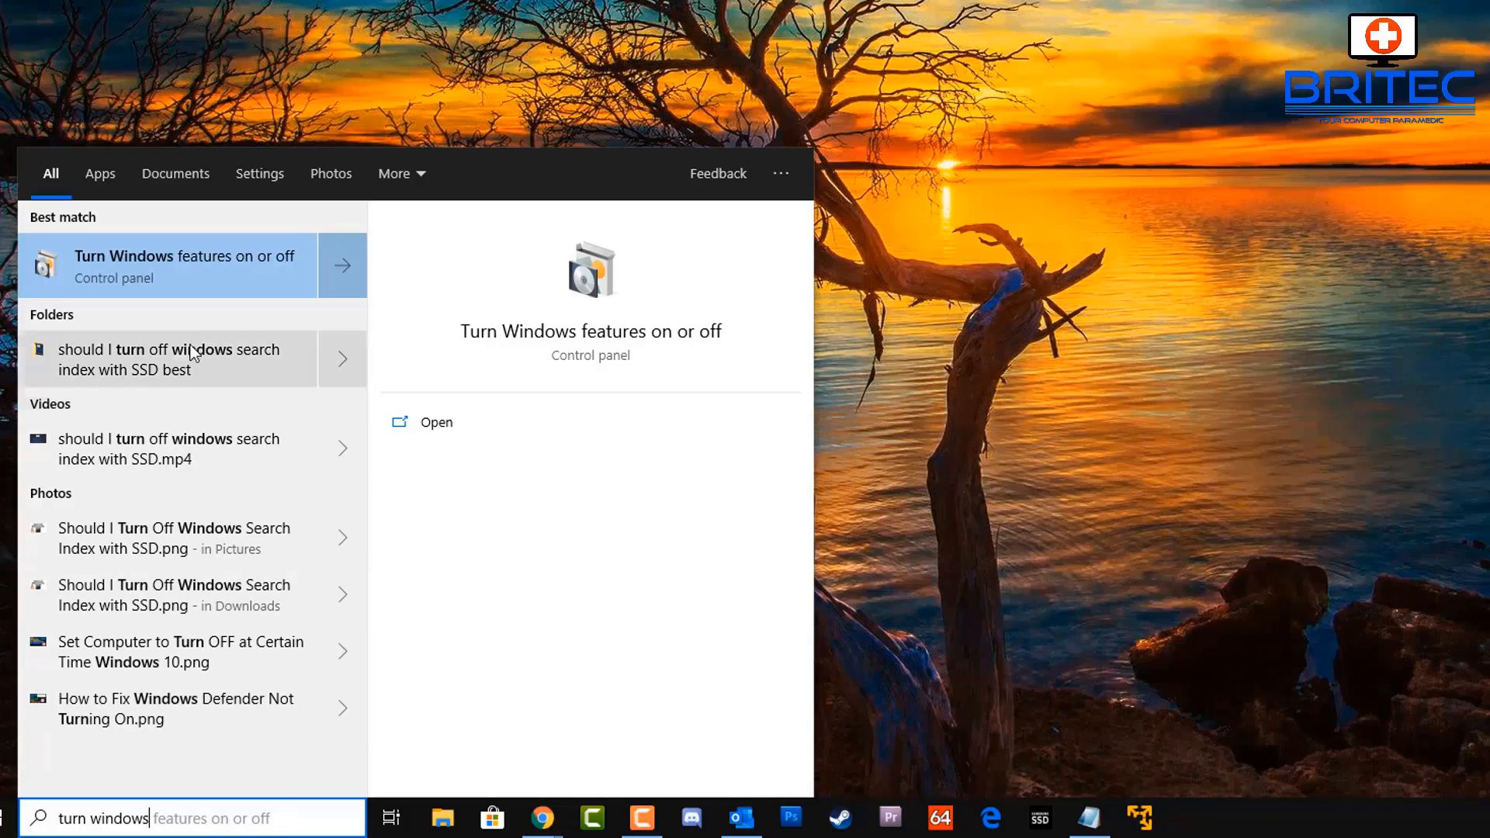
click(186, 266)
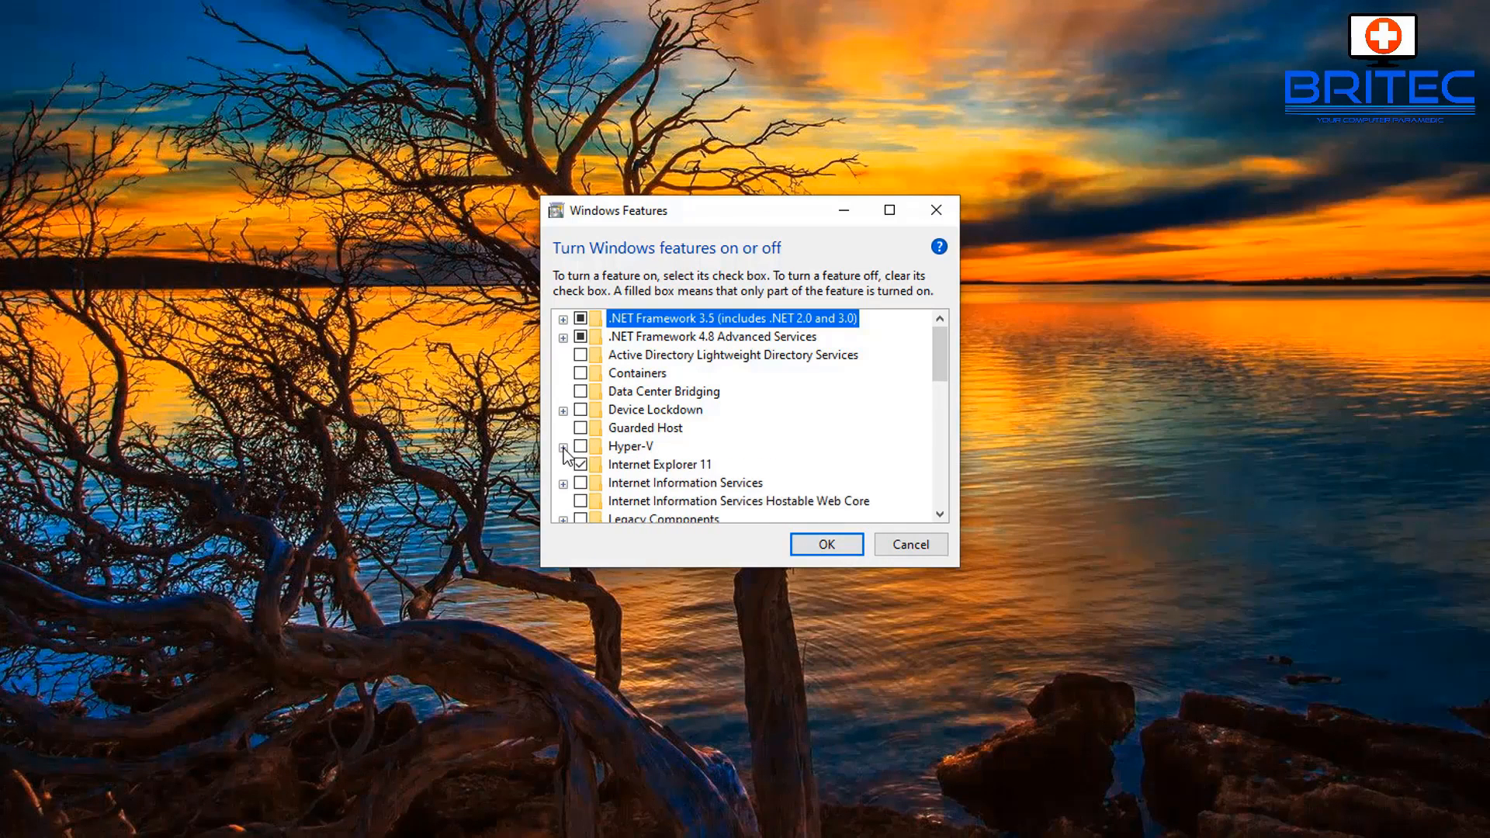
click(580, 446)
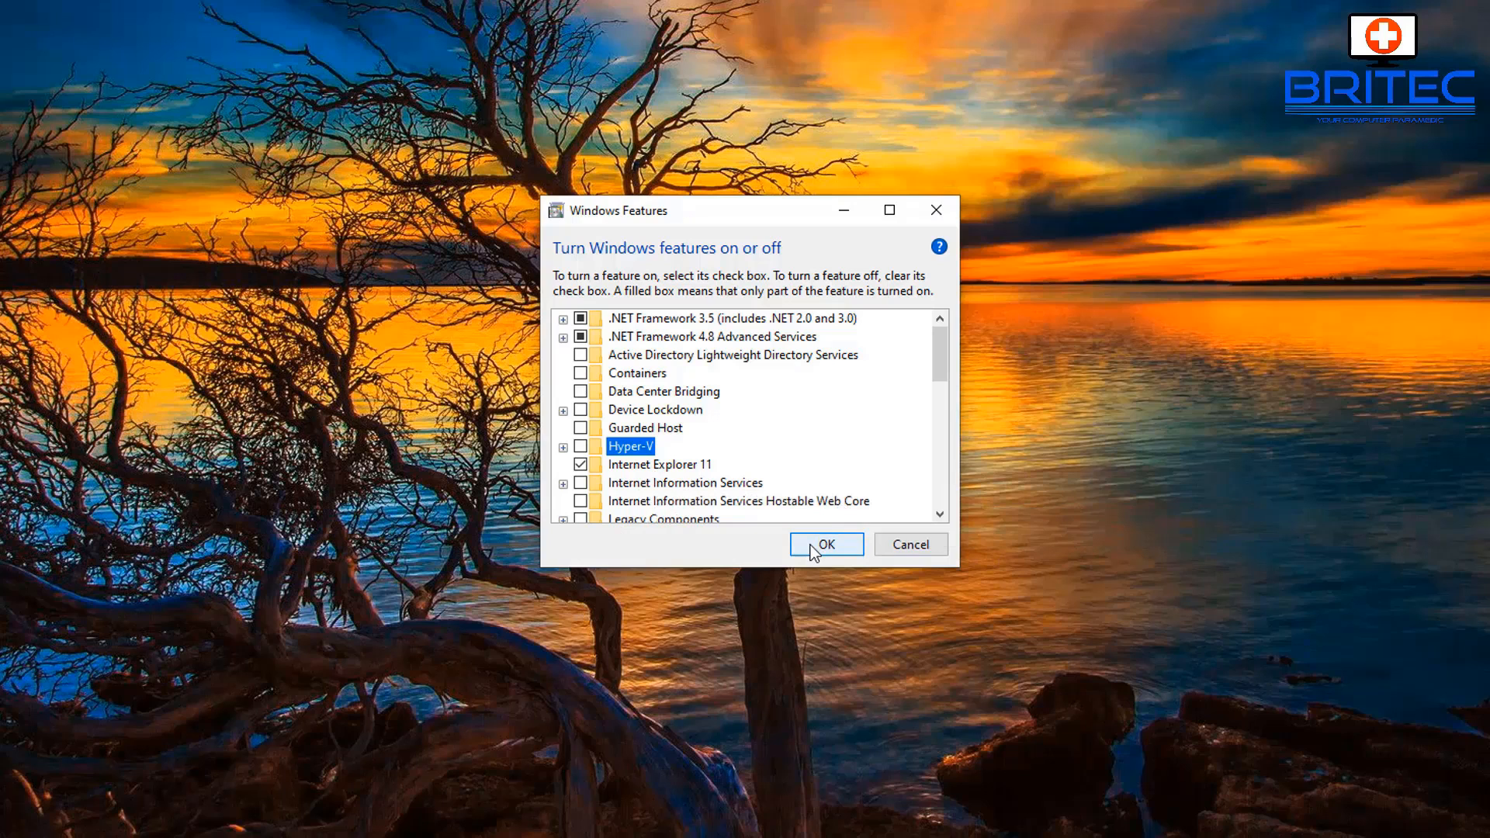
click(826, 544)
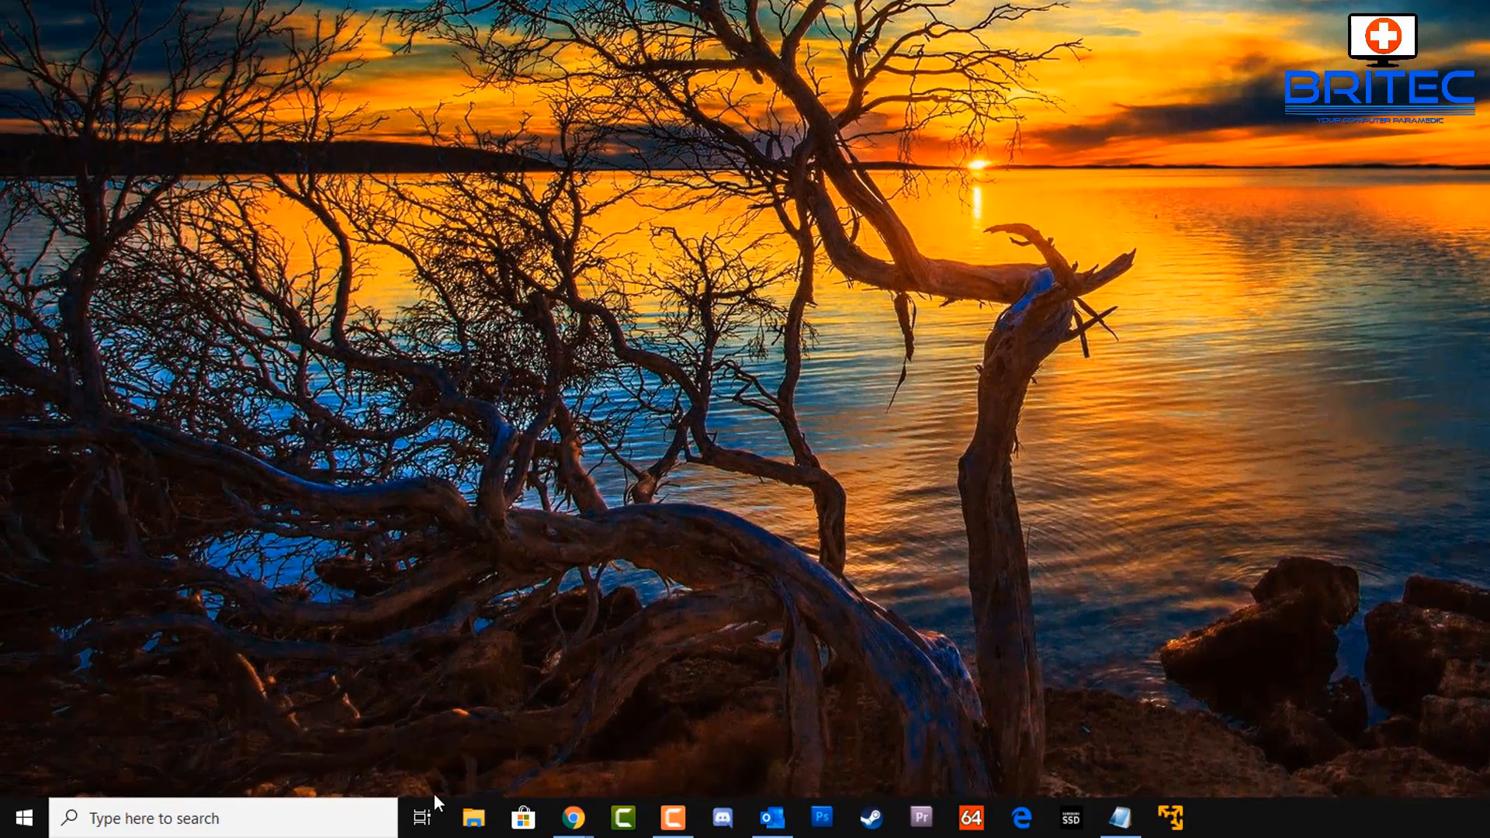
Search for cmd and run Command Prompt as administrator.
text(Command Prompt)
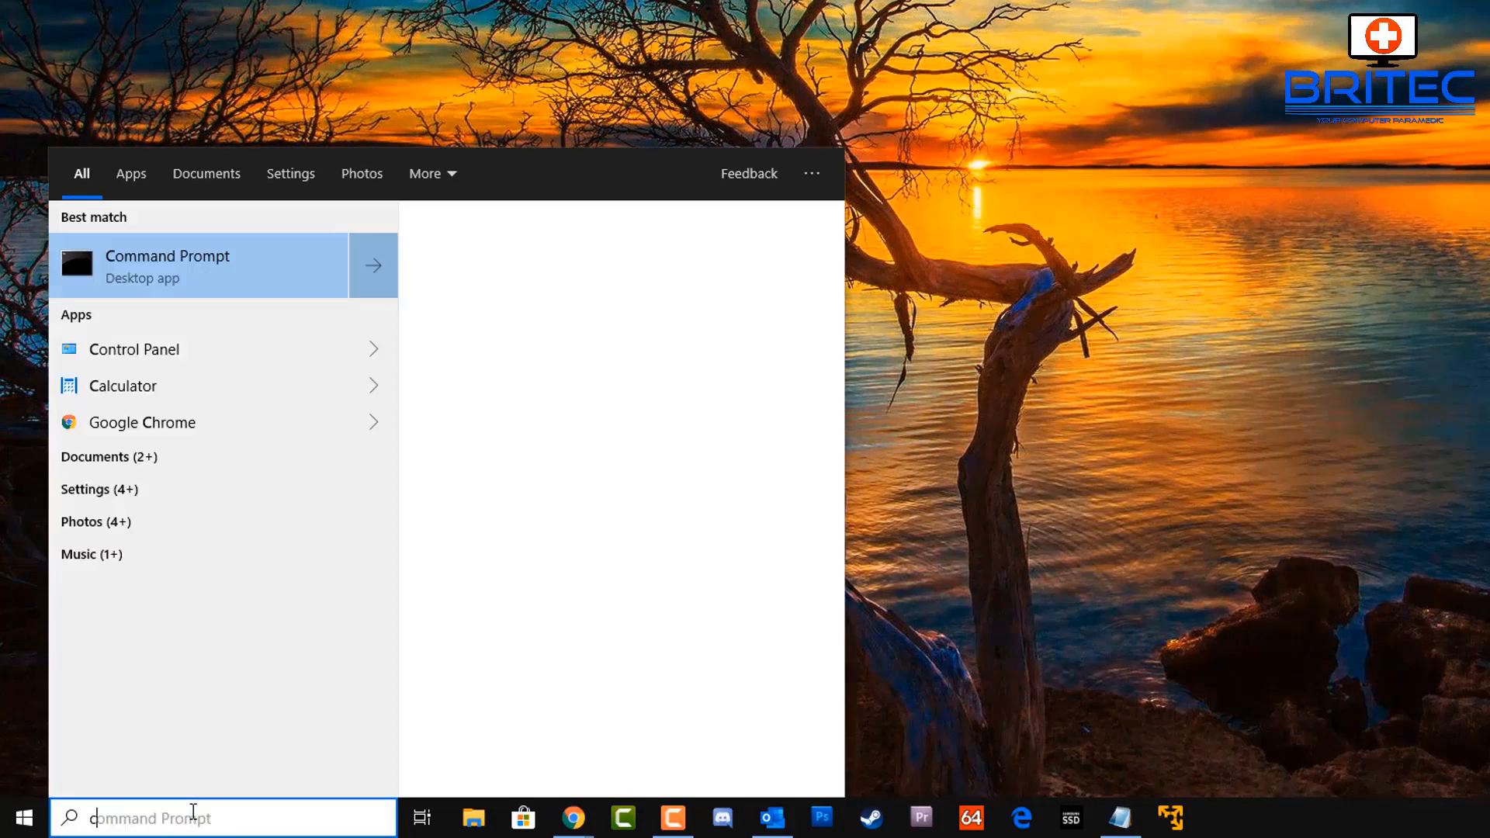
text(cmd)
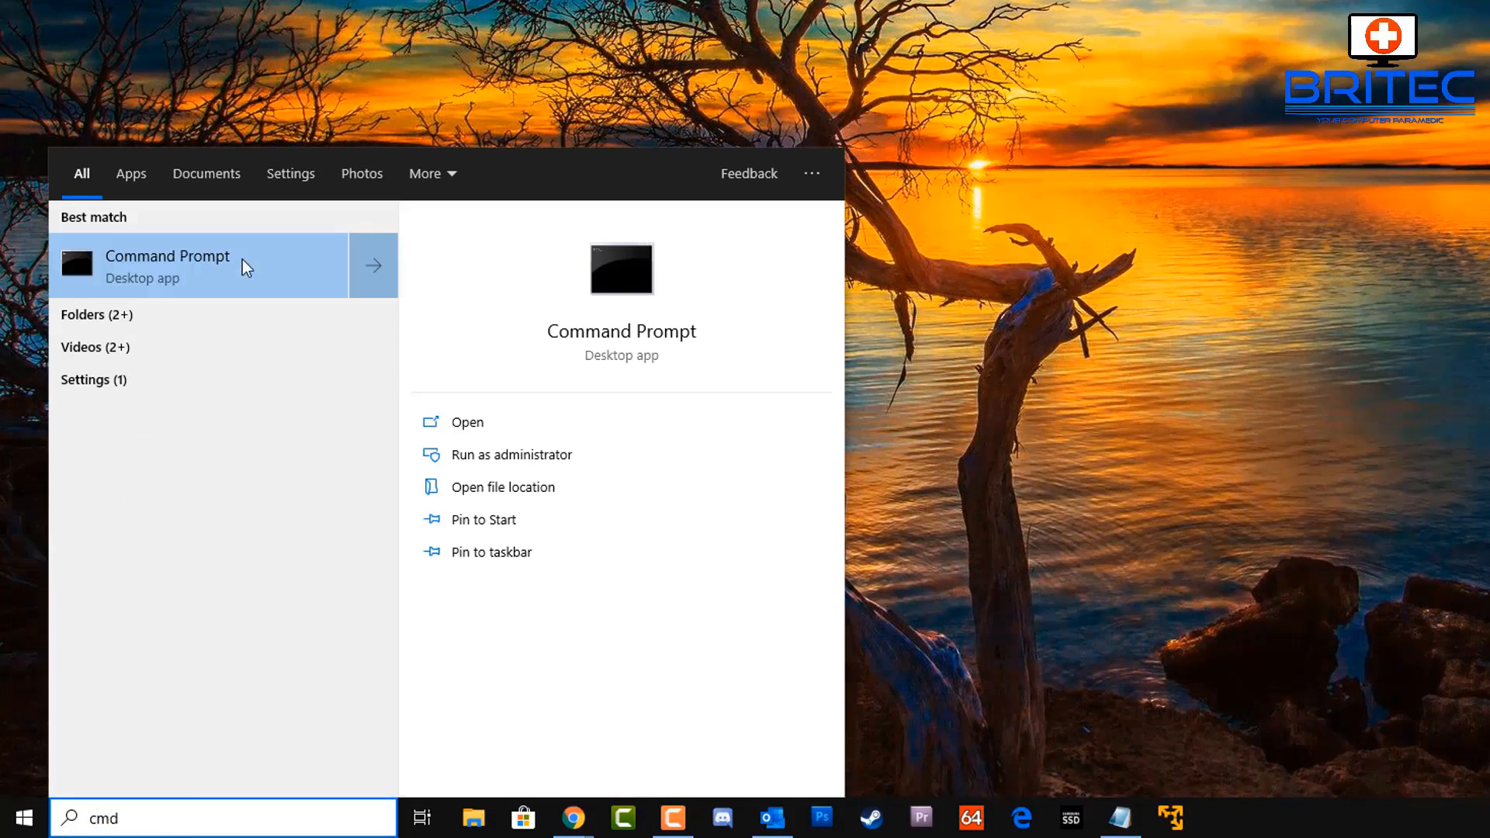
click(512, 455)
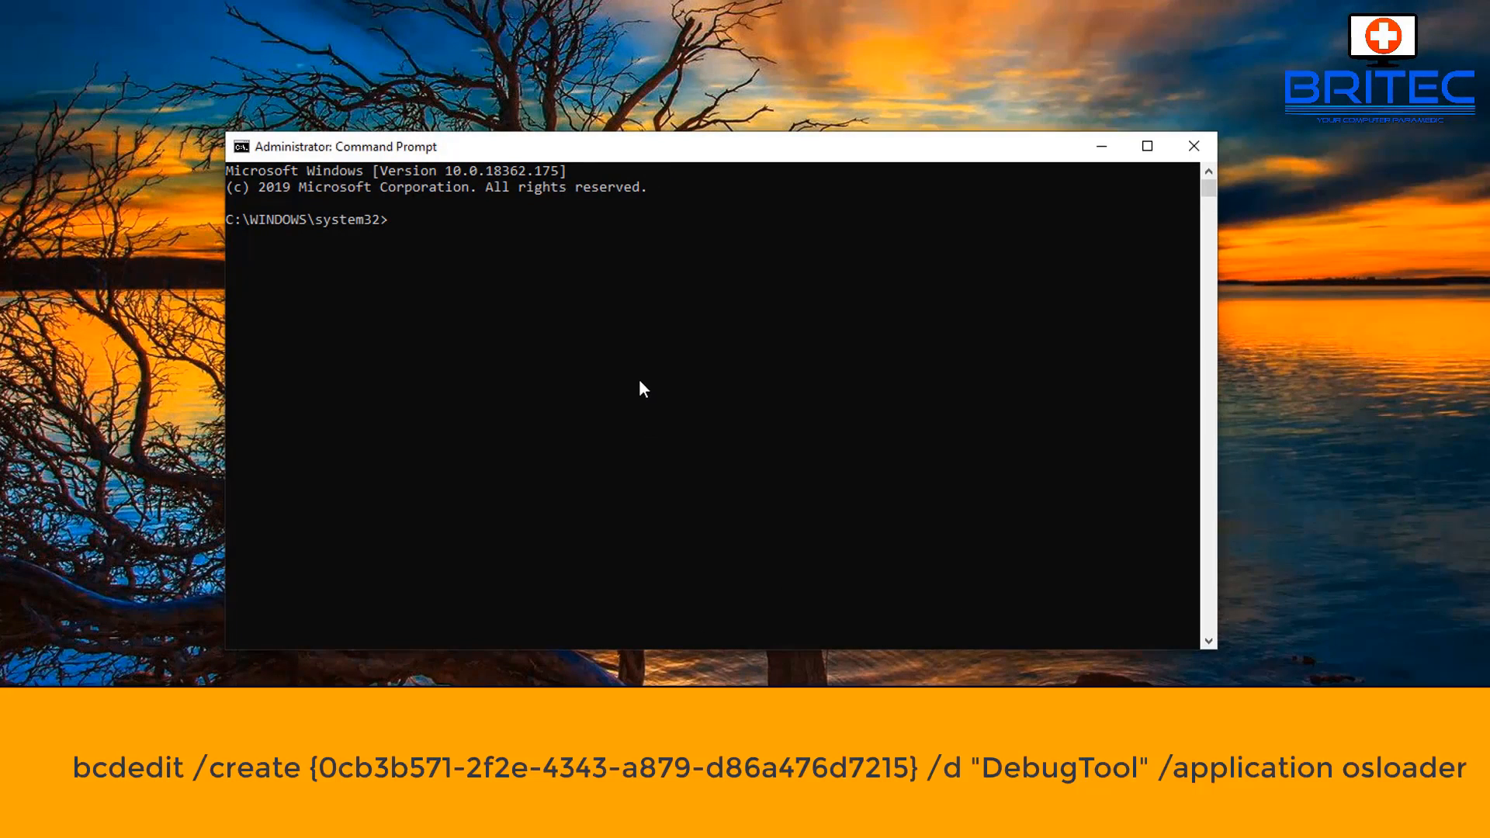
Enter the bcdedit /create command for the 'DebugTool' osloader boot entry.
text(bcdedit /create {0cb3b571-2f2e-4343-a879-d86a476d7215} /d "DebugTool" /application osloader)
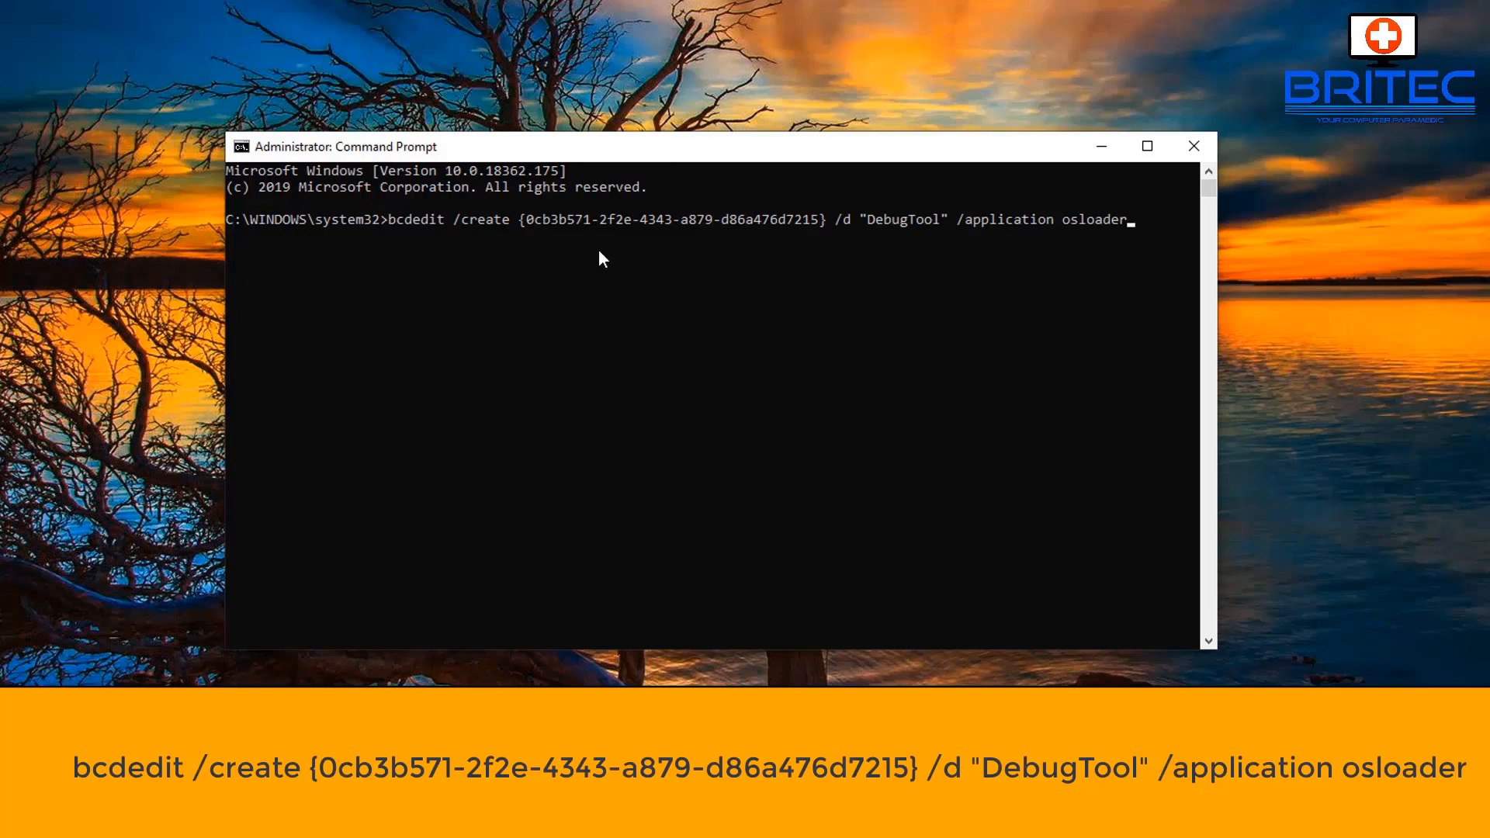
mouse_move(1120, 262)
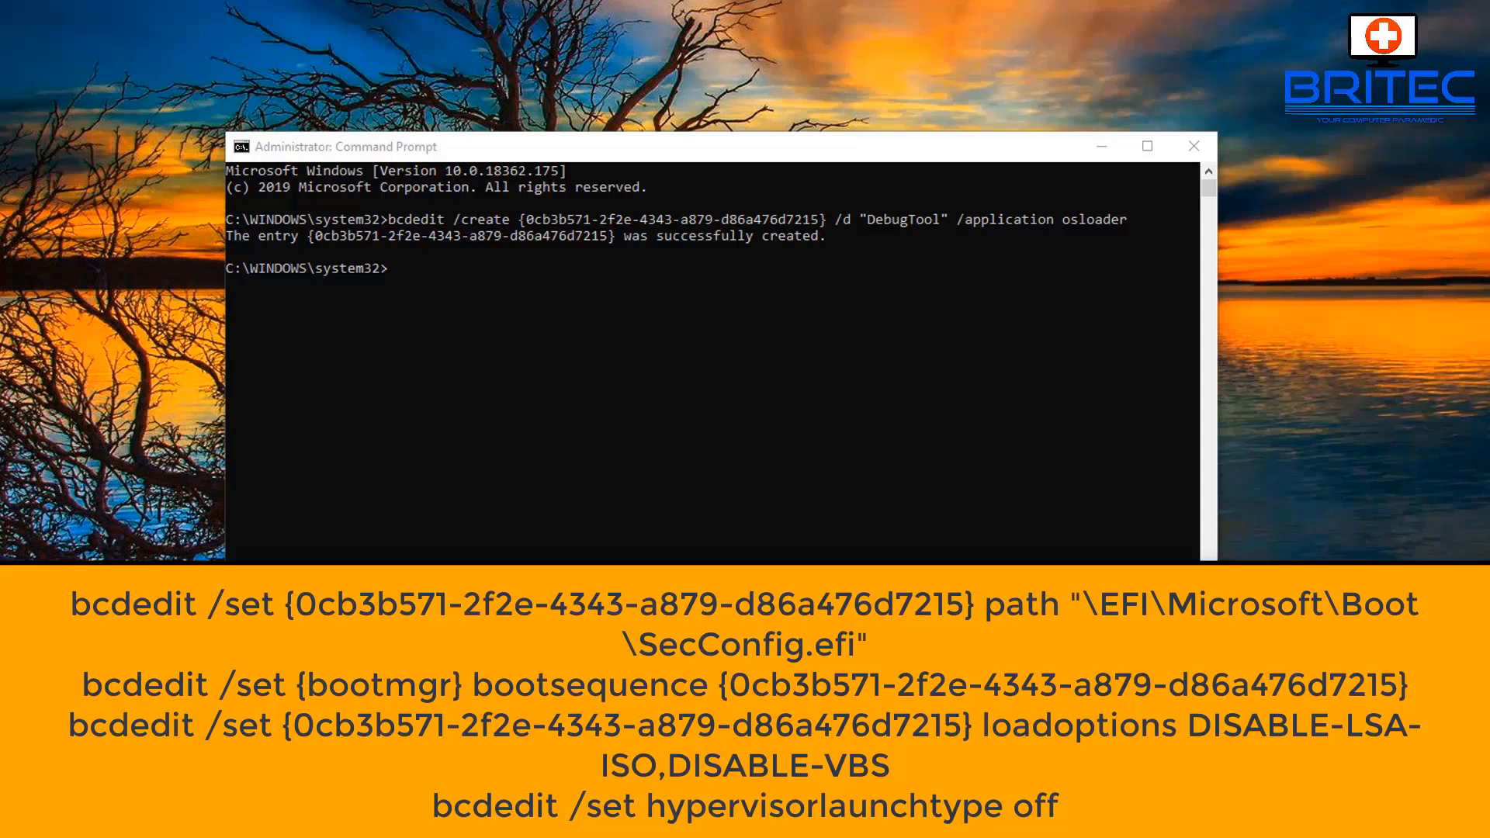
mouse_move(467, 434)
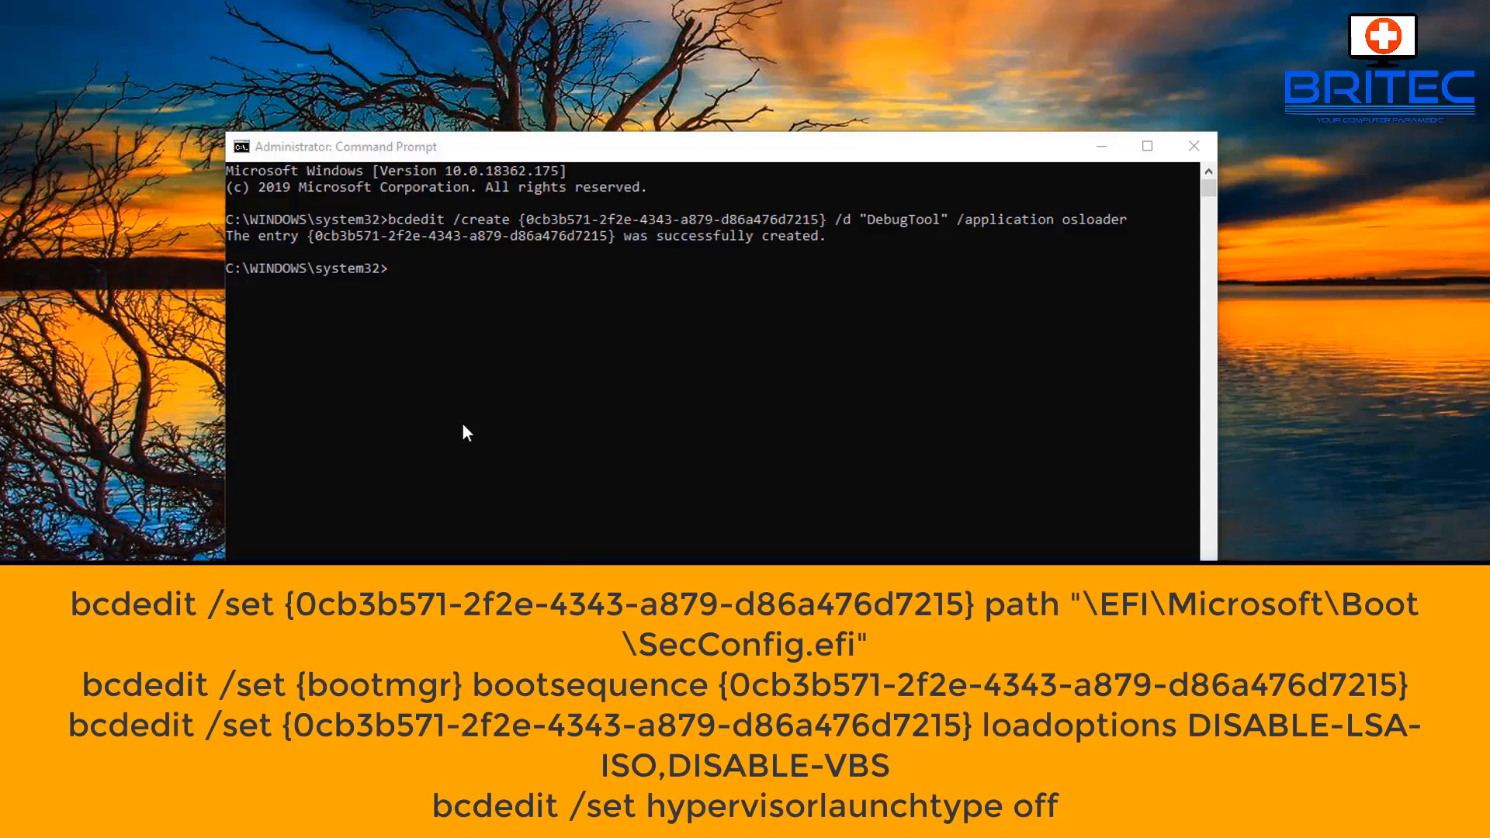
mouse_move(469, 375)
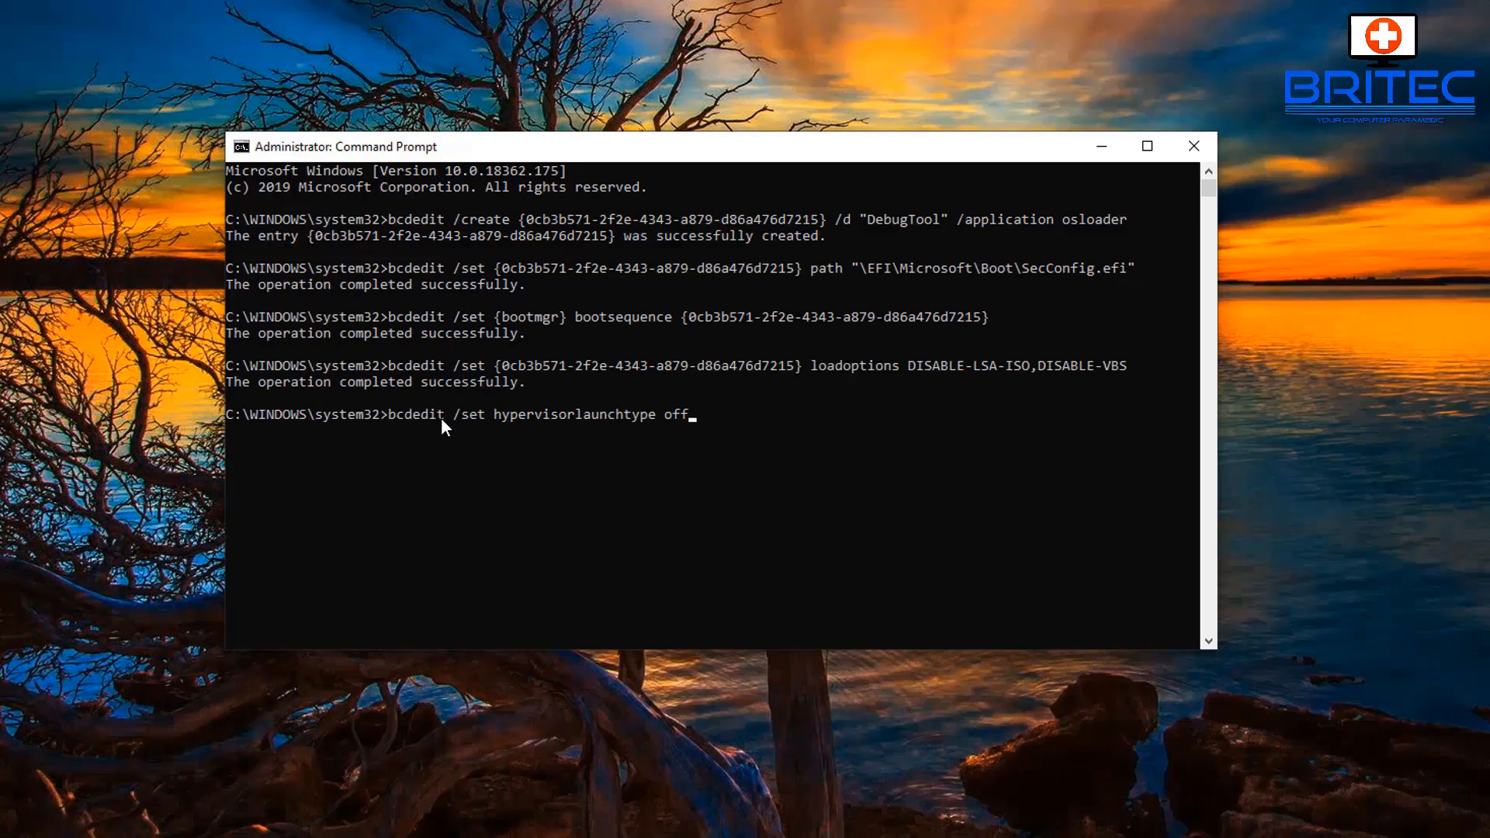
mouse_move(442, 452)
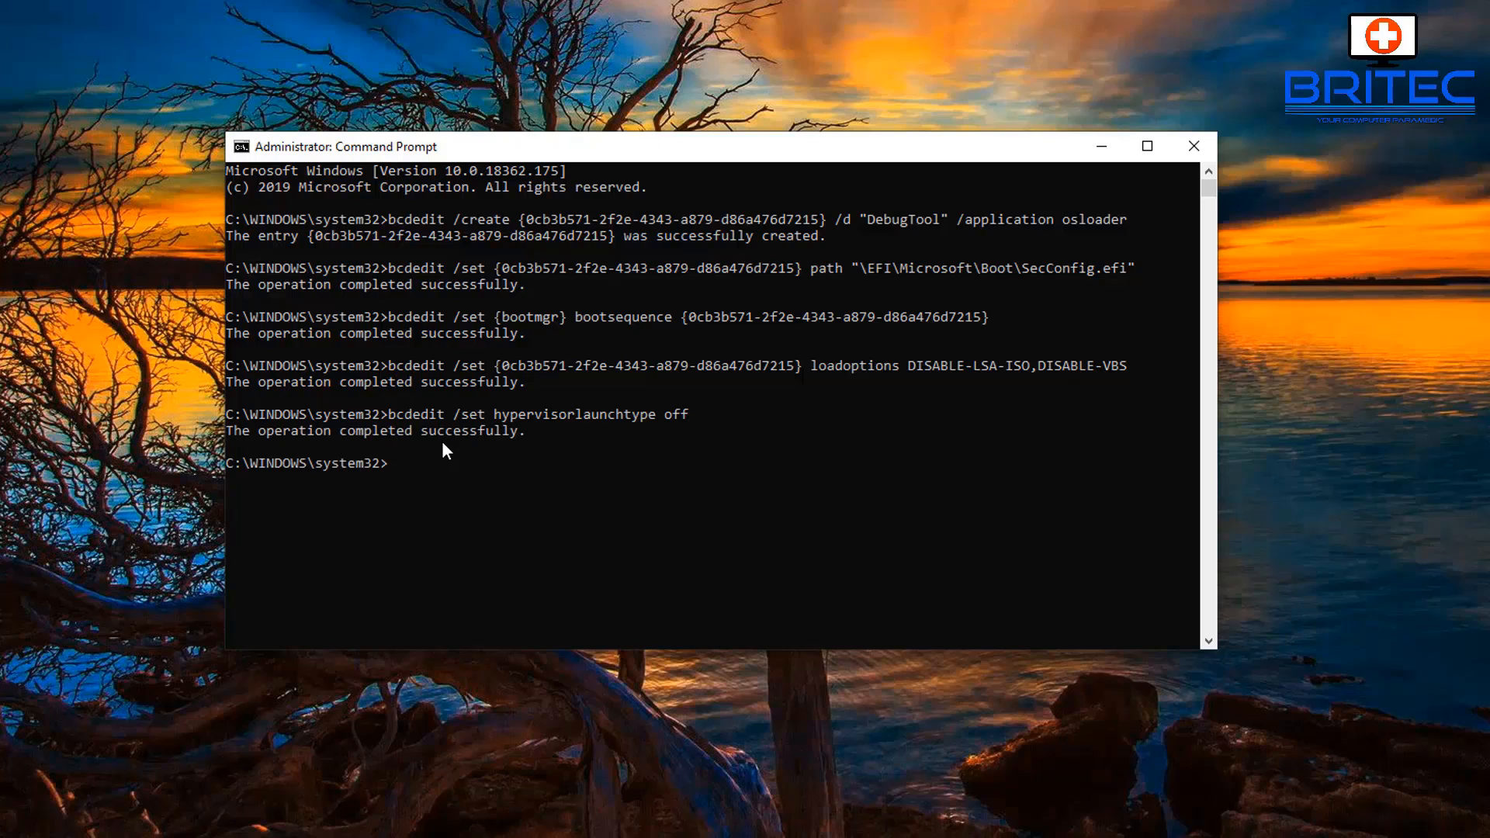
mouse_move(443, 467)
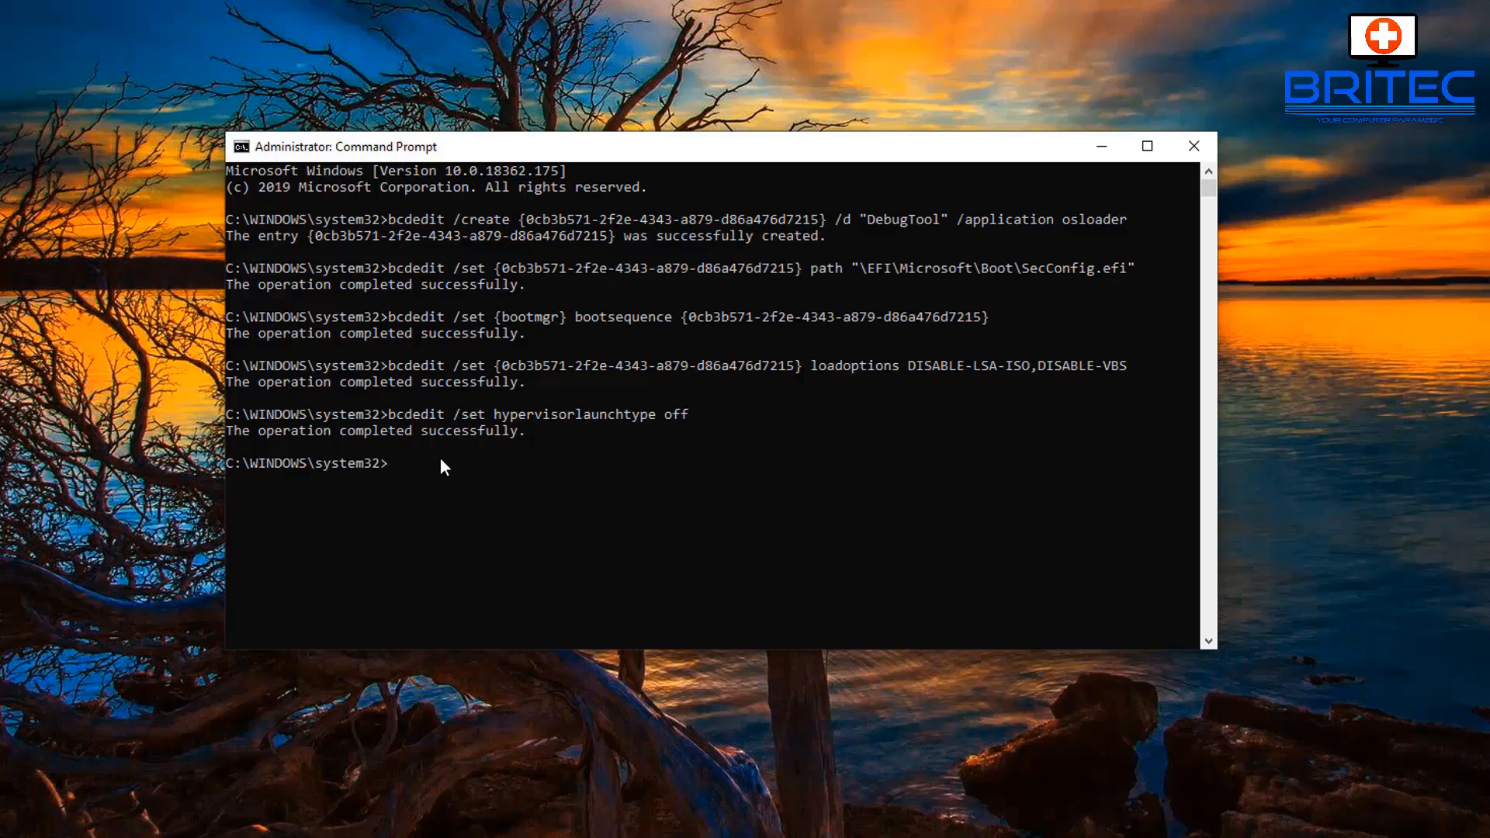
mouse_move(498, 269)
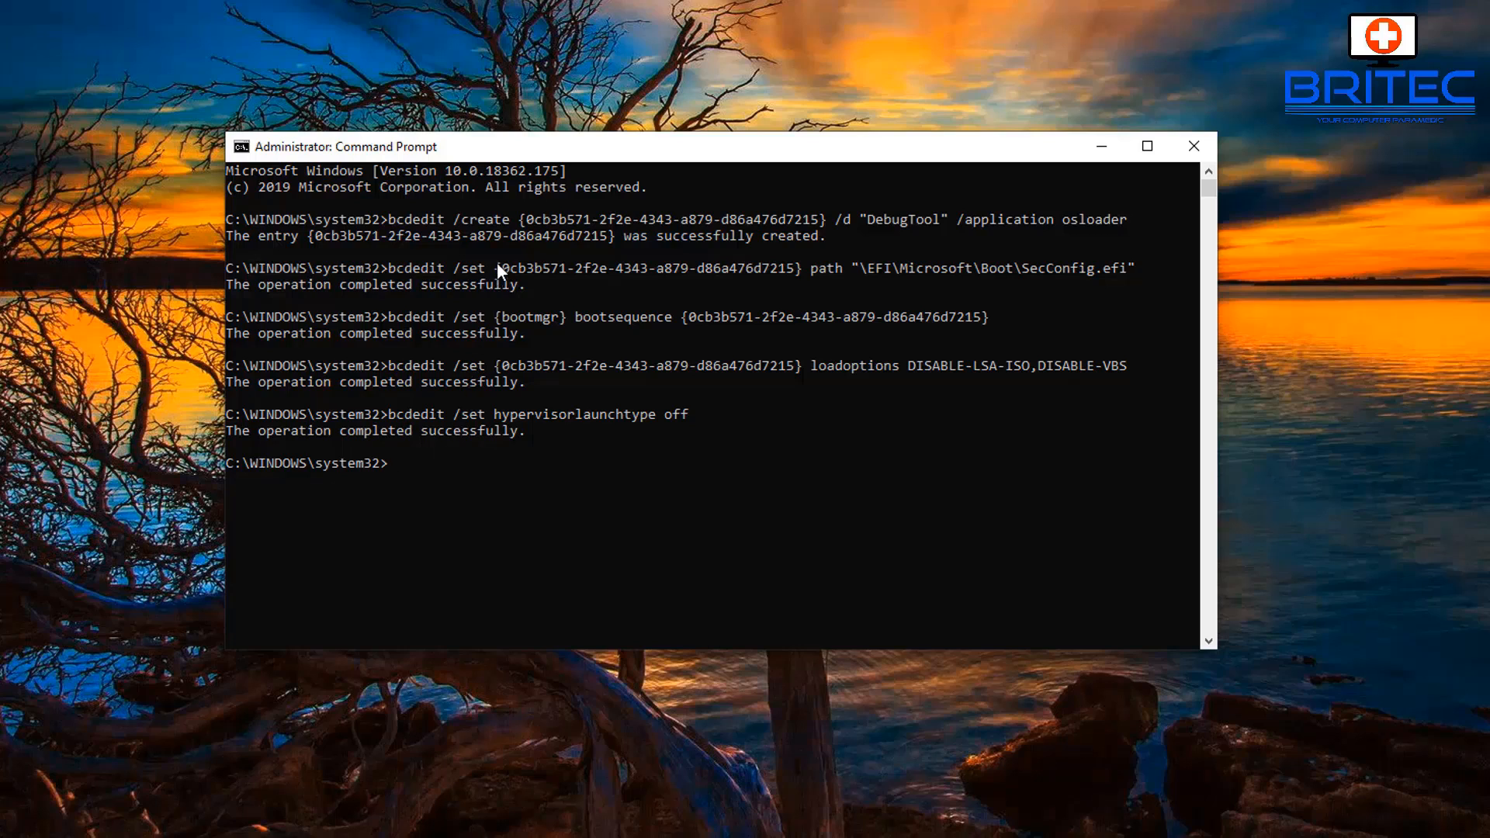
mouse_move(481, 443)
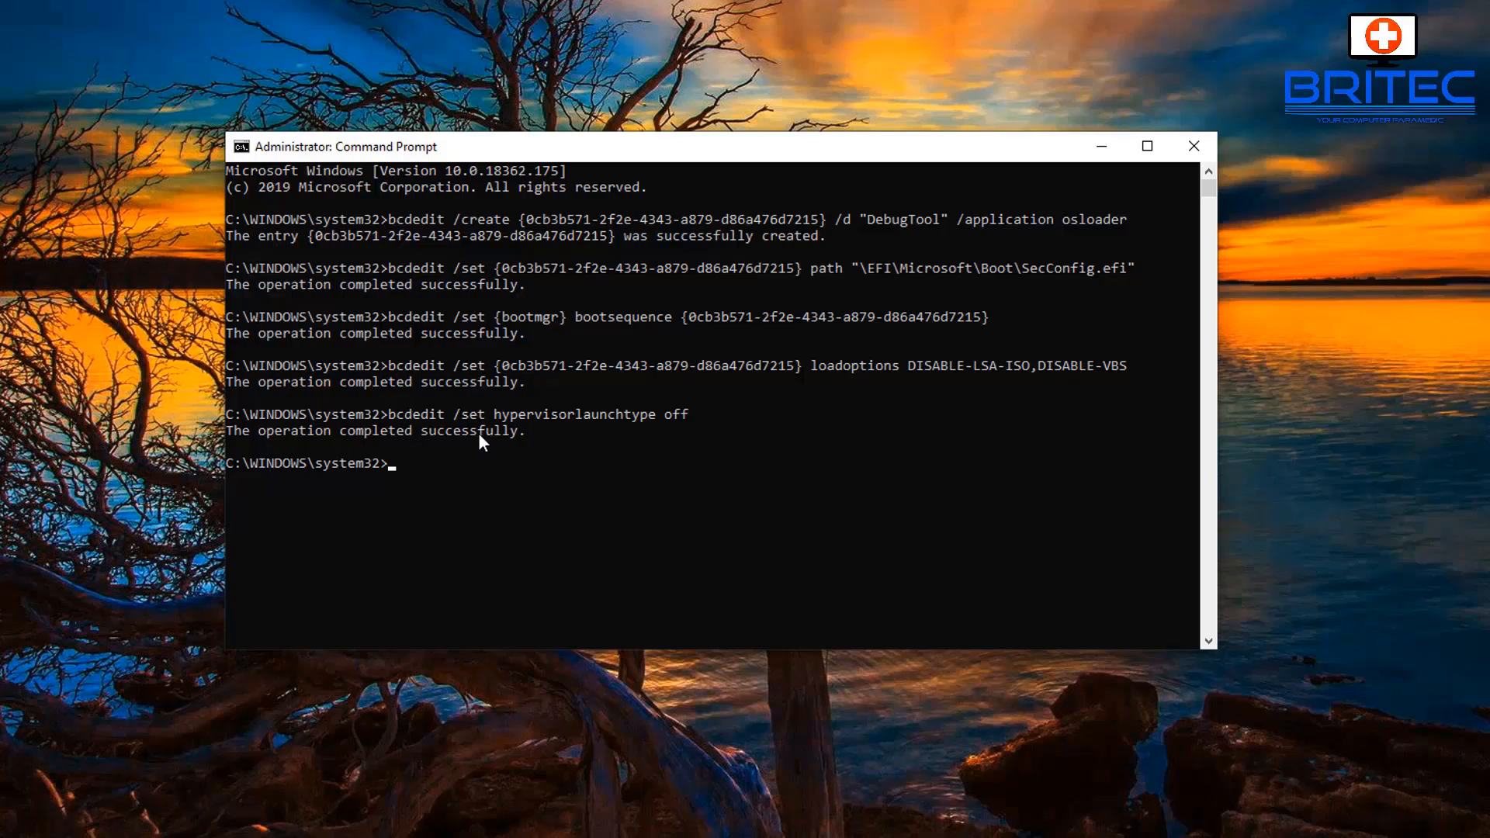
mouse_move(1035, 250)
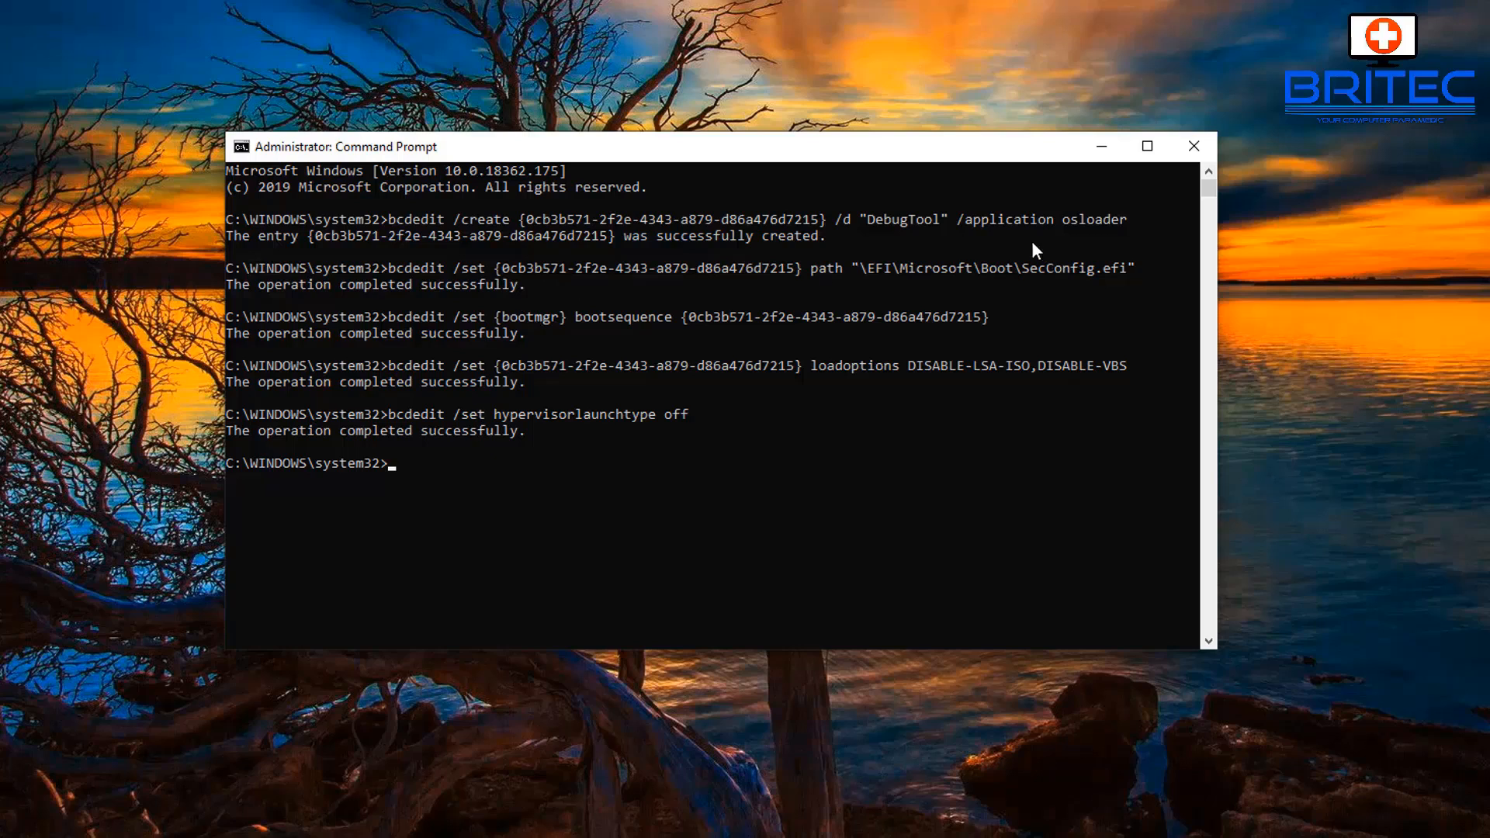
mouse_move(818, 246)
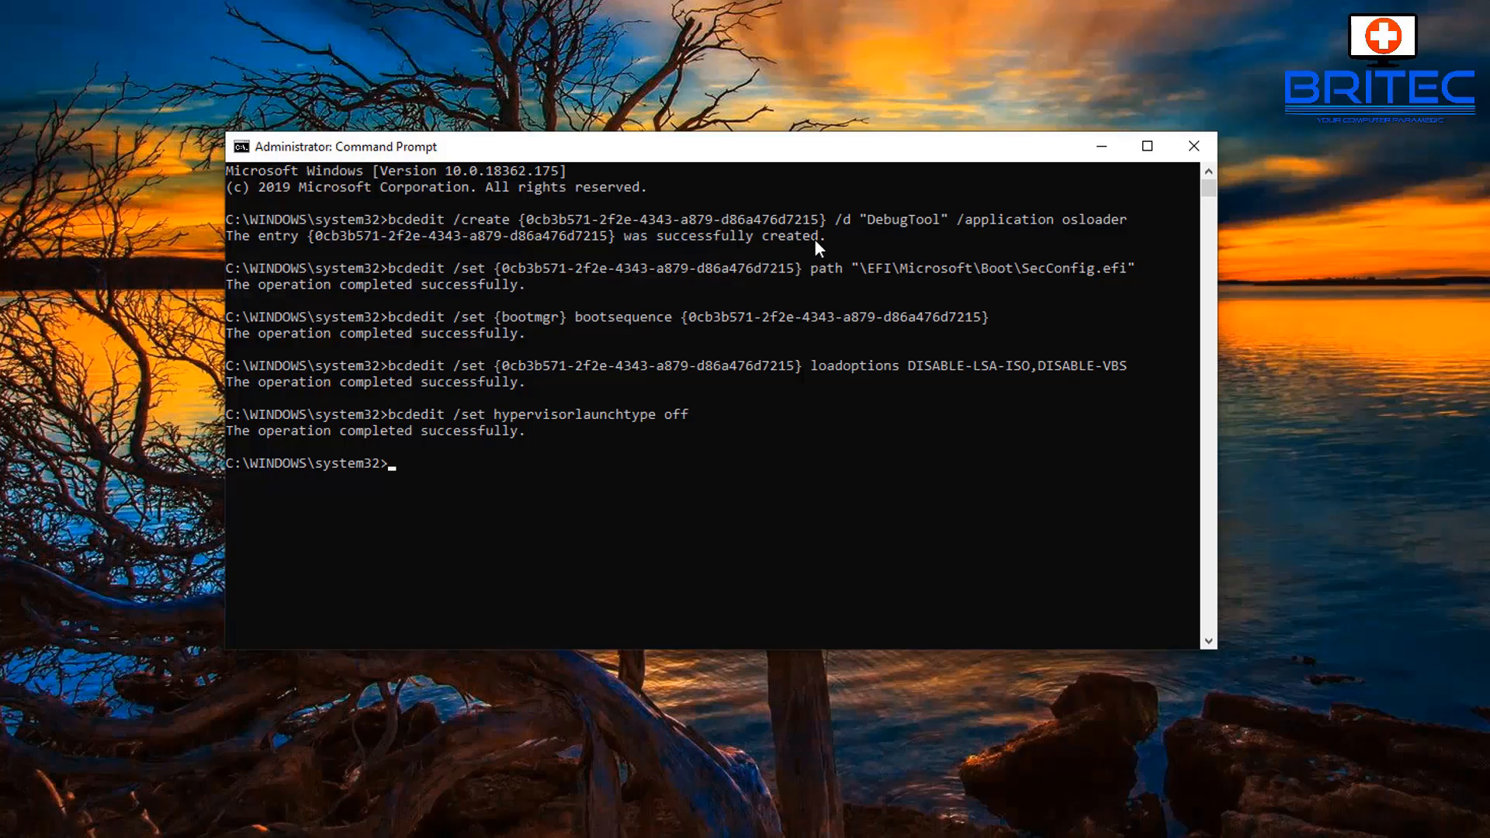
mouse_move(536, 296)
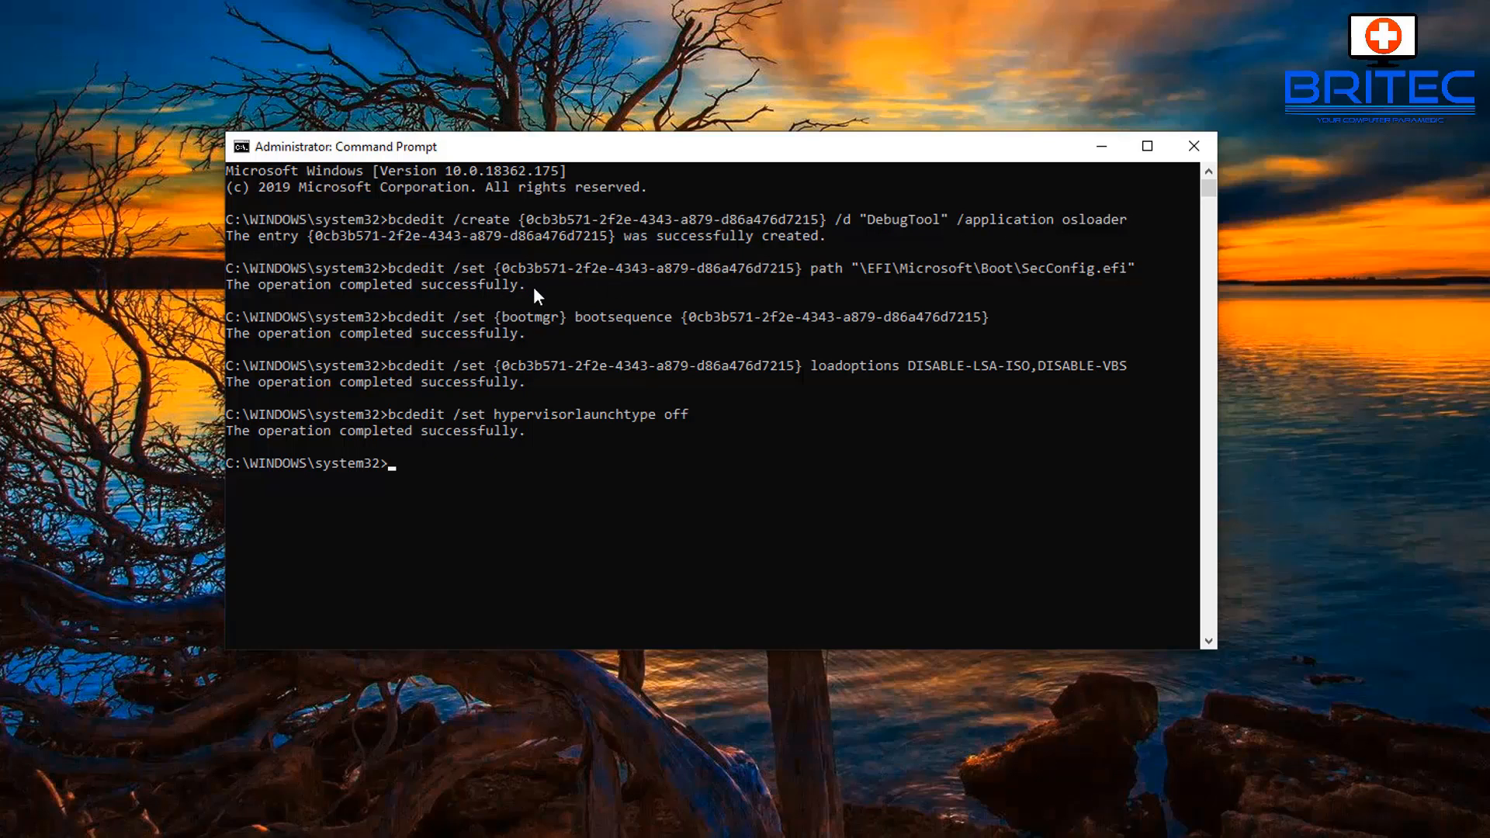
mouse_move(609, 341)
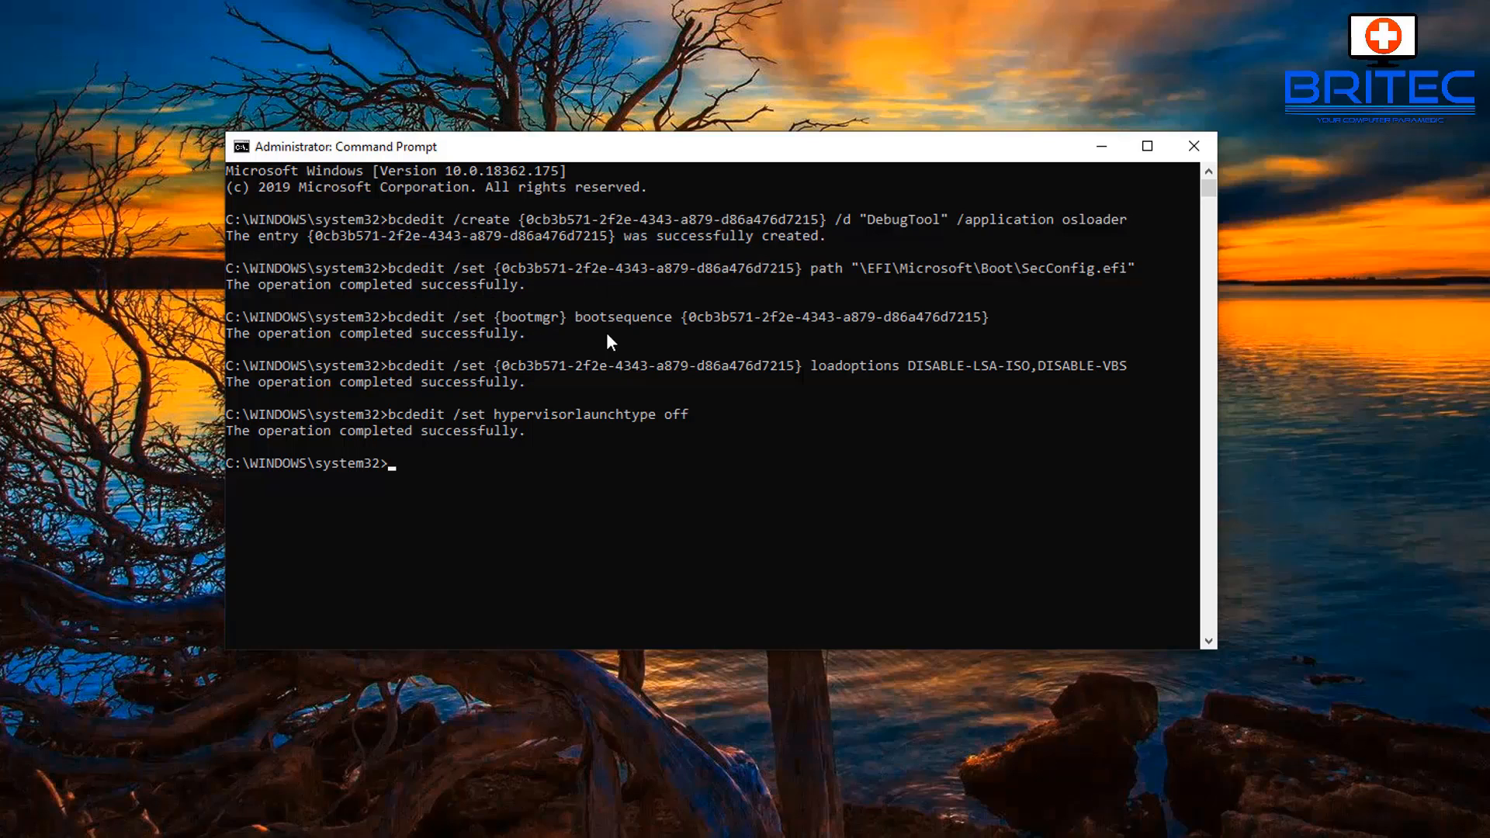
mouse_move(406, 383)
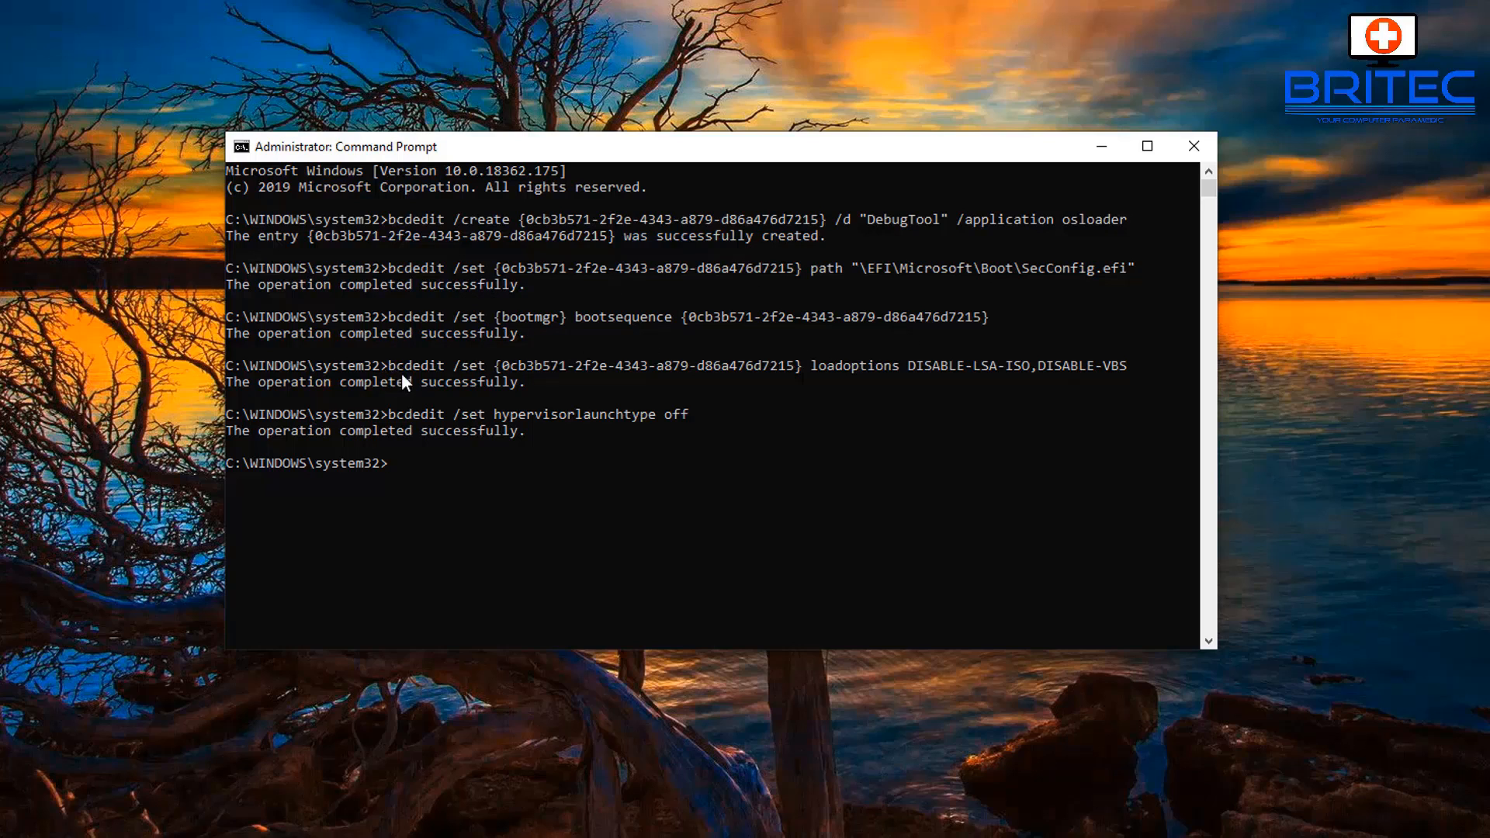
mouse_move(590, 384)
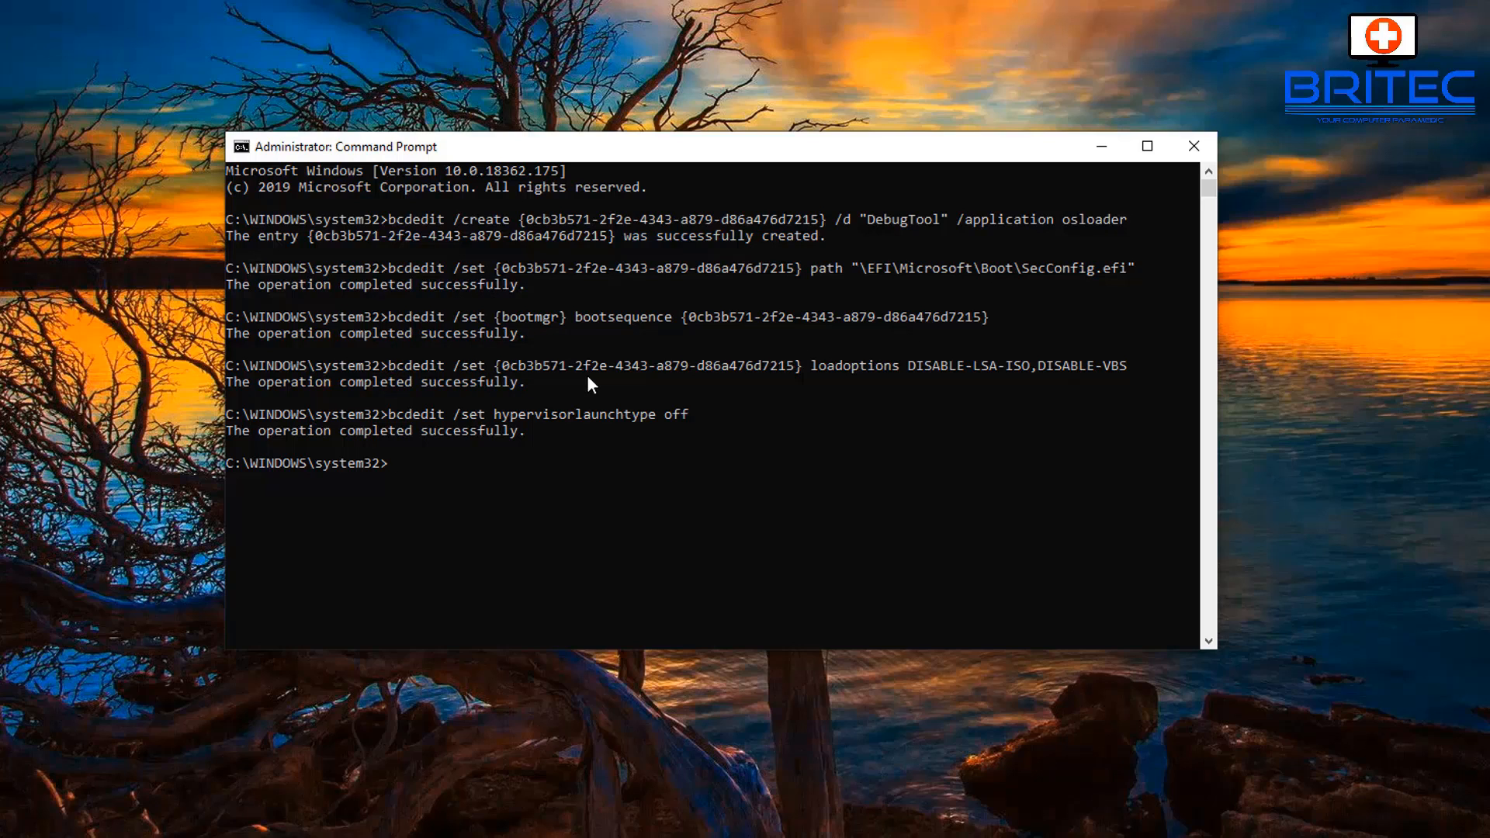
mouse_move(438, 431)
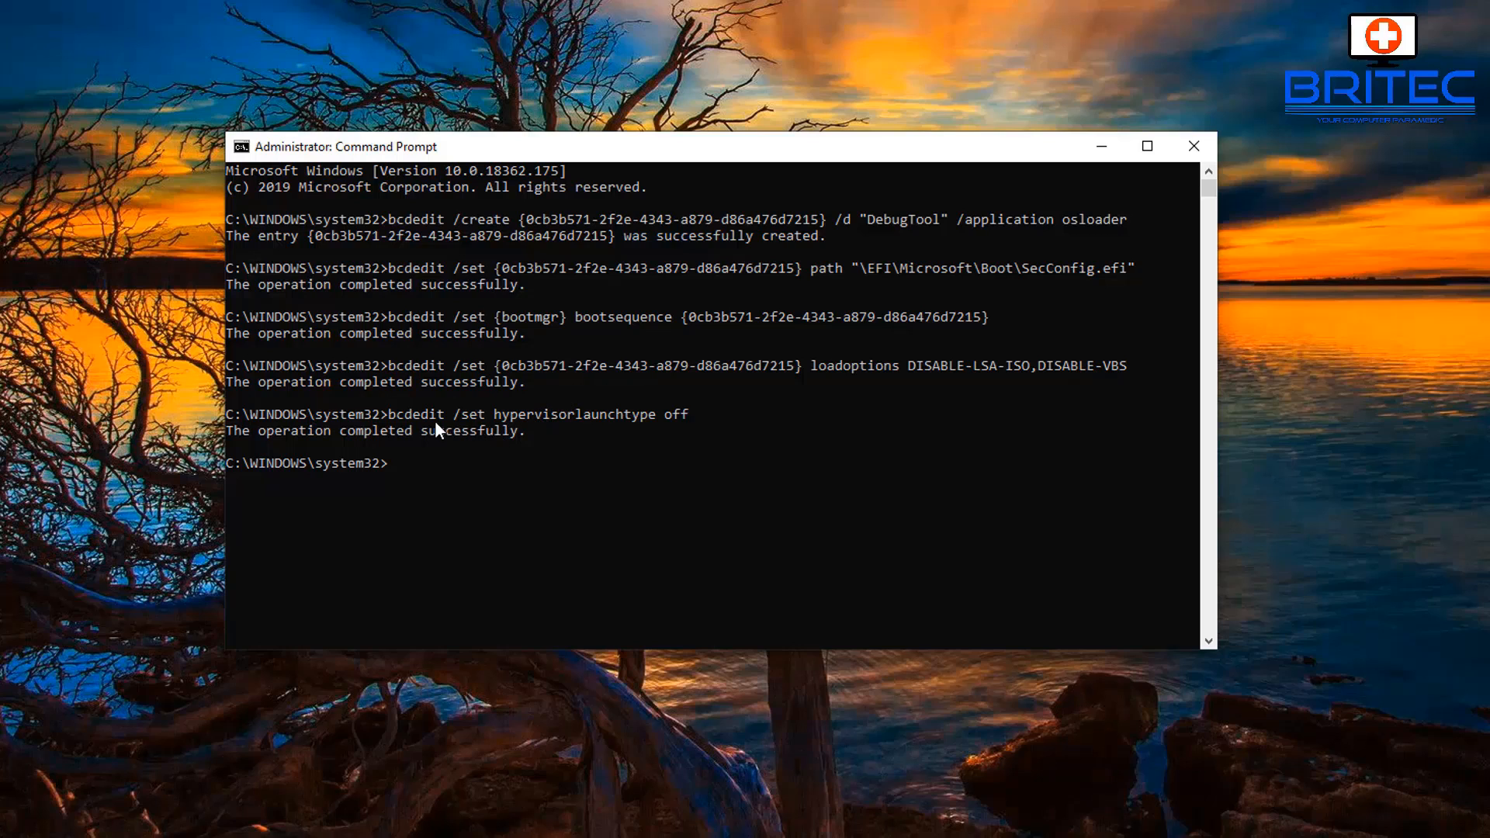
mouse_move(453, 568)
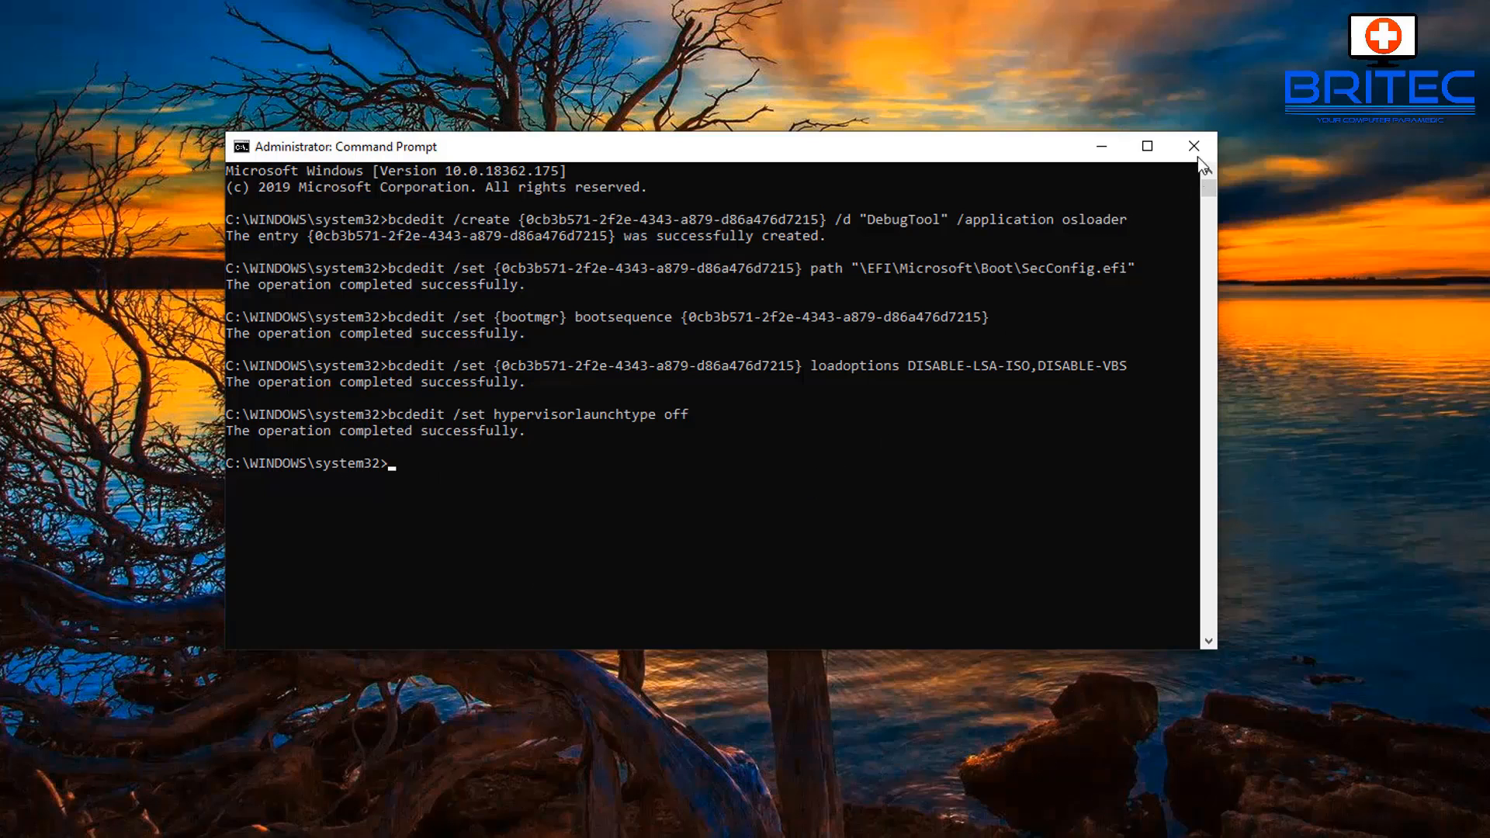
Close the elevated Command Prompt window after the bcdedit commands succeed.
click(1194, 146)
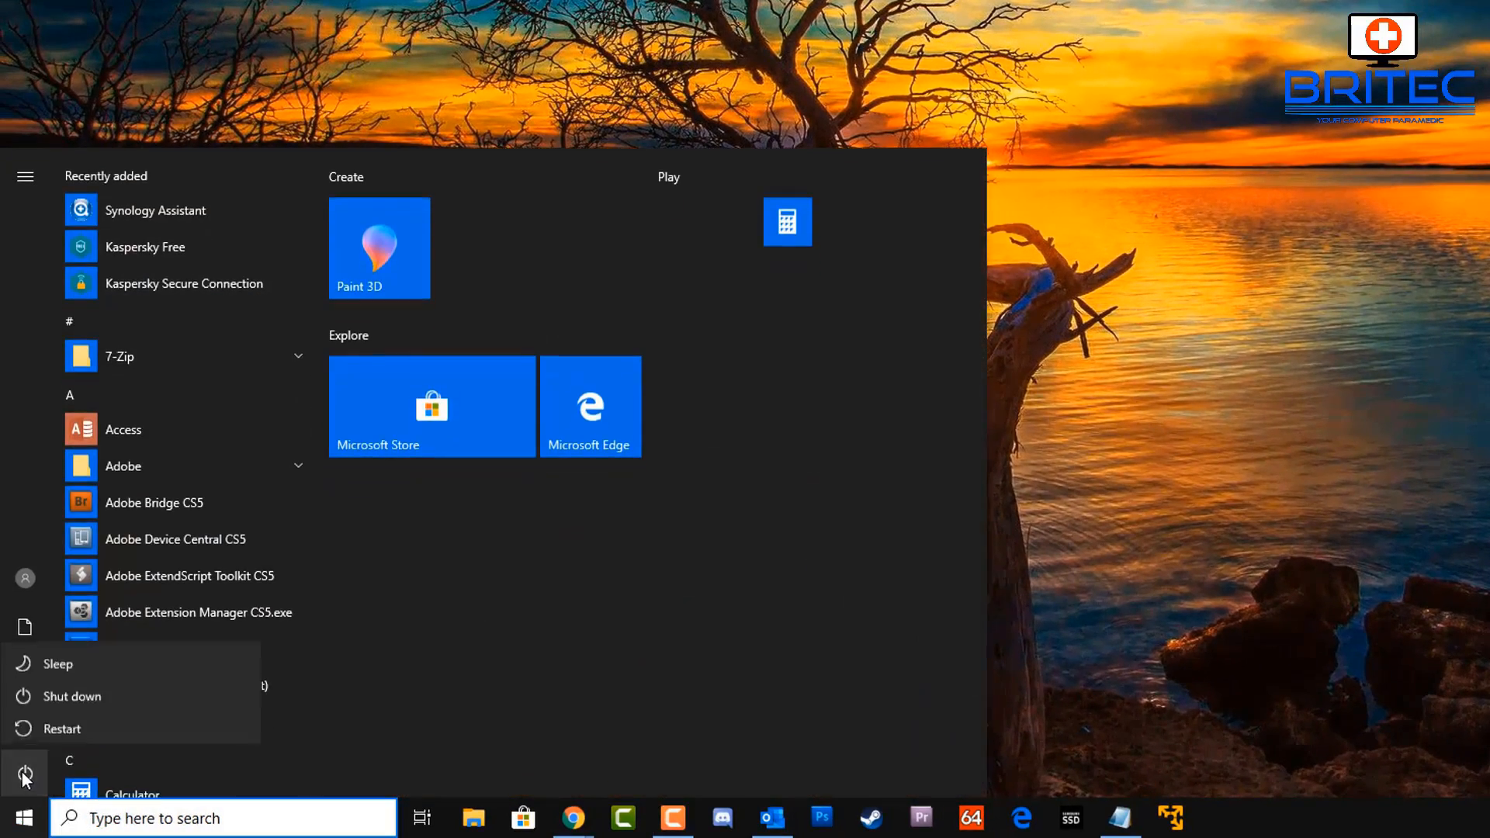
mouse_move(52, 747)
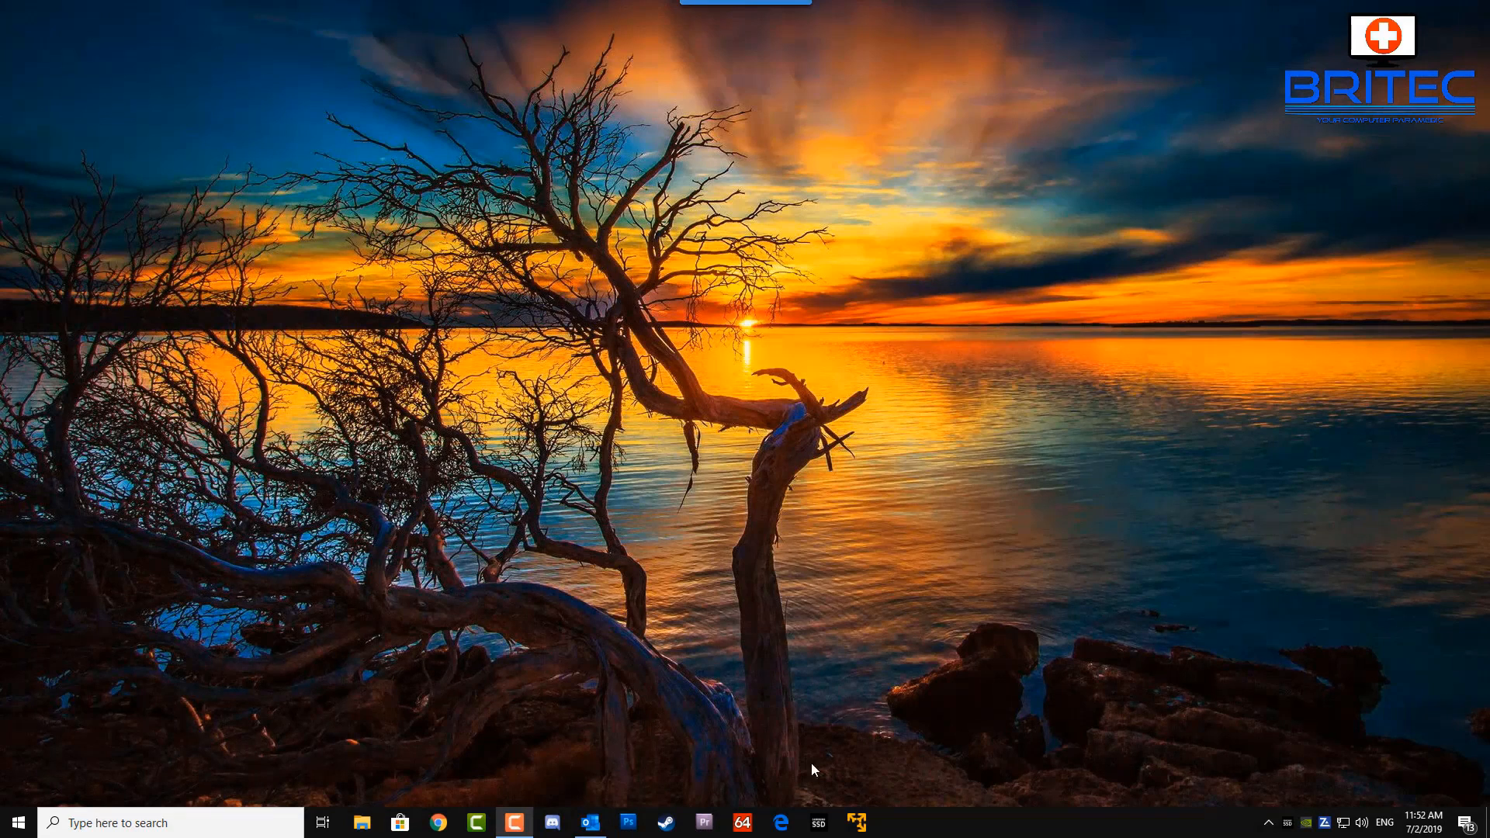
mouse_move(864, 820)
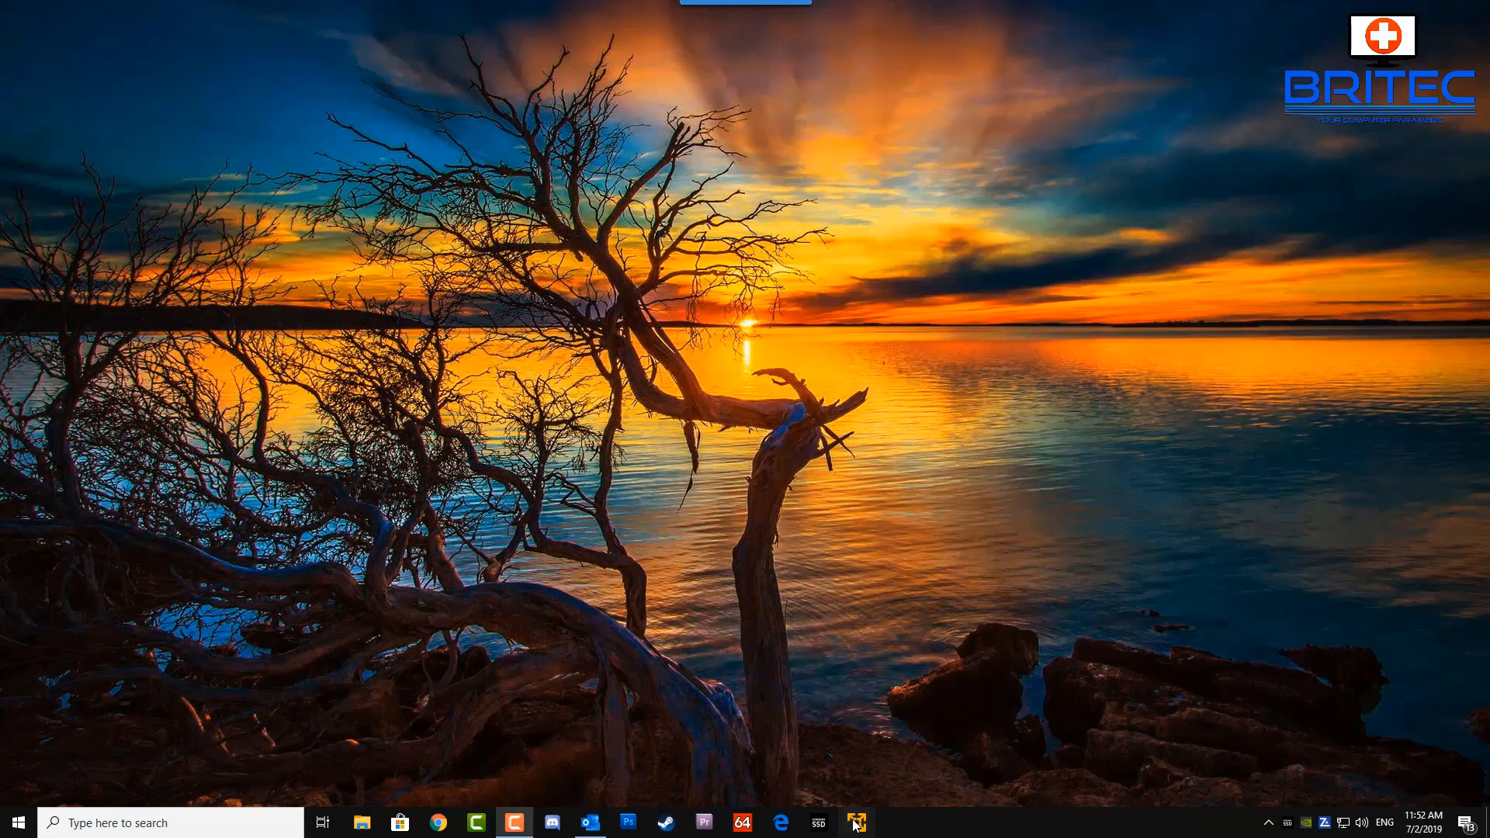
mouse_move(808, 675)
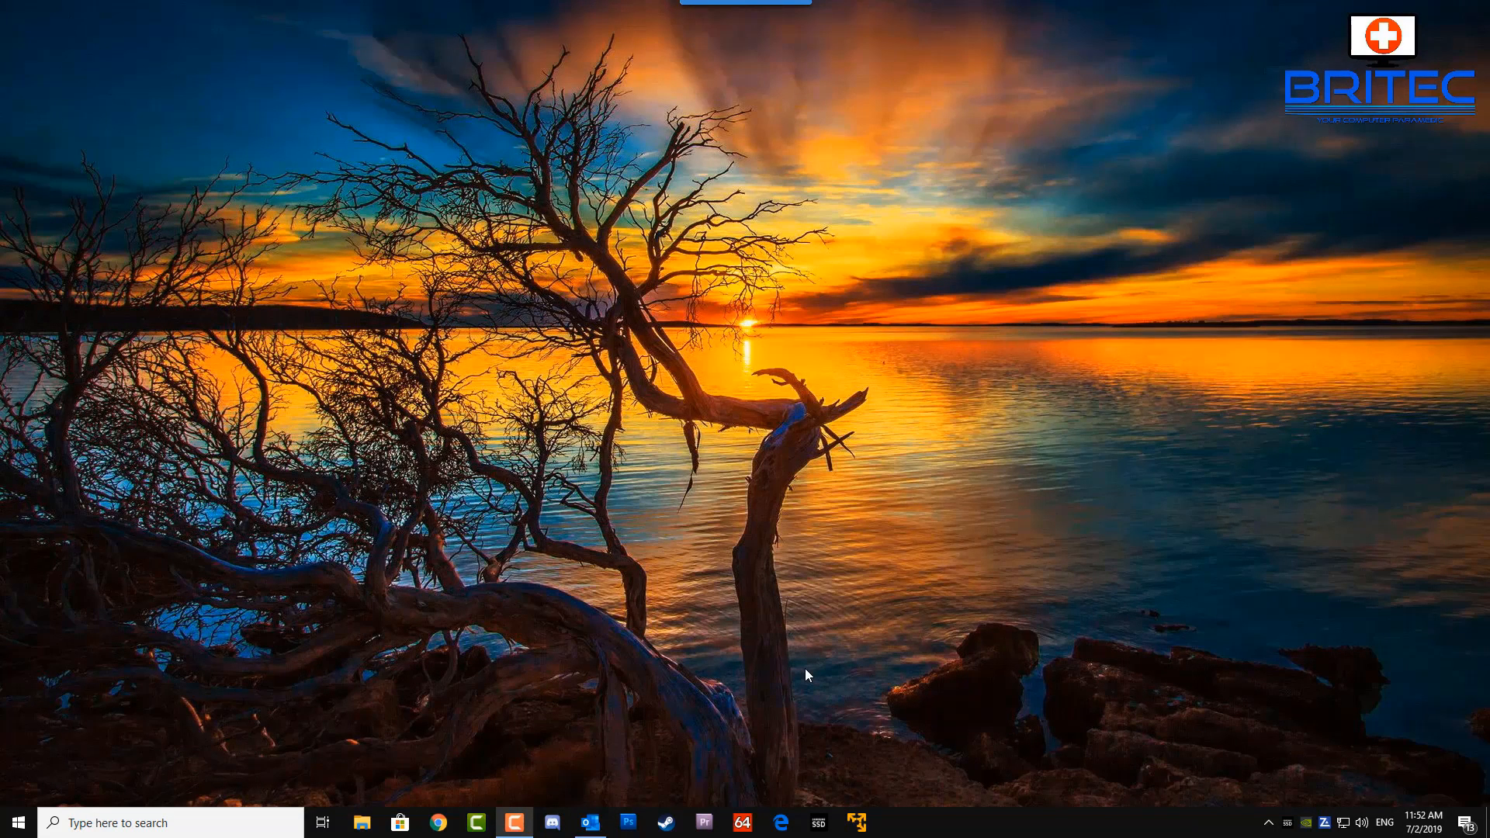
Open VMware Workstation 15 Player after the restart.
click(855, 822)
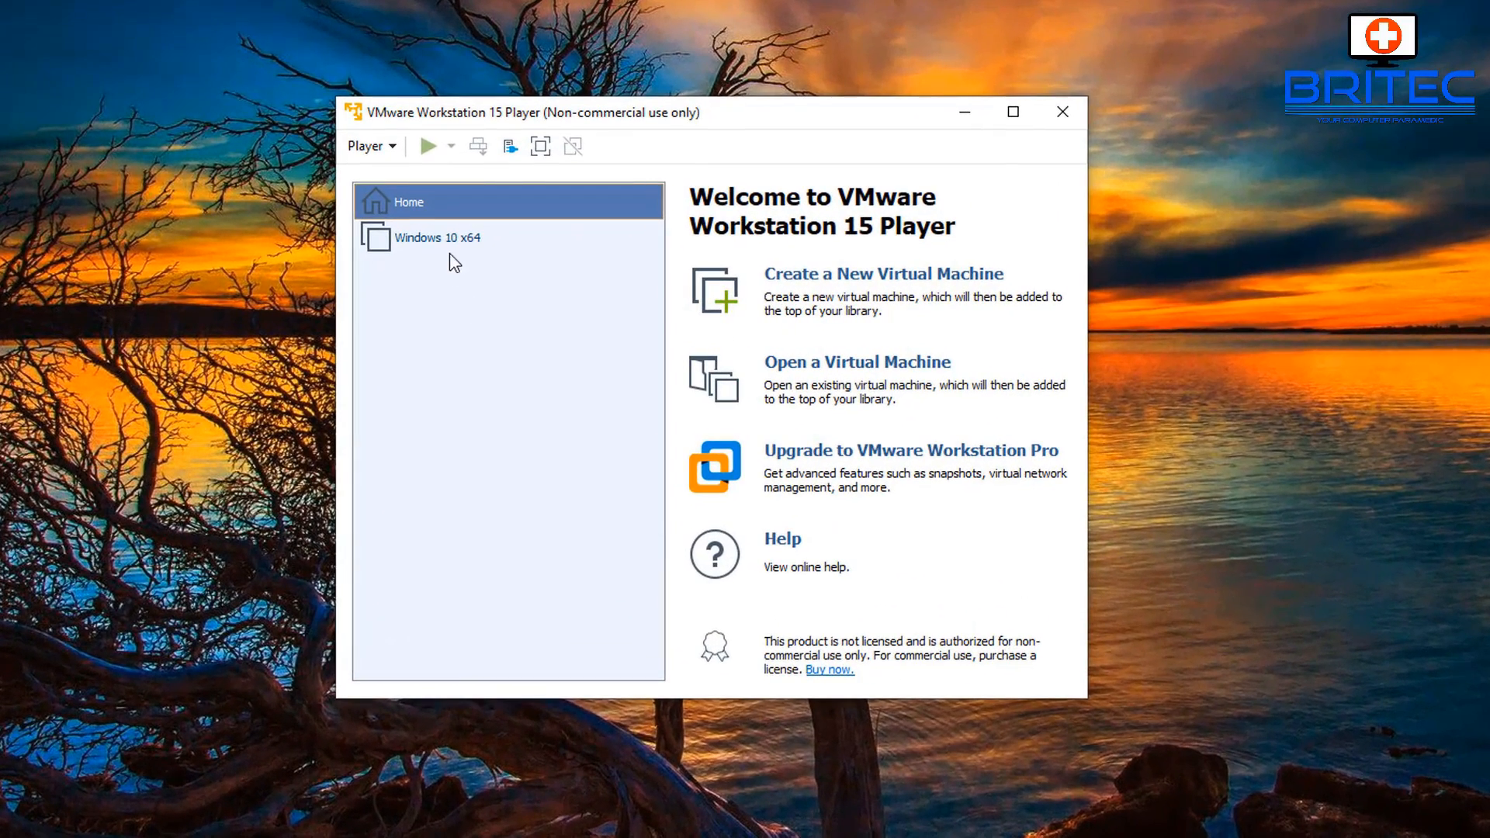
Power on the Windows 10 x64 VM, let it reach the desktop, then exit full screen.
double_click(437, 237)
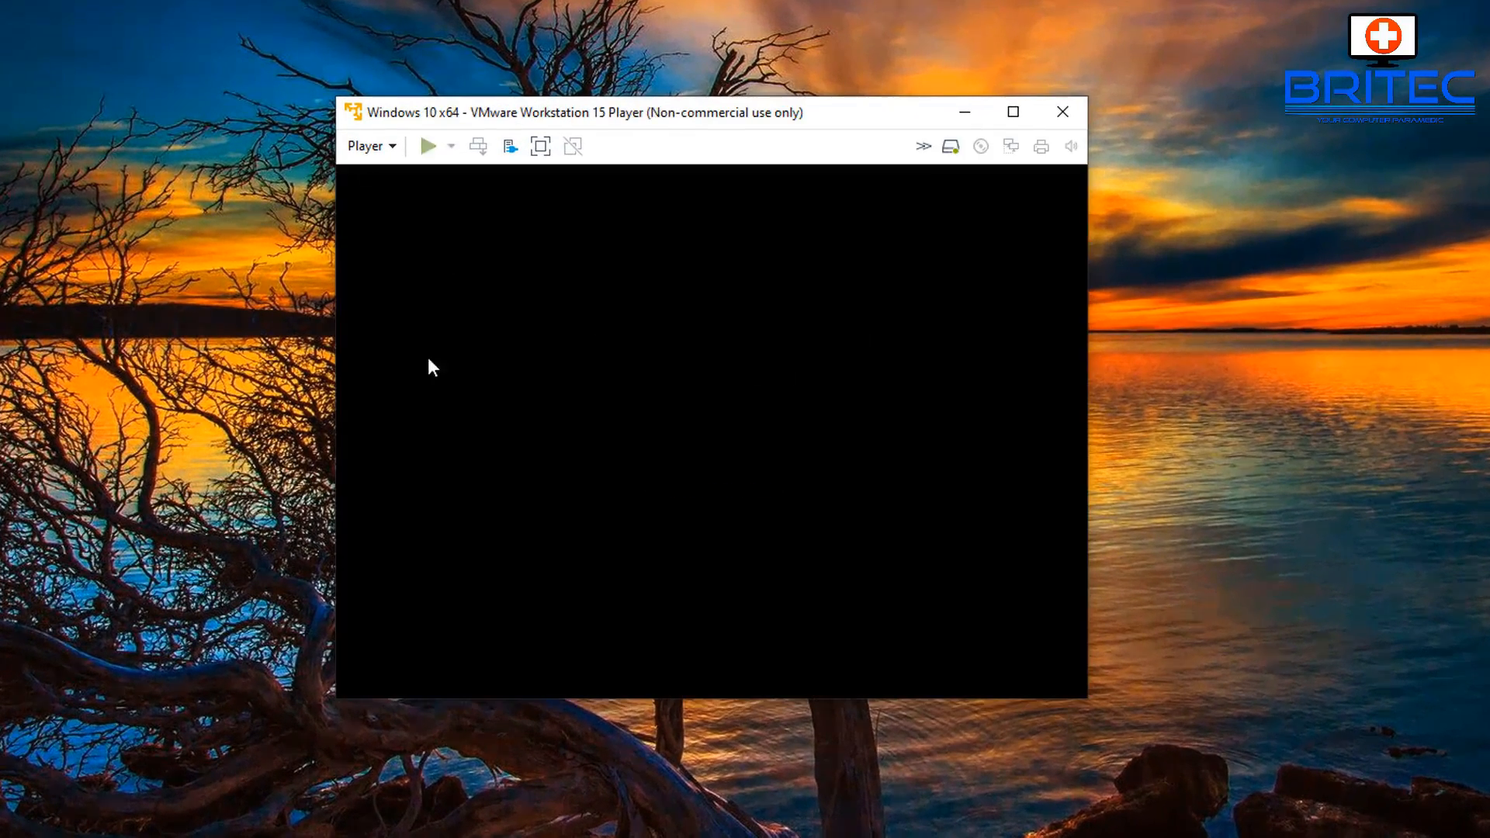
click(428, 146)
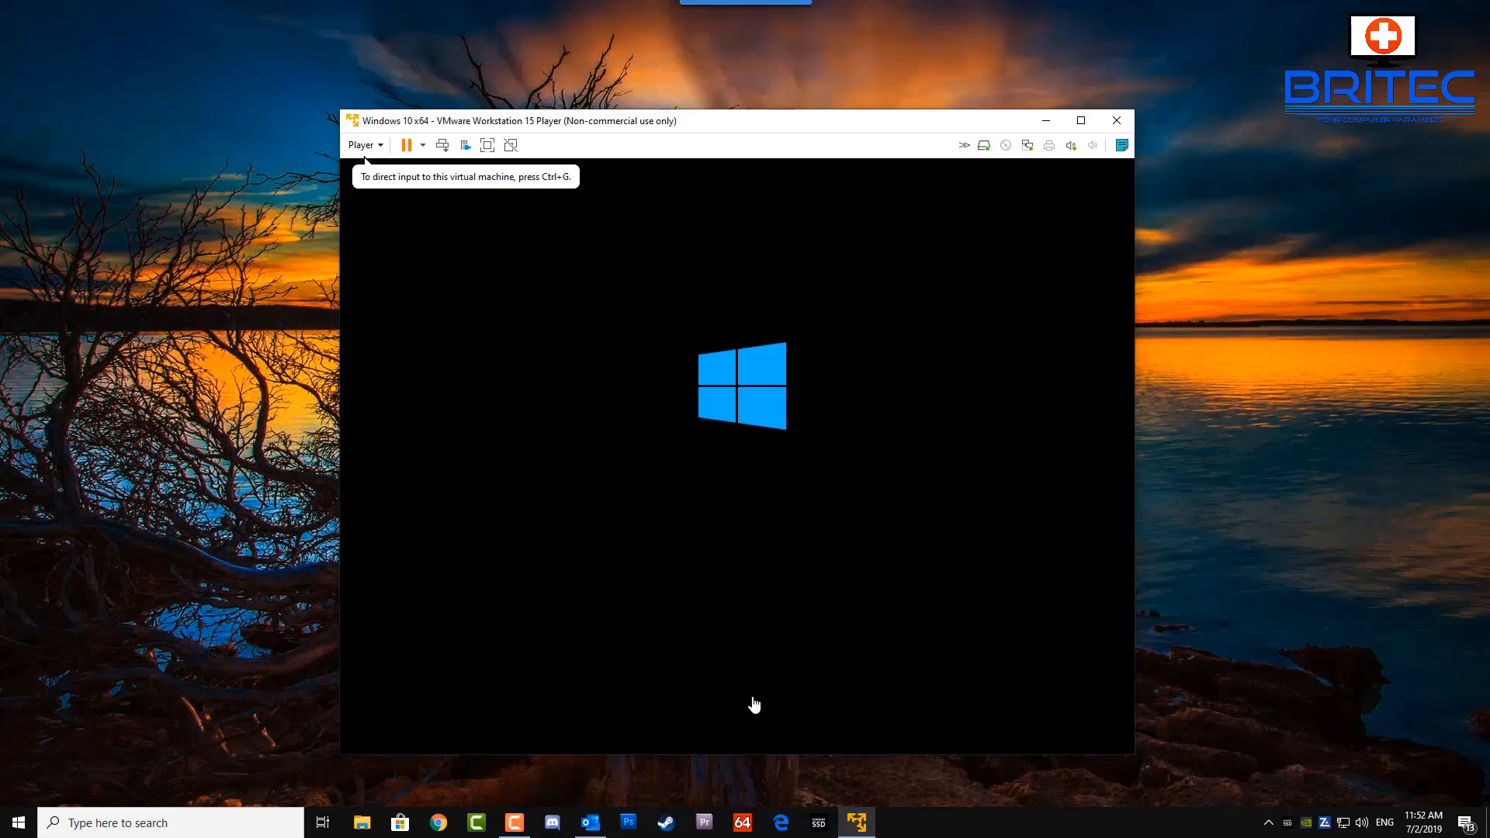
click(1080, 121)
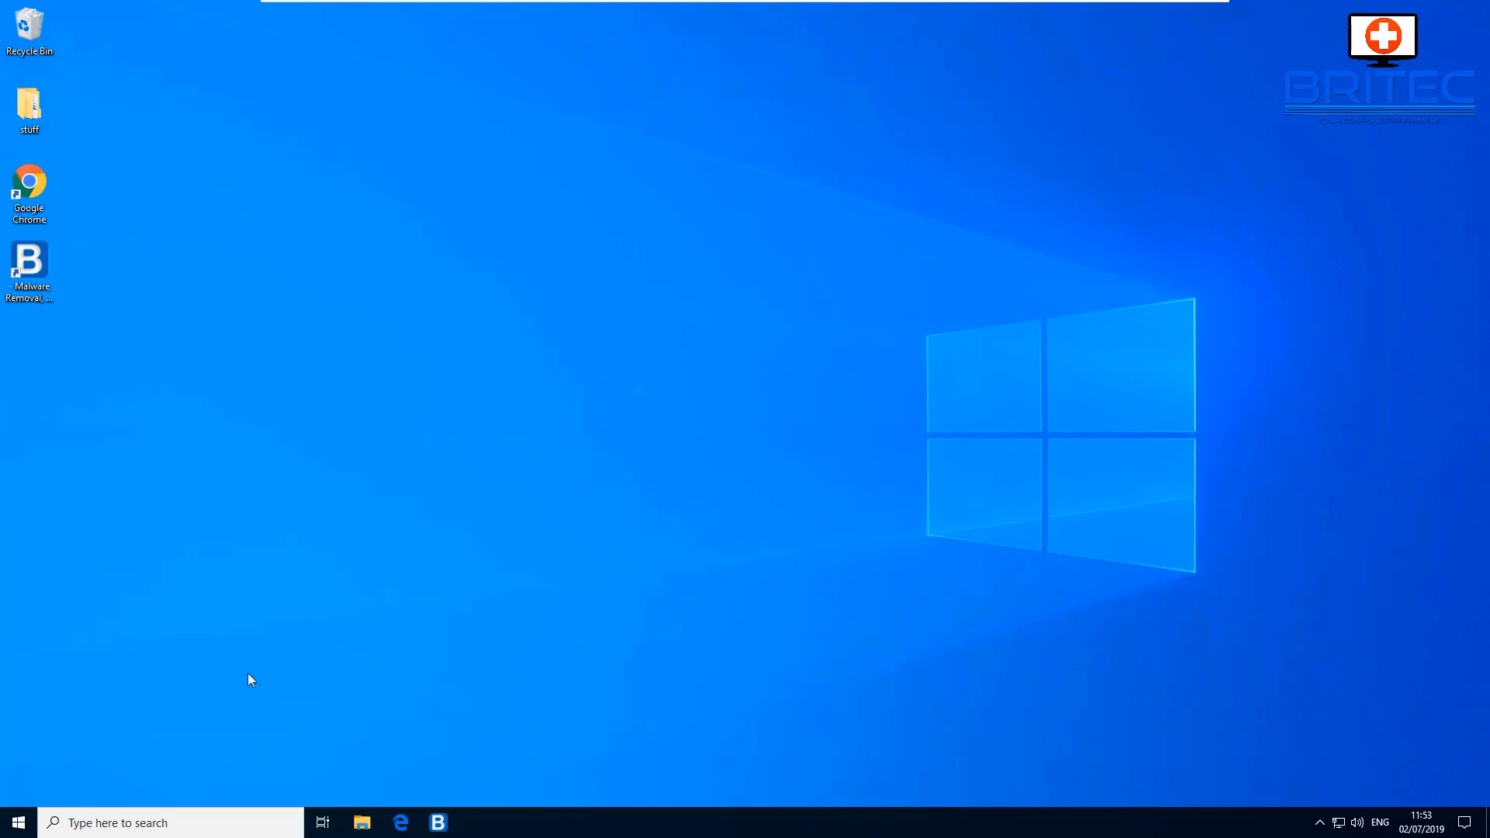
mouse_move(1268, 227)
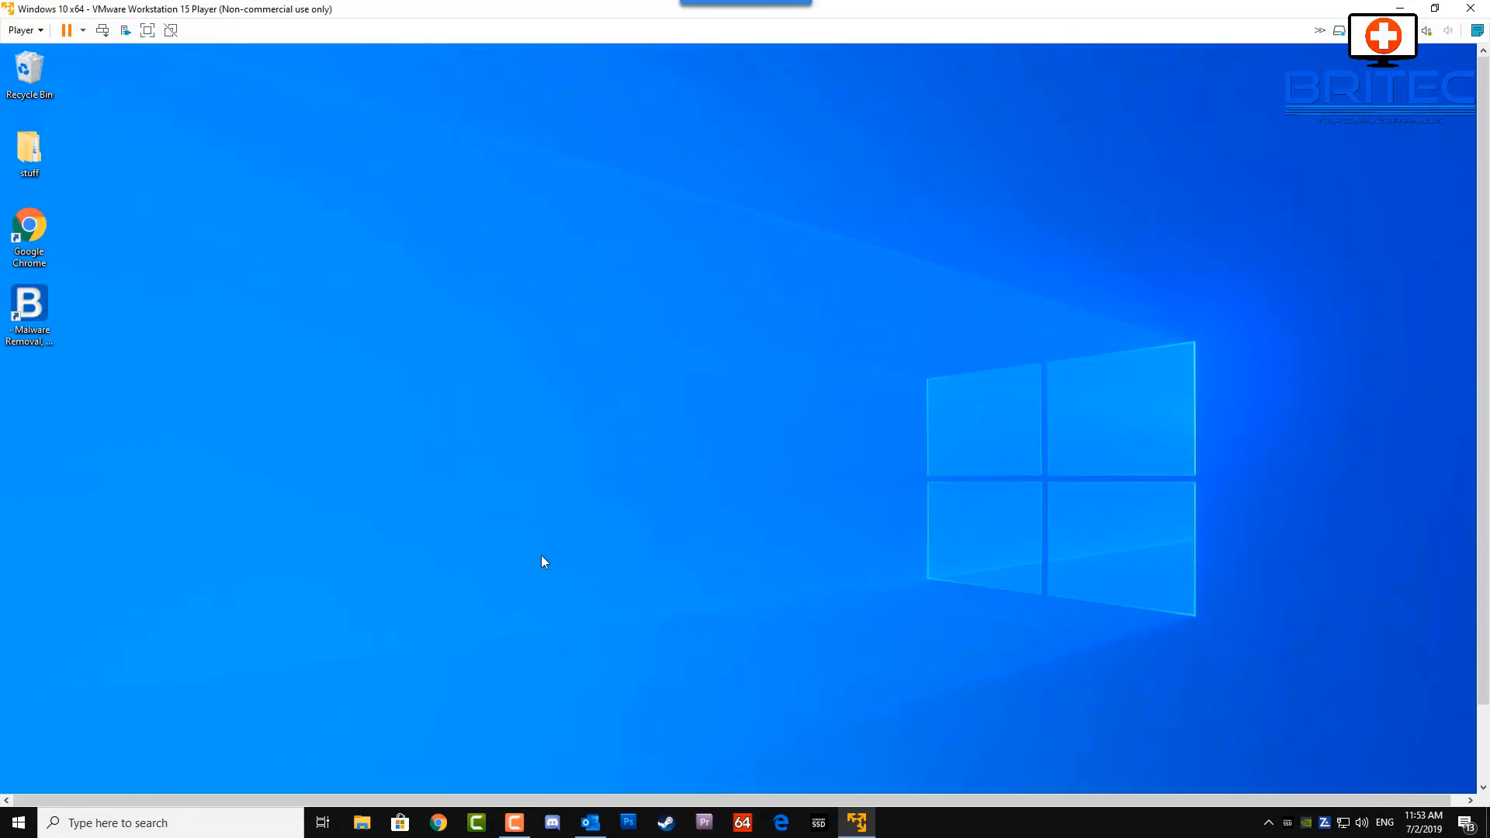
mouse_move(1171, 287)
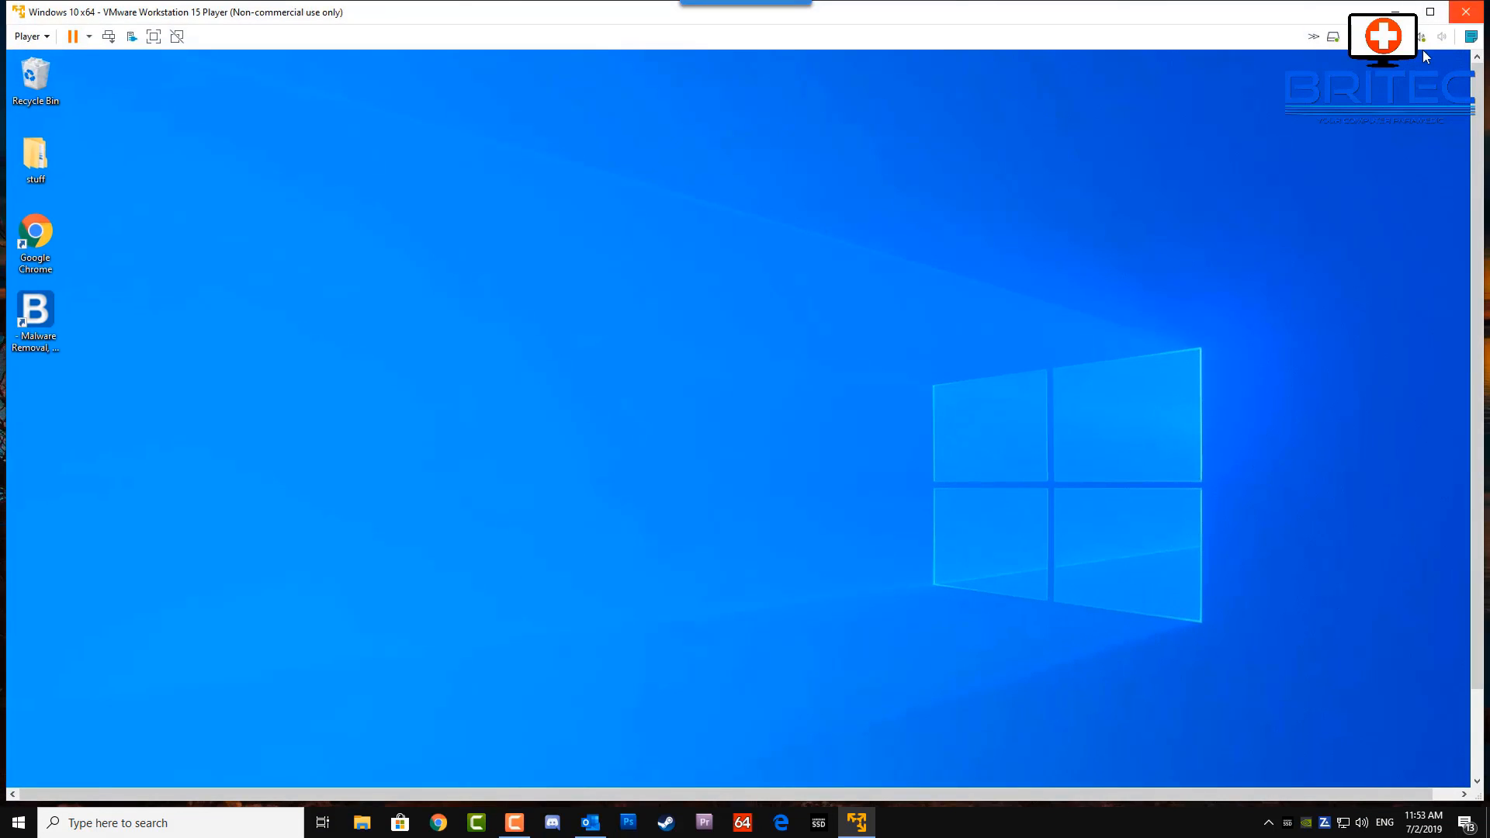
click(1429, 11)
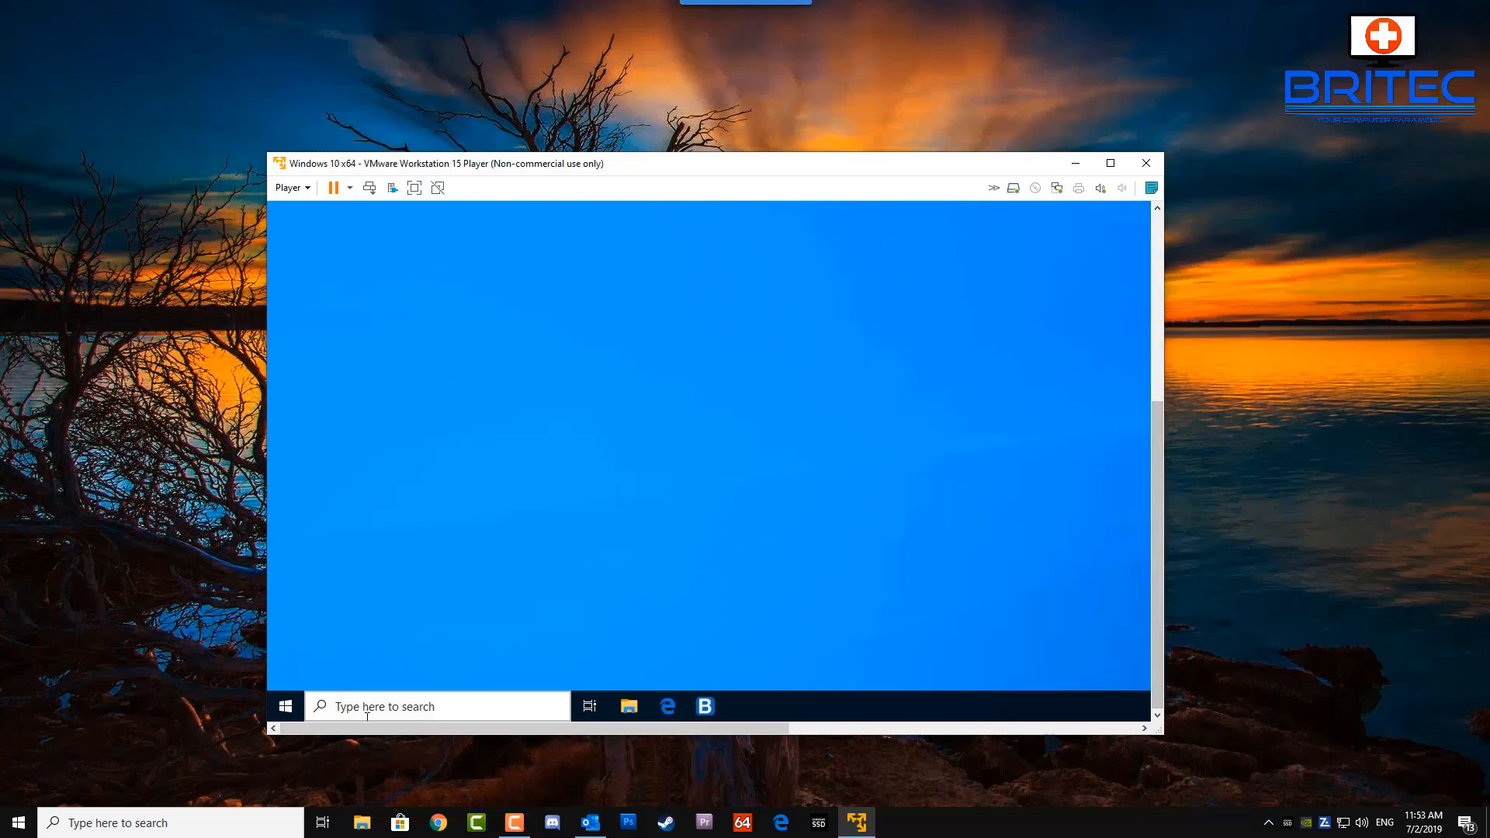
Restart the Windows 10 guest from its power options.
click(285, 706)
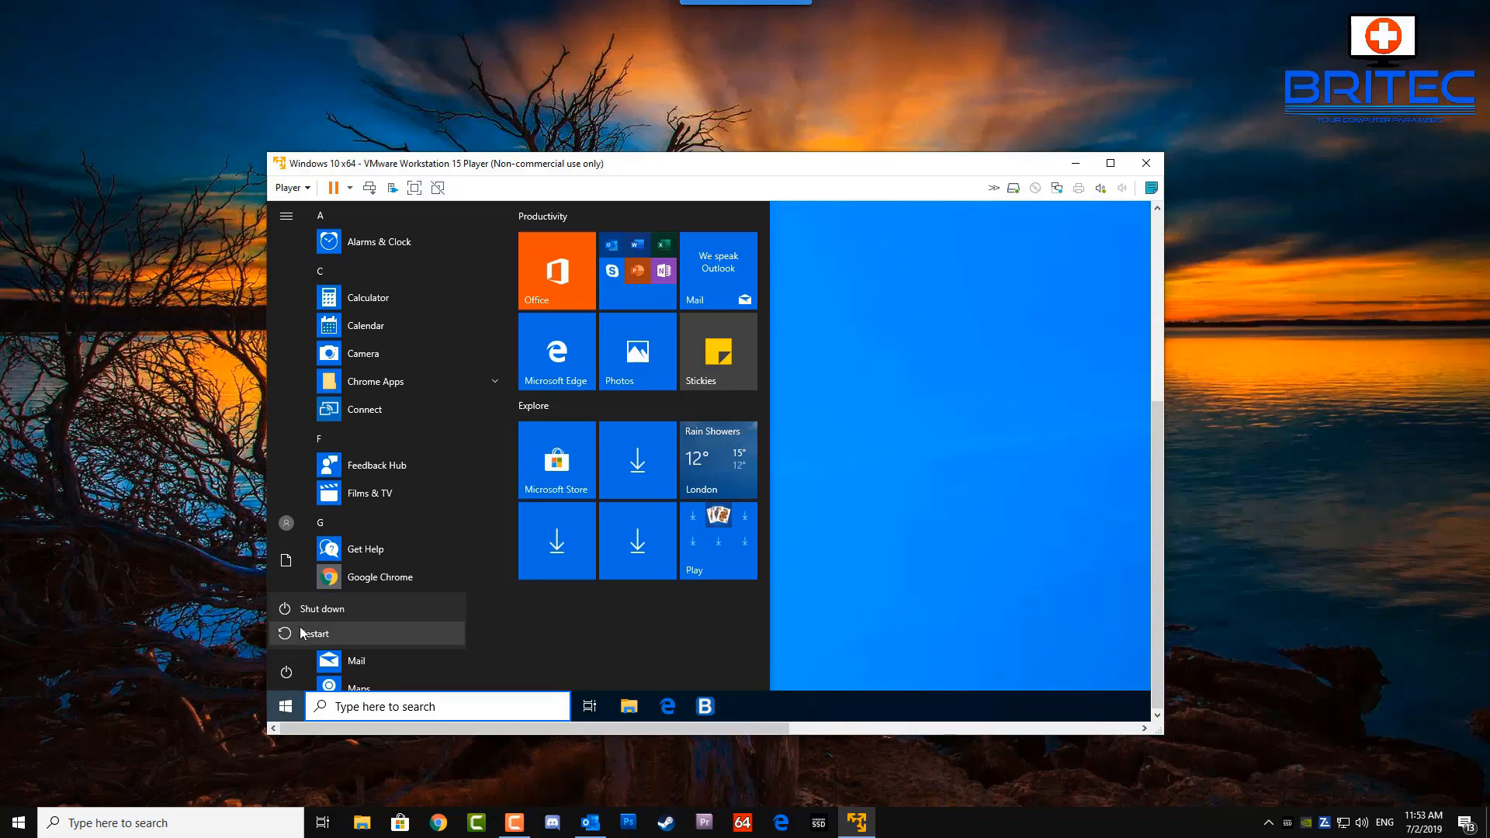
click(314, 633)
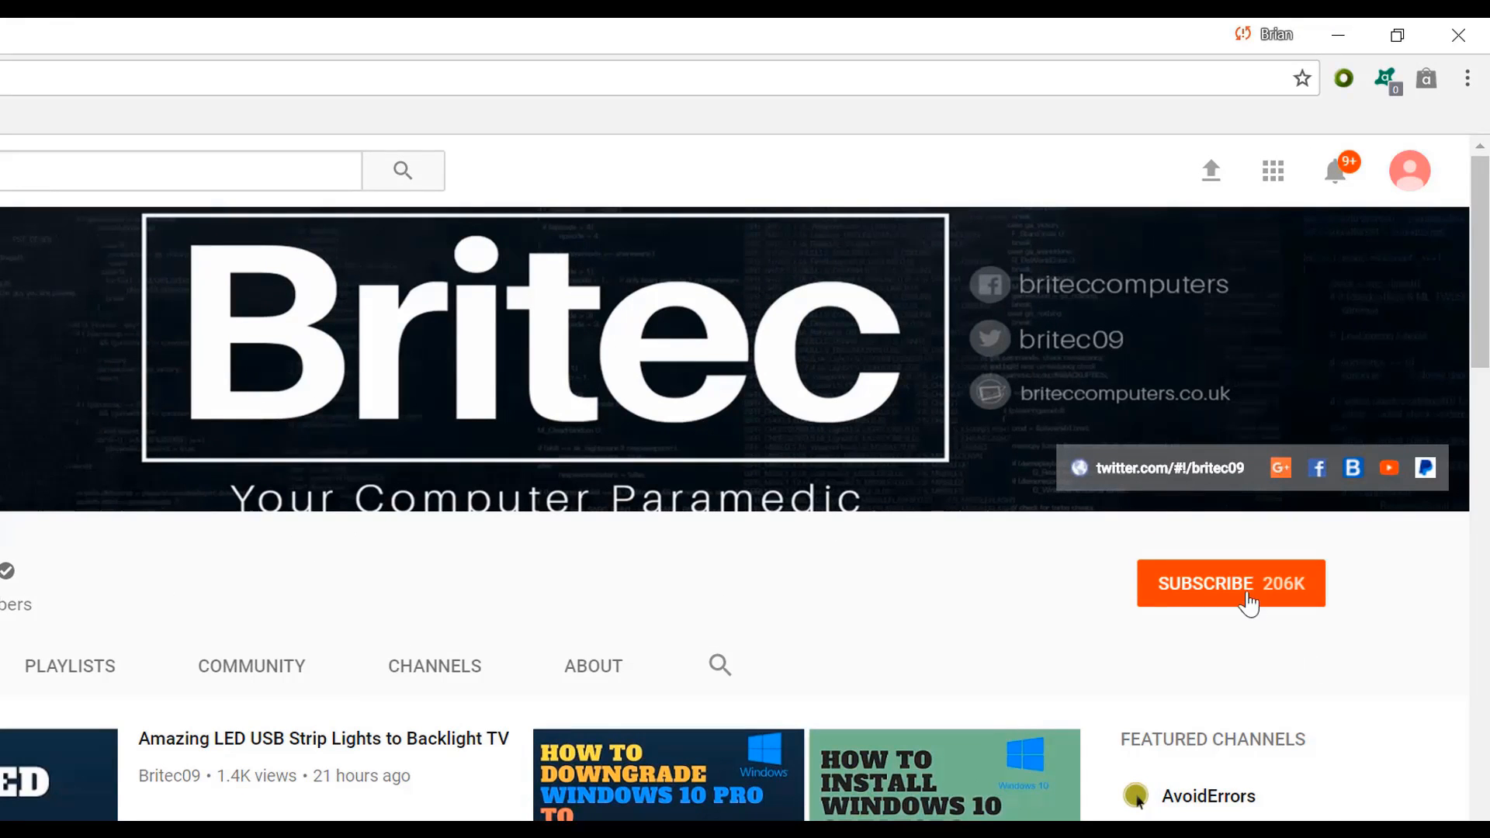
Subscribe to Britec's YouTube channel.
click(1232, 583)
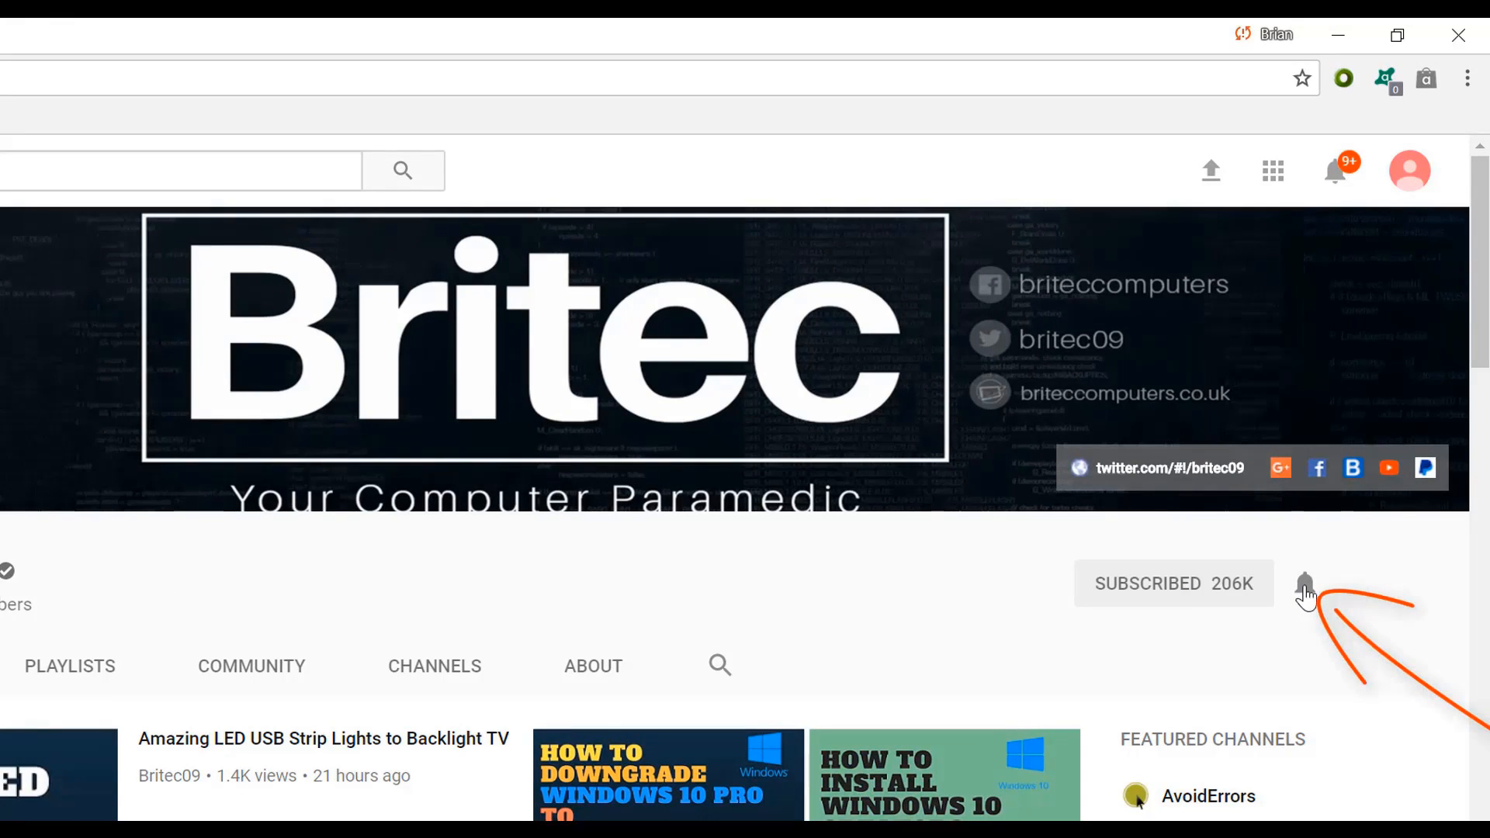